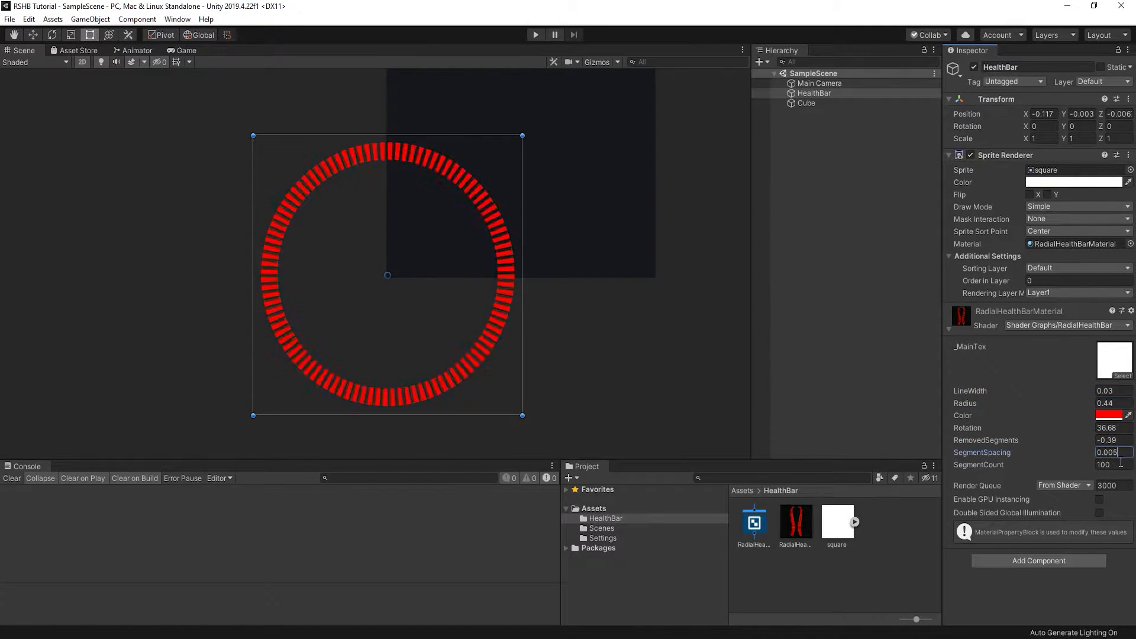
# Create the RSHB Tutorial project with the Universal Render Pipeline template after comparing it with High Definition RP
pyautogui.write('25')
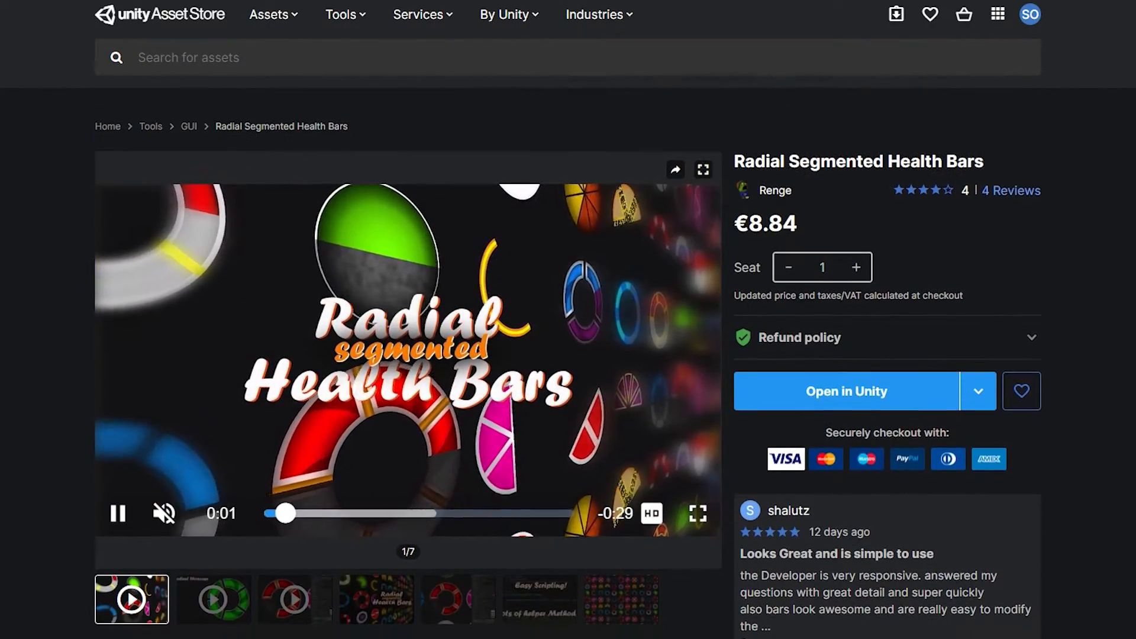
pyautogui.scroll(-3)
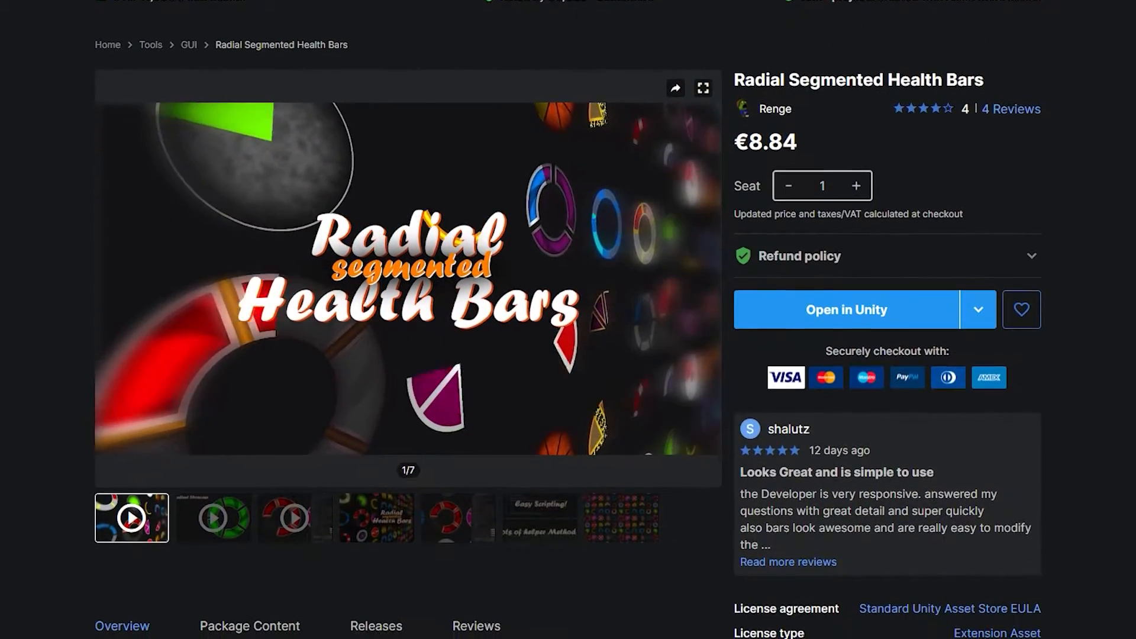
pyautogui.scroll(-3)
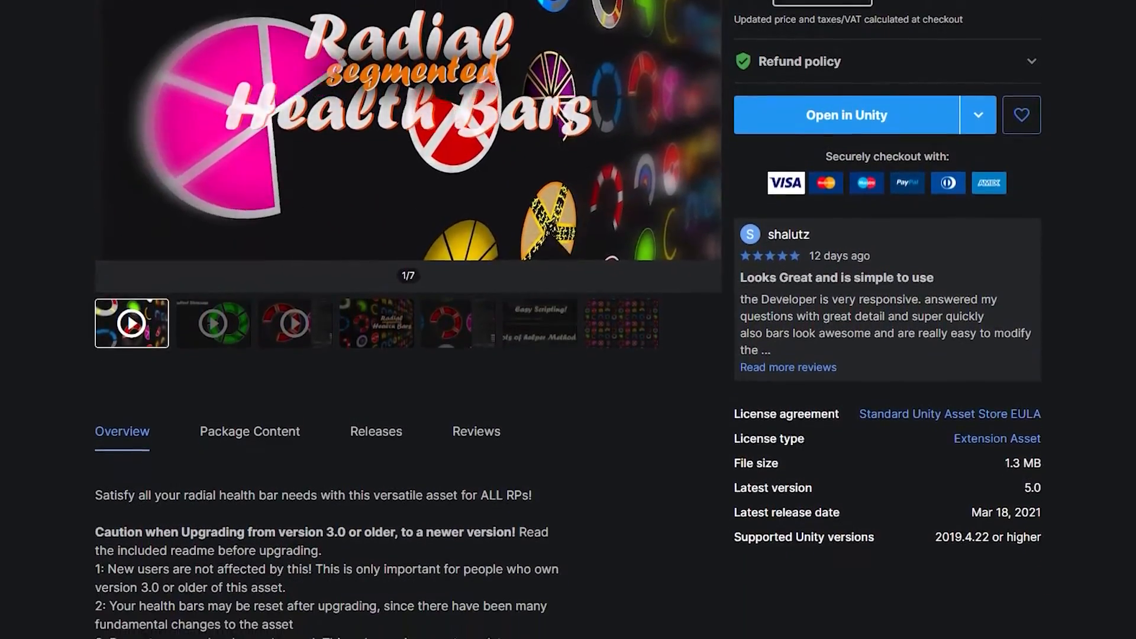
pyautogui.click(846, 115)
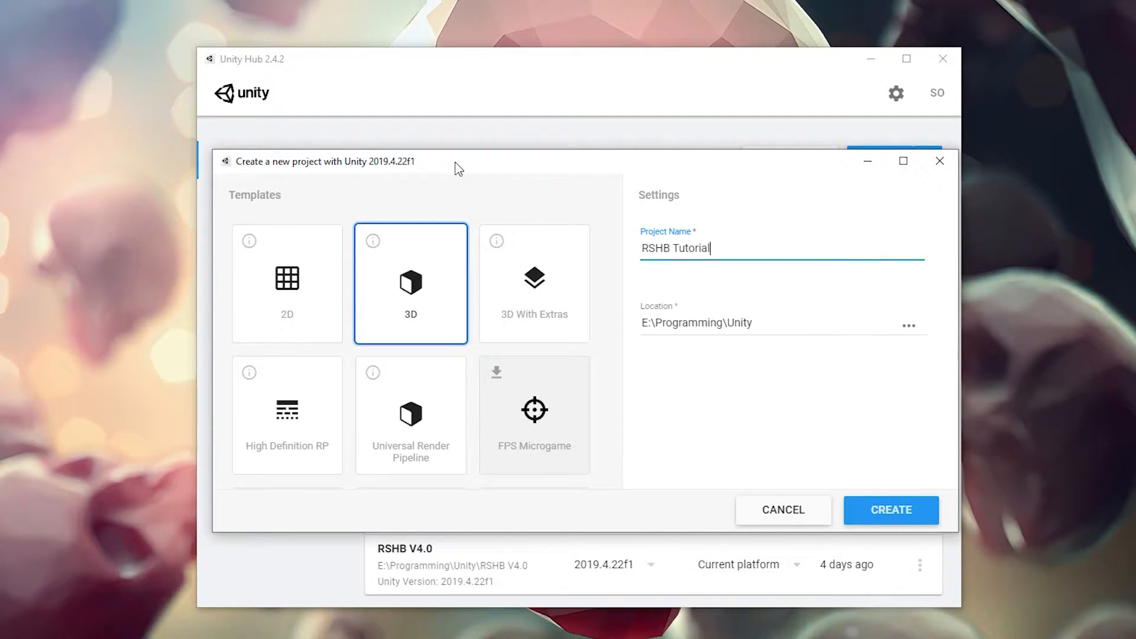
pyautogui.click(411, 414)
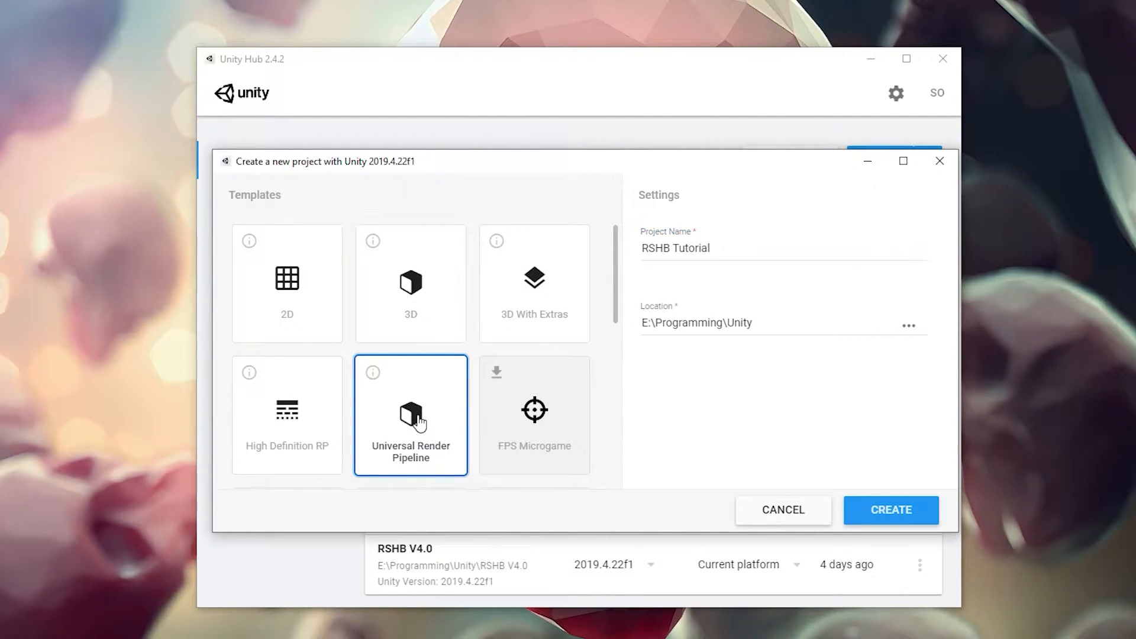
pyautogui.click(286, 414)
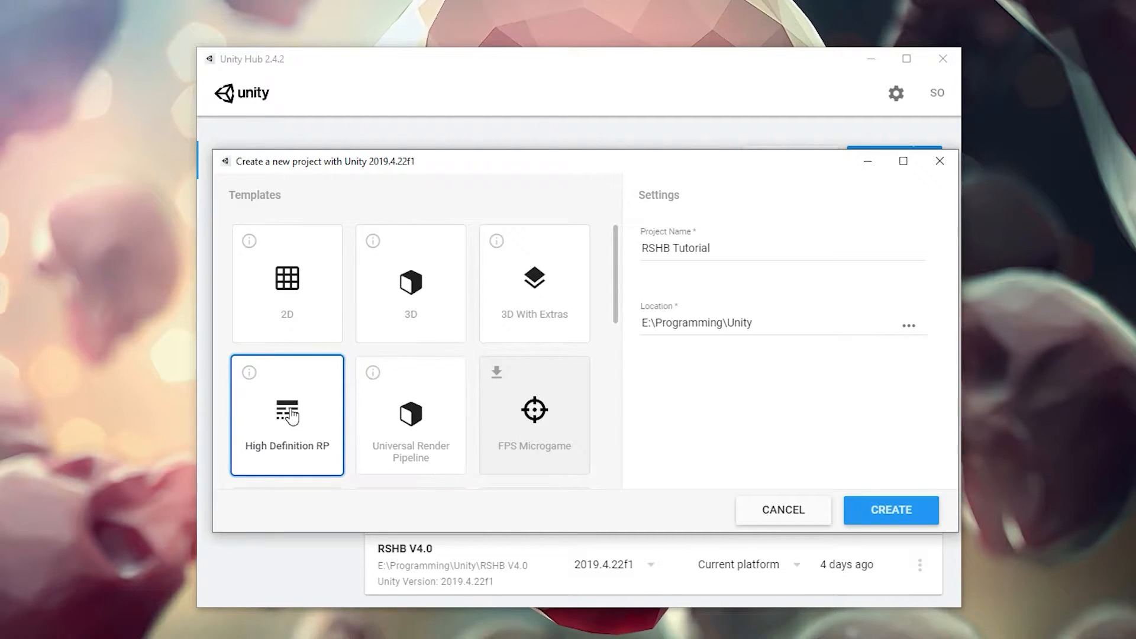
pyautogui.click(411, 415)
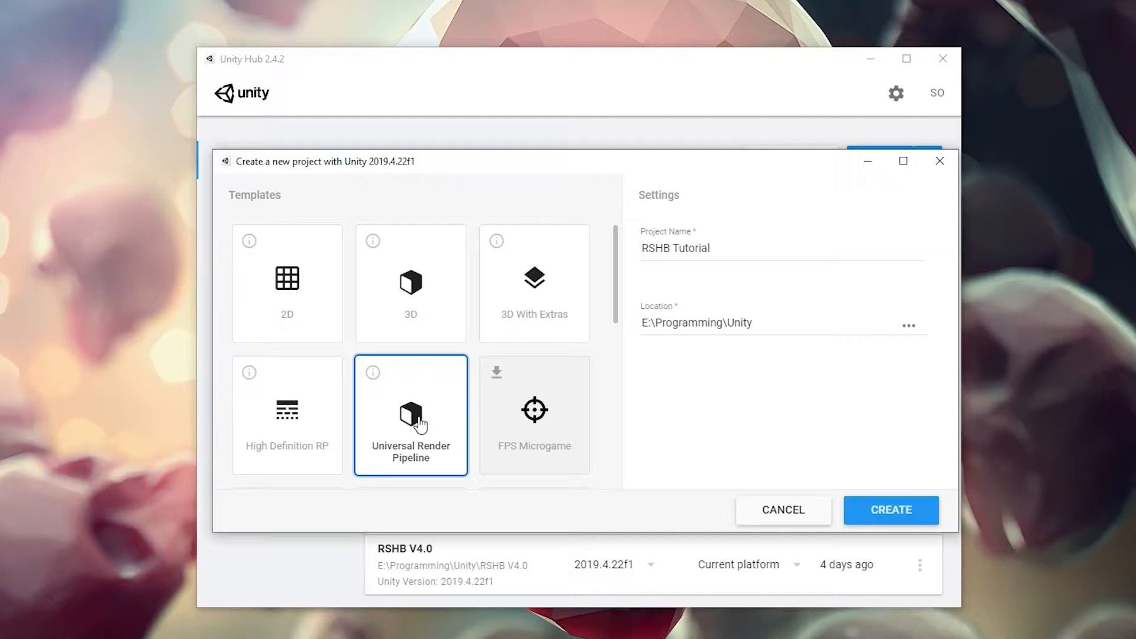
pyautogui.moveTo(854, 489)
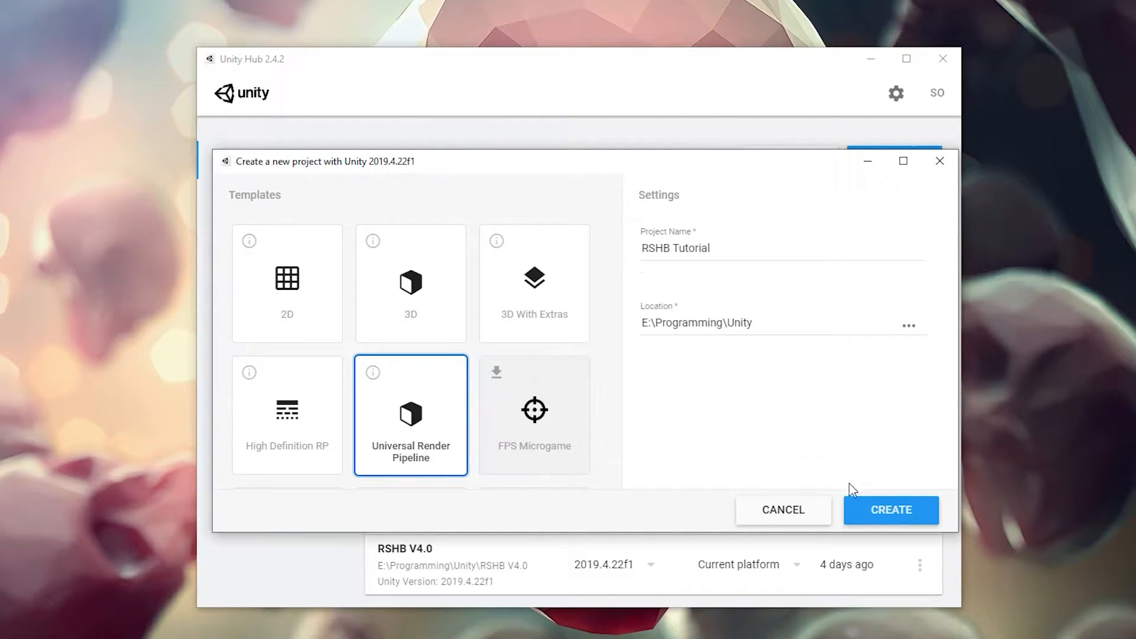
pyautogui.click(890, 509)
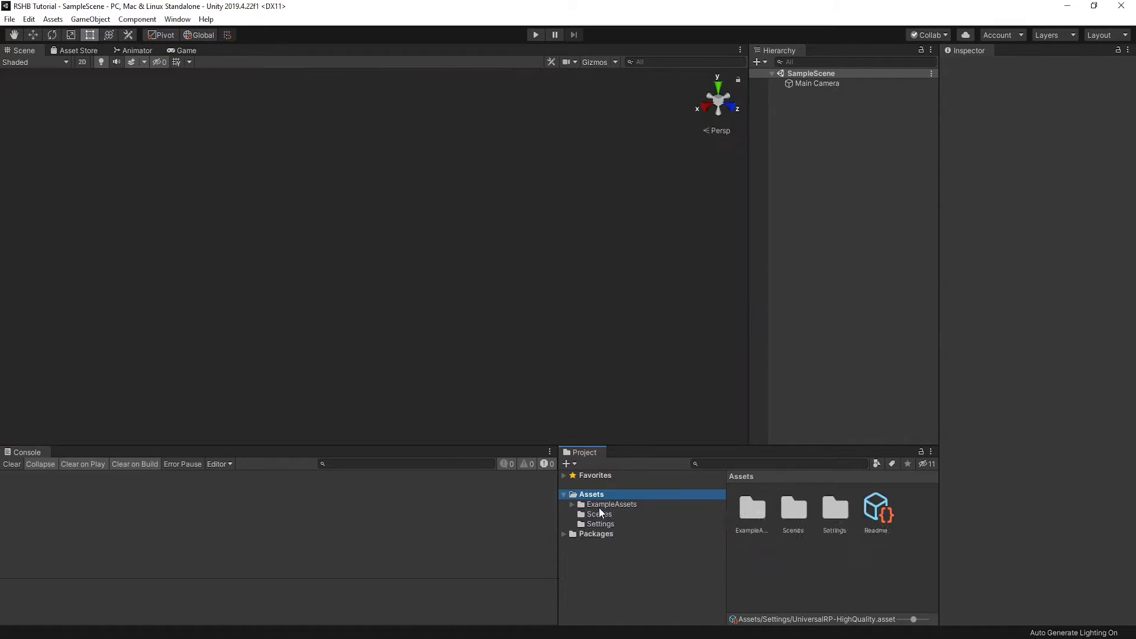
# Create an unlit shader graph and a RadialHealthBarMaterial material using the Shader Graphs/RadialHealthBar shader
pyautogui.rightClick(590, 495)
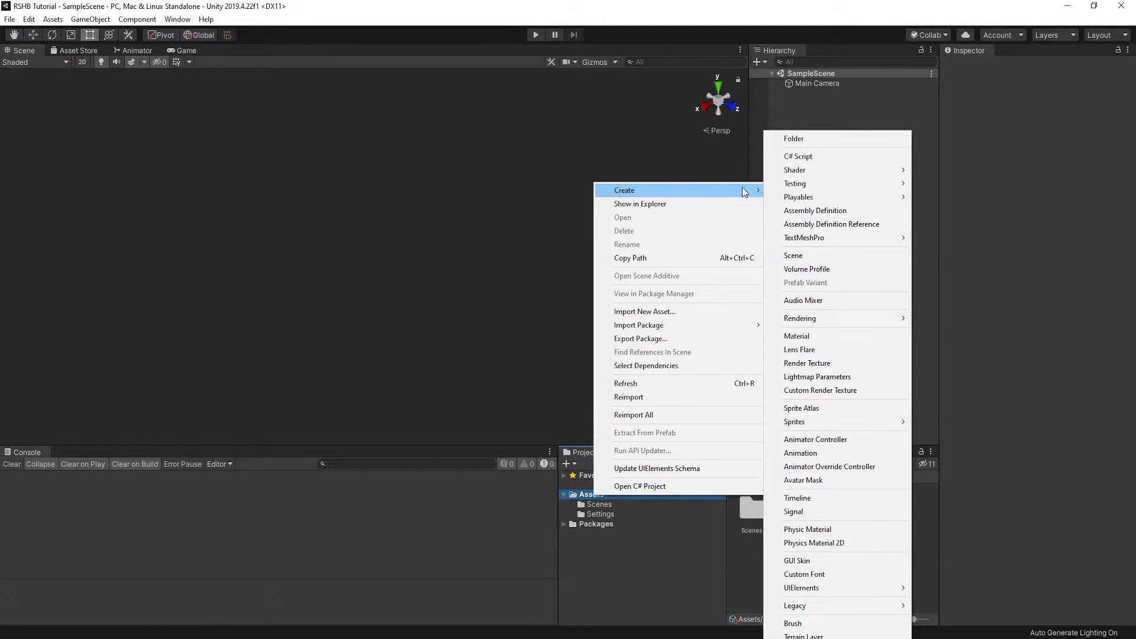
pyautogui.moveTo(795, 170)
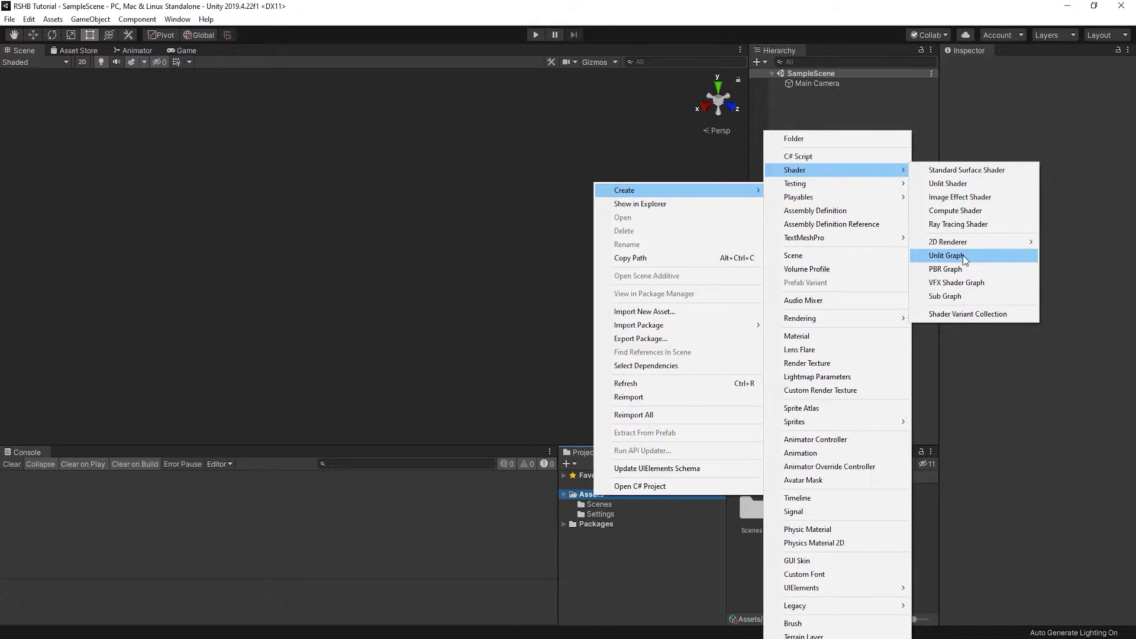
pyautogui.click(947, 255)
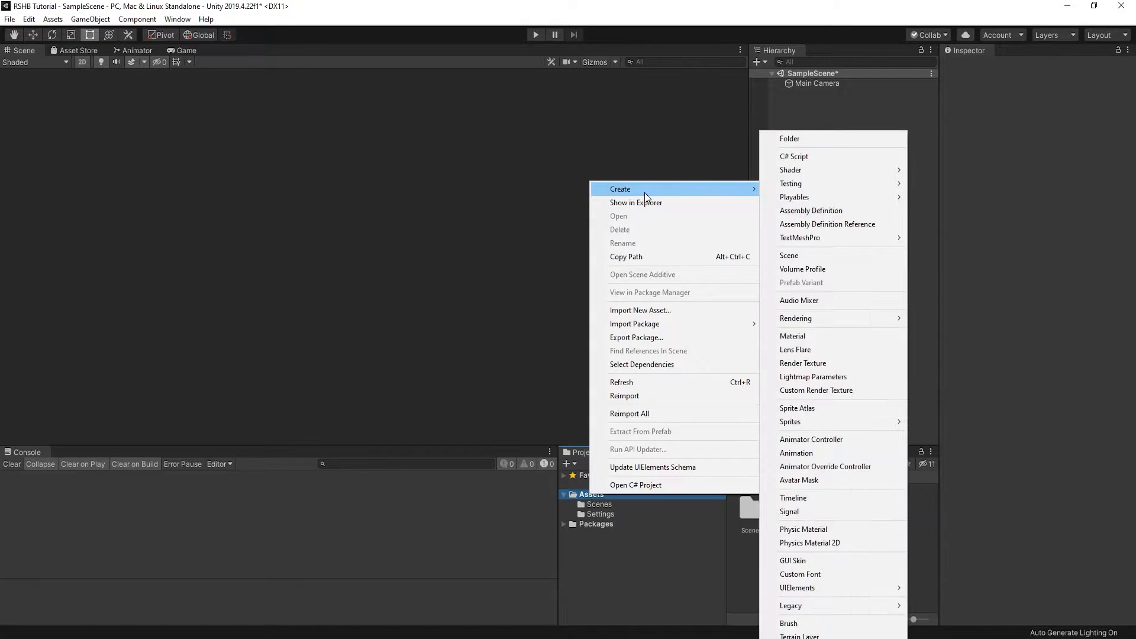
pyautogui.click(791, 335)
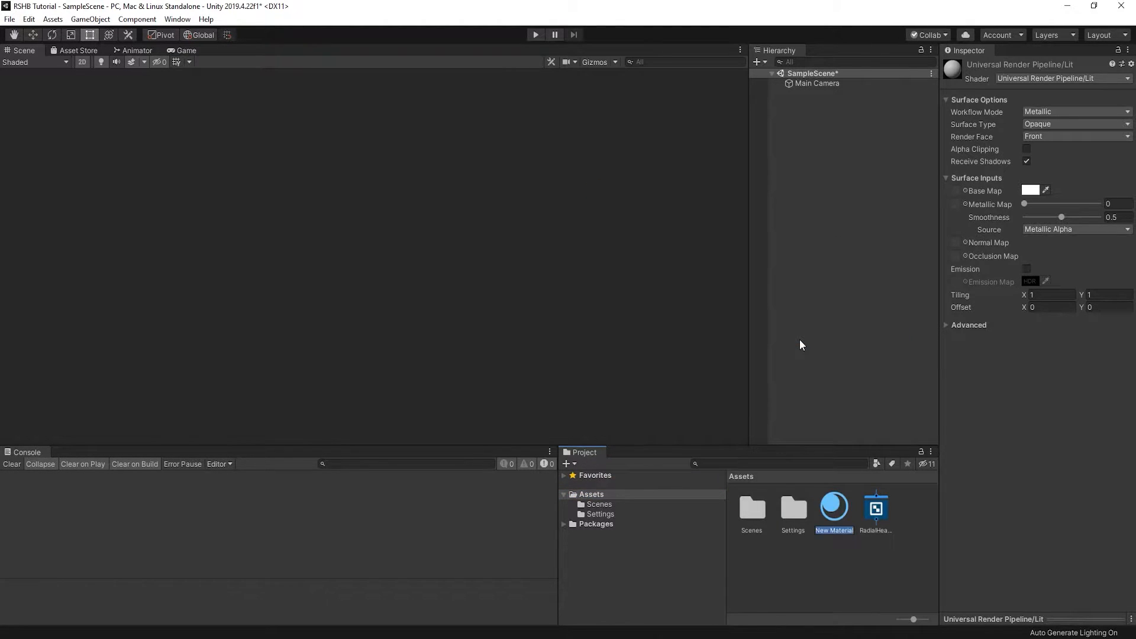
pyautogui.click(876, 508)
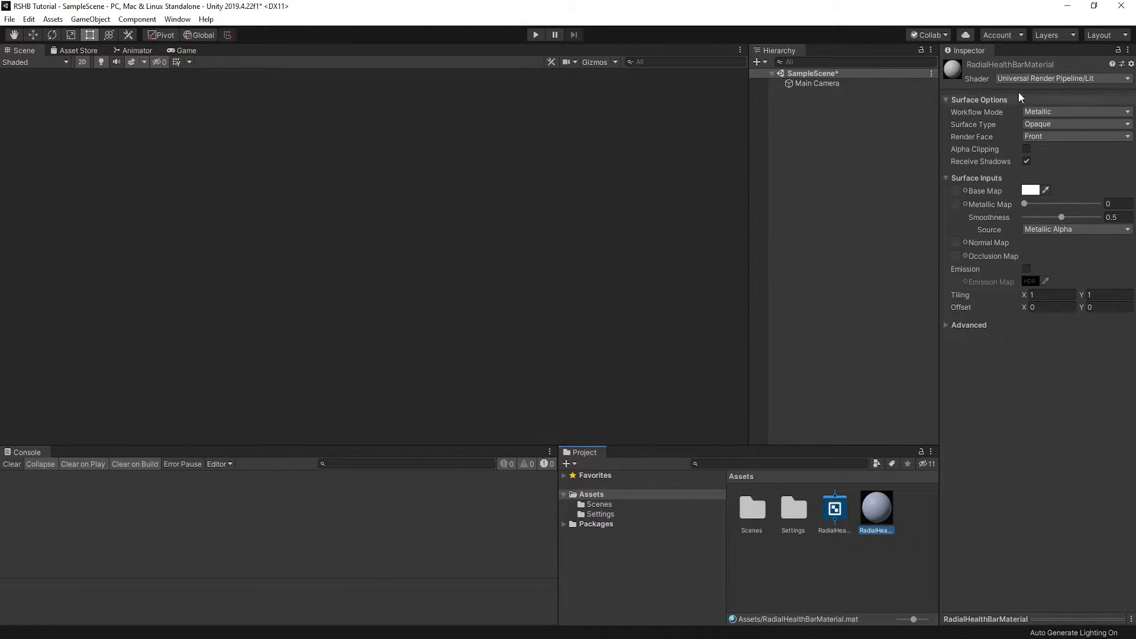
pyautogui.click(1055, 78)
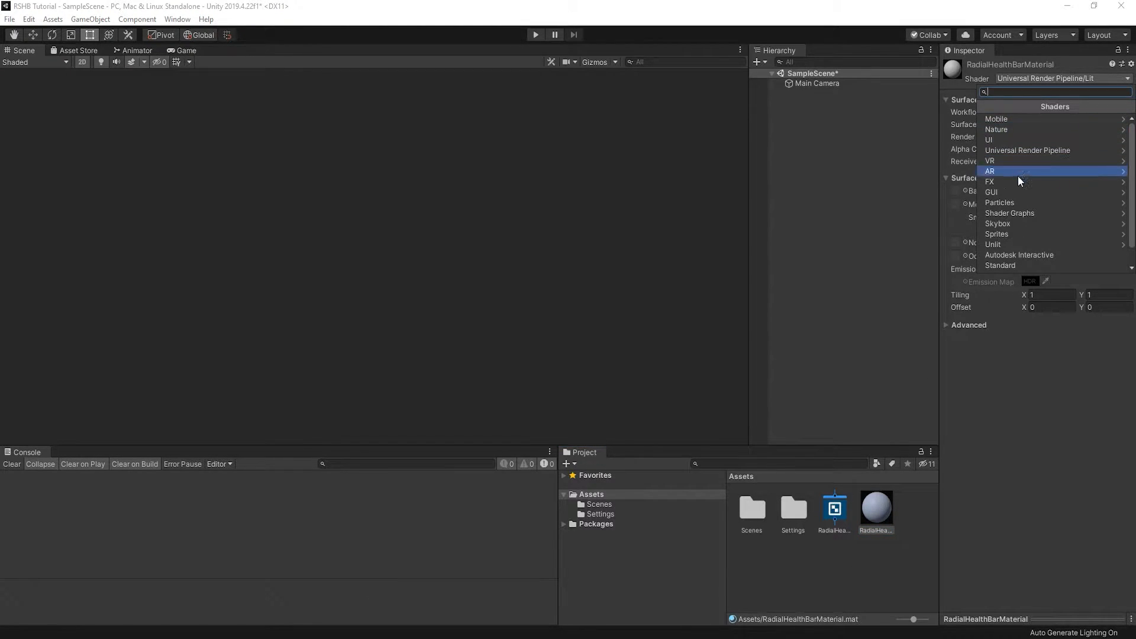
pyautogui.click(1009, 213)
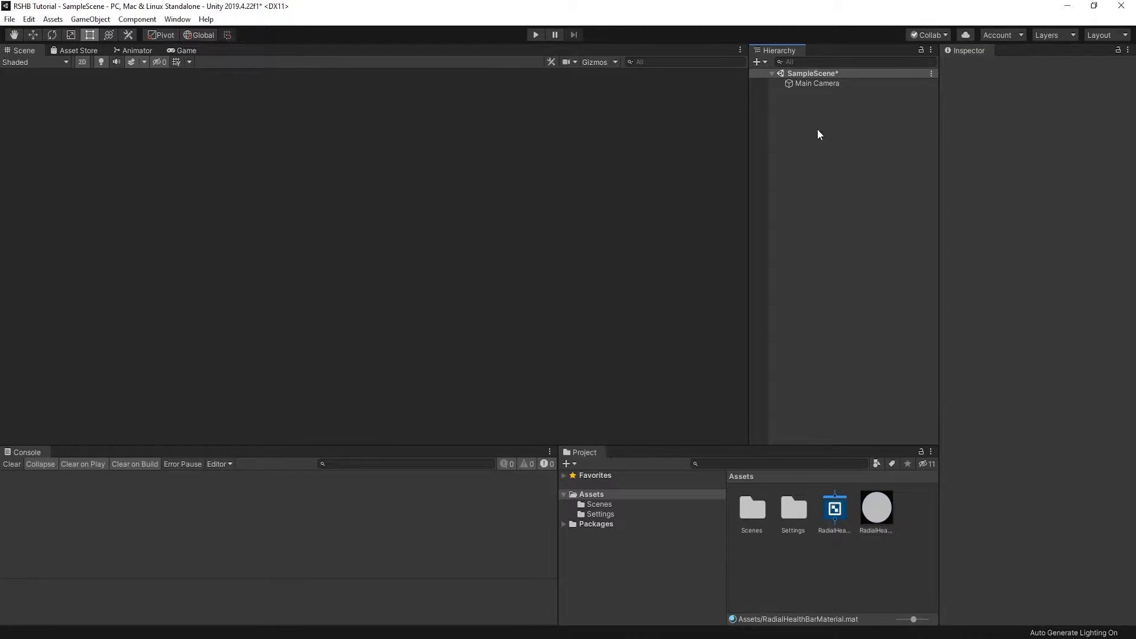
# Create a 2D Sprite object named HealthBar and assign the square sprite to it
pyautogui.rightClick(819, 134)
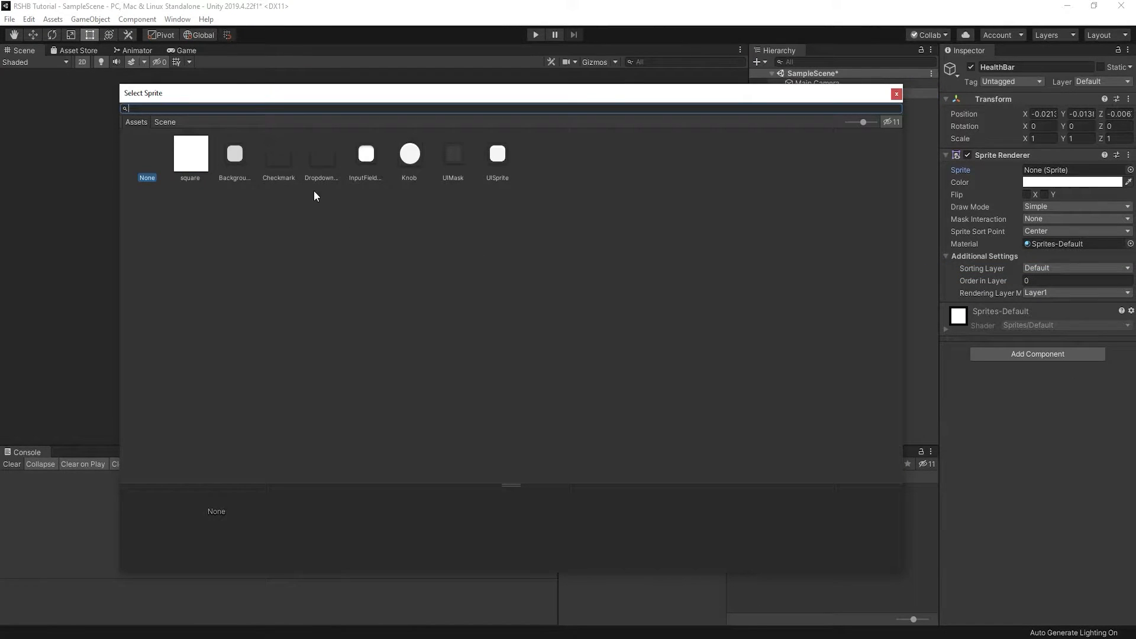
pyautogui.doubleClick(189, 152)
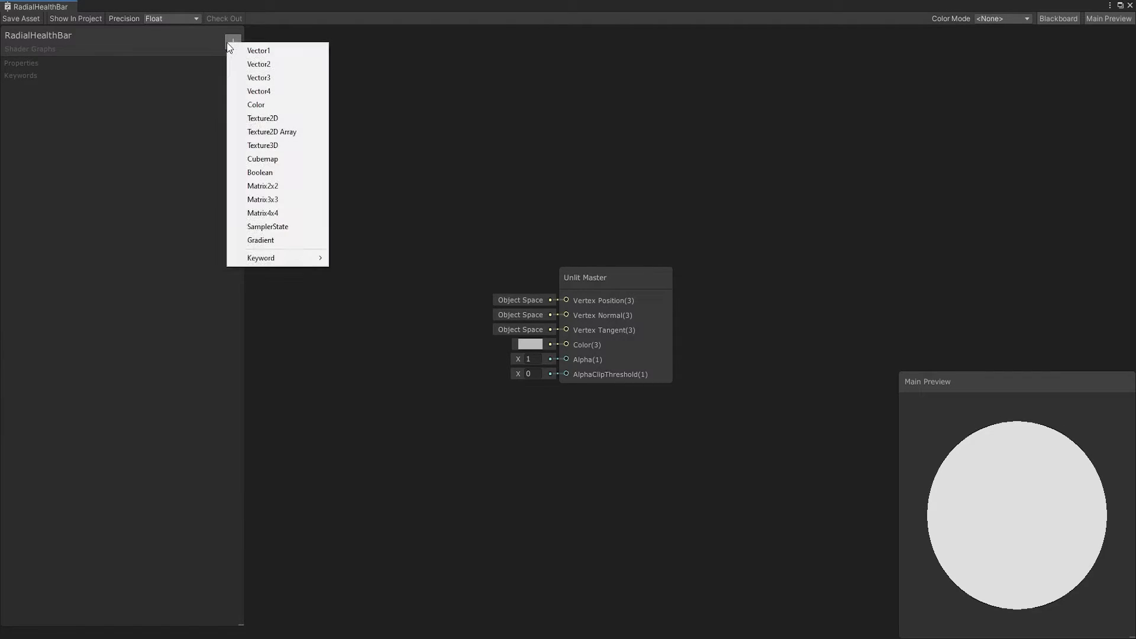
pyautogui.moveTo(276, 159)
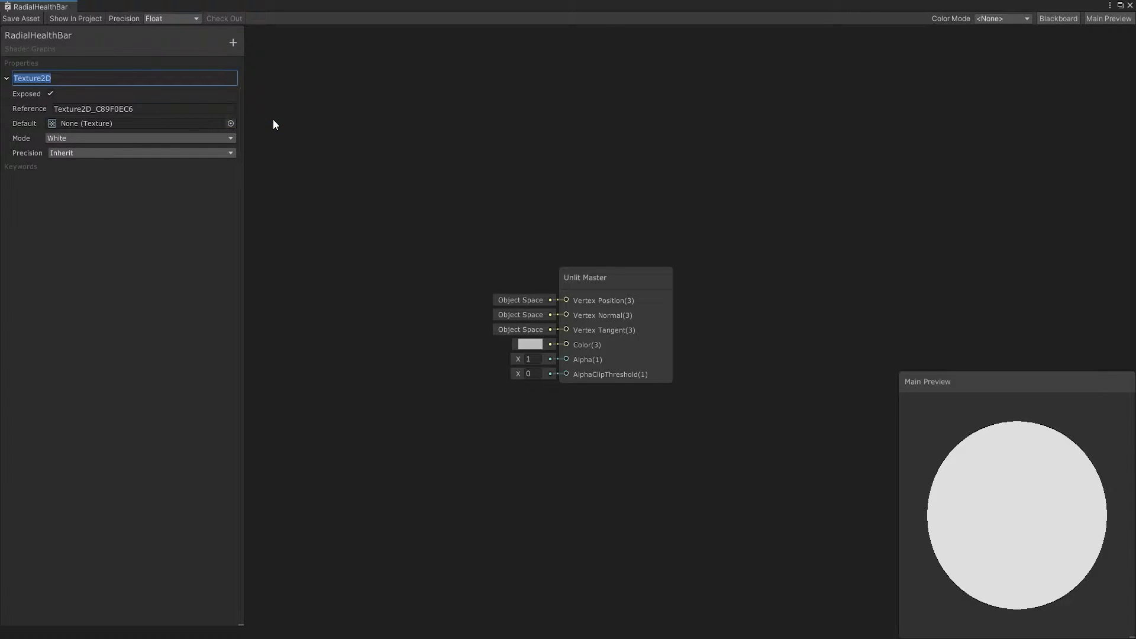
# Add a Texture2D property named _MainTex with its reference name also set to _MainTex
pyautogui.write('_MainTex')
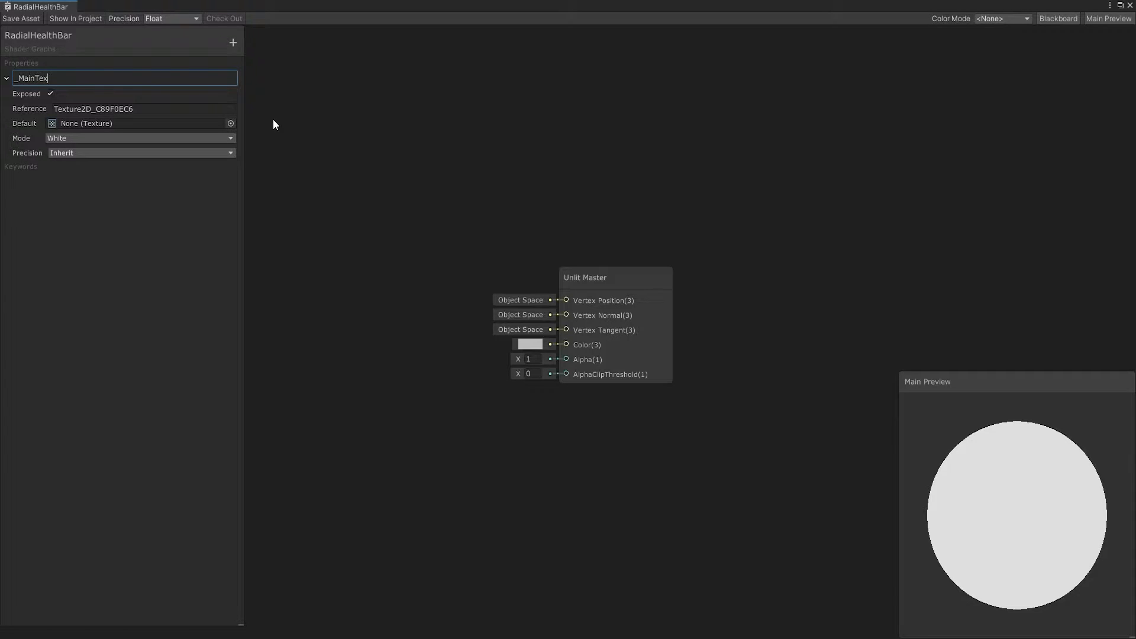
pyautogui.click(142, 109)
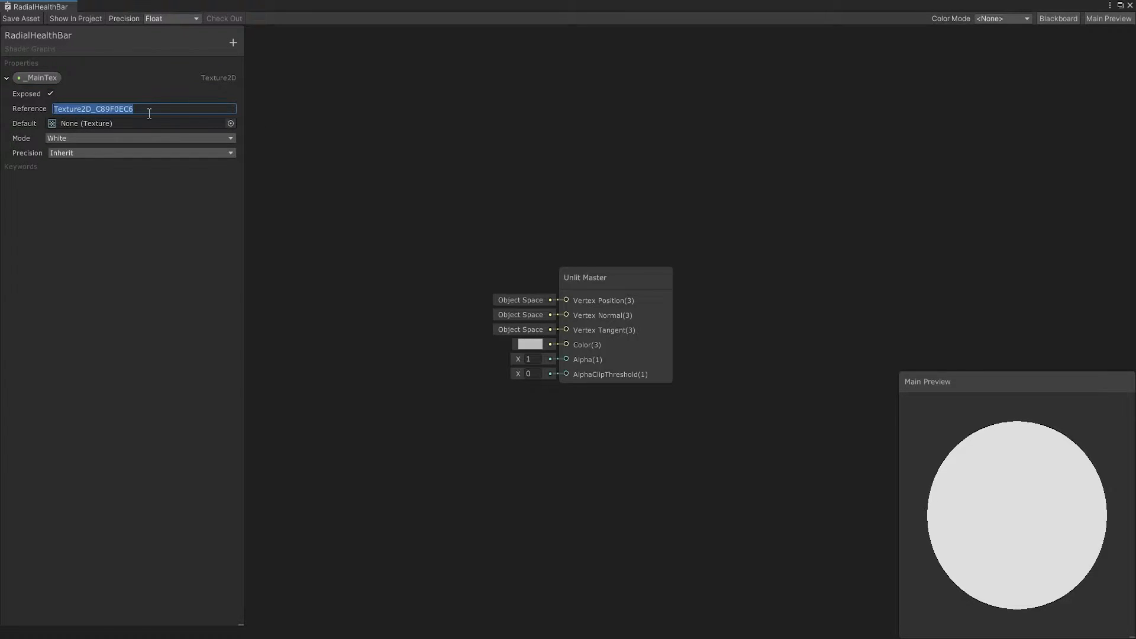
pyautogui.write('_MainTex')
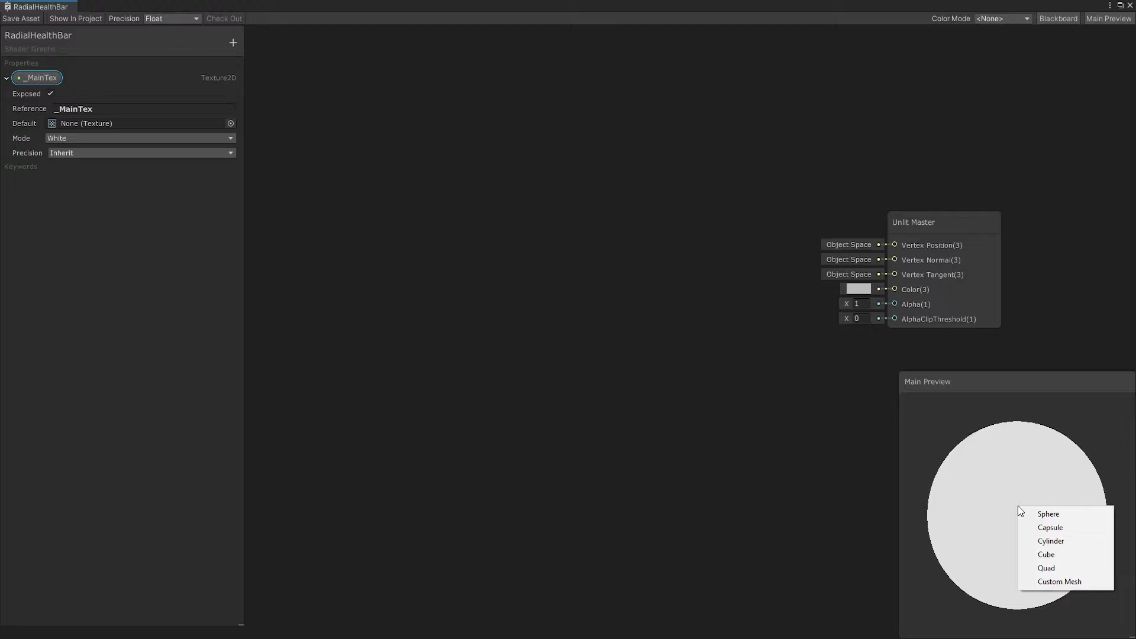
# Preview on a Quad and set the Unlit Master surface to Transparent with Alpha blending
pyautogui.click(1045, 567)
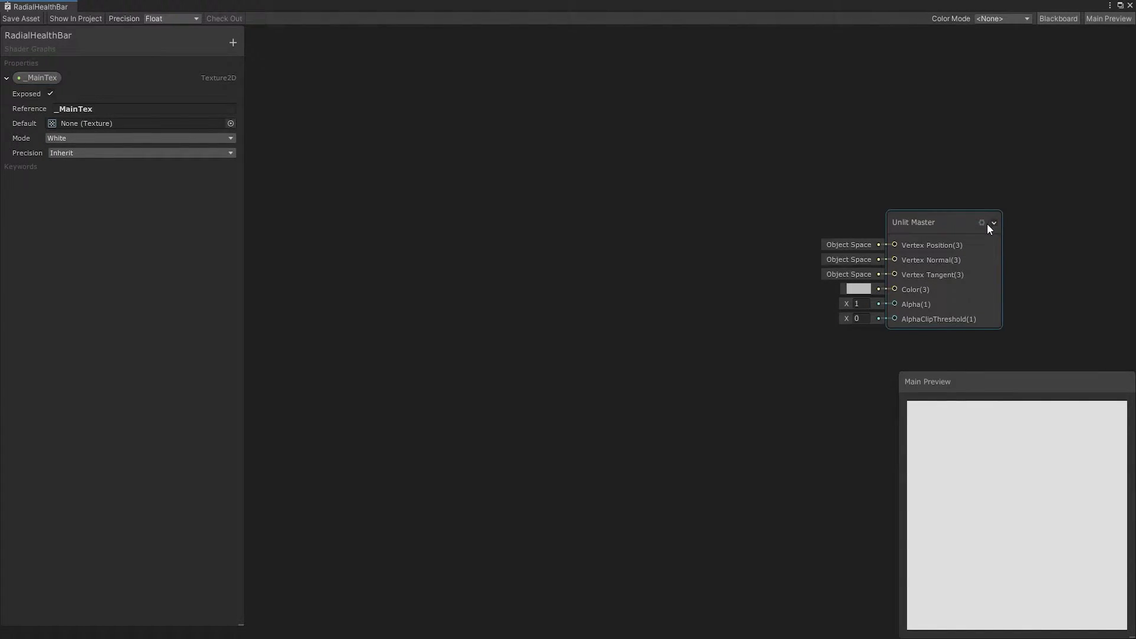
pyautogui.click(982, 223)
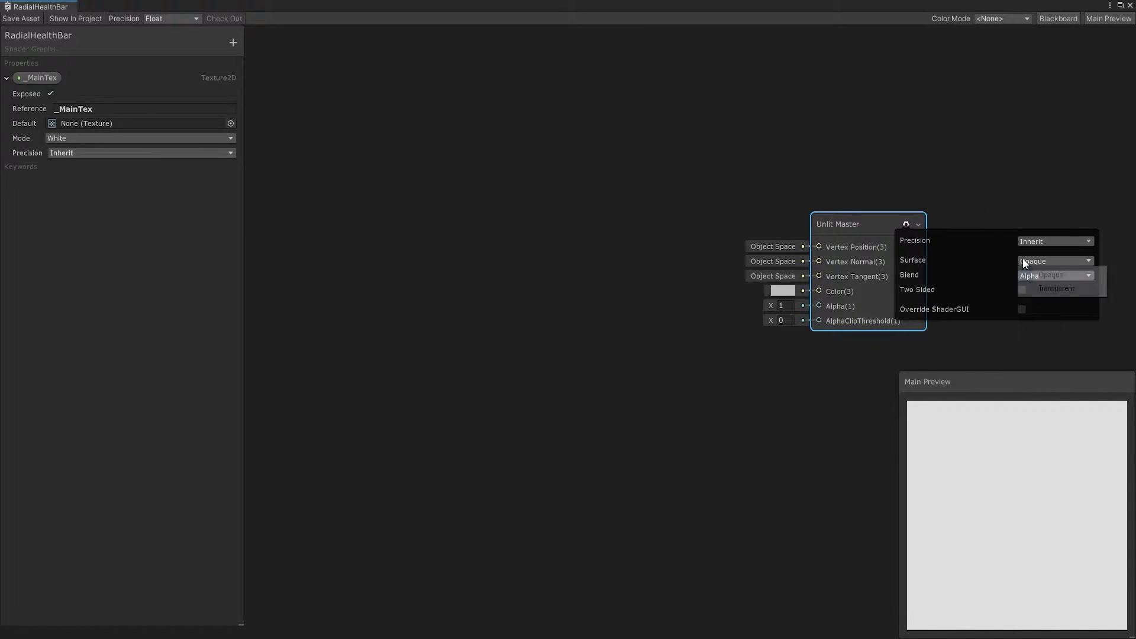
pyautogui.click(1055, 288)
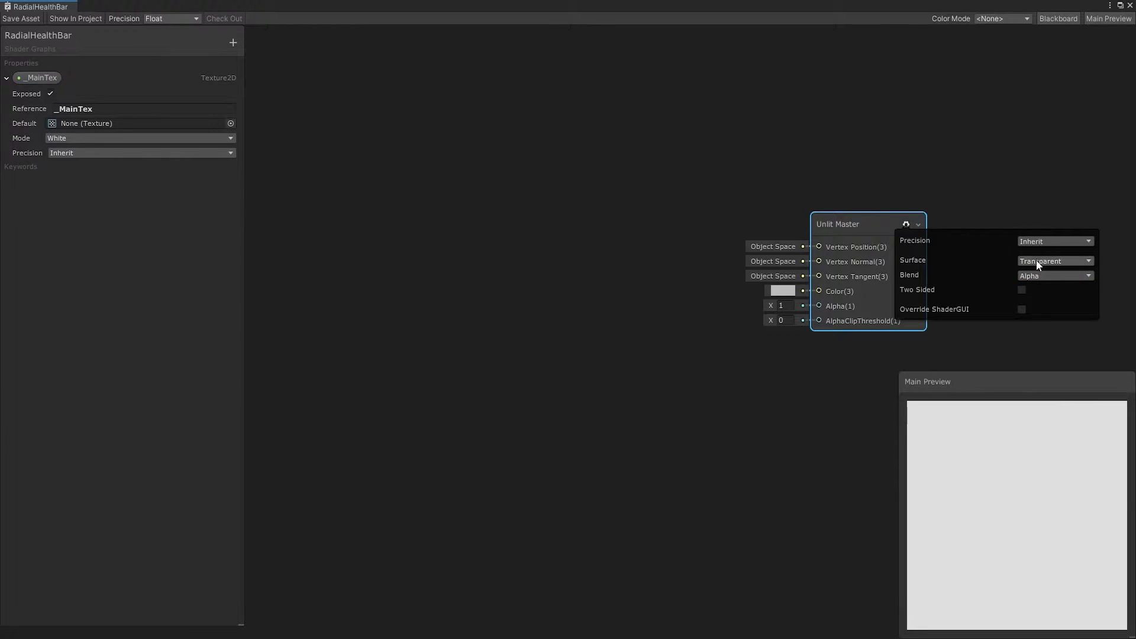
pyautogui.moveTo(980, 219)
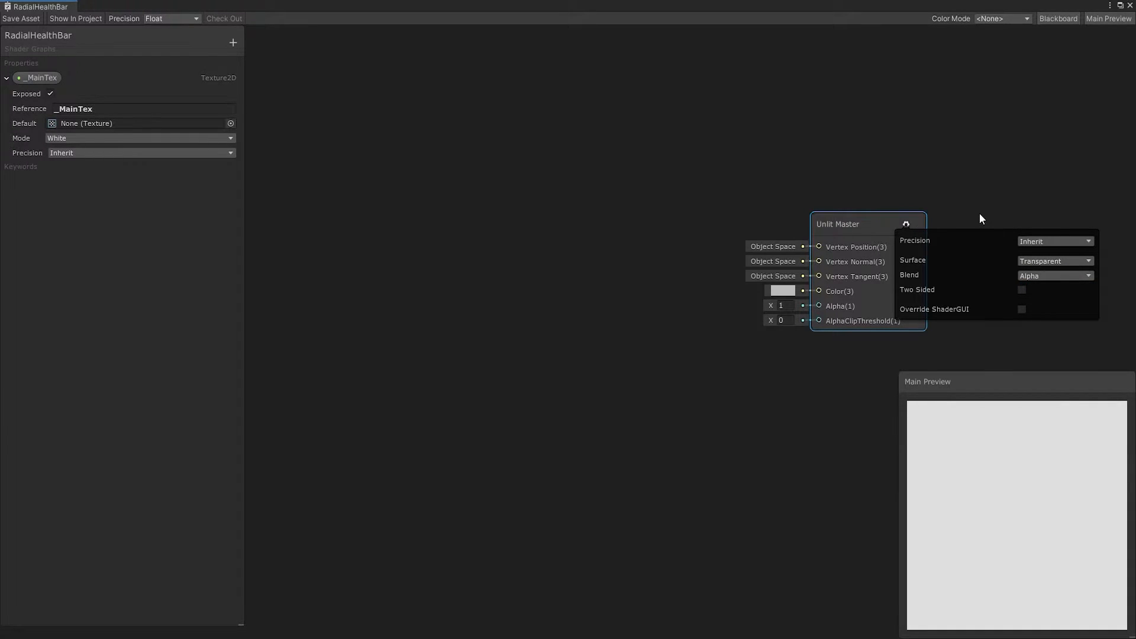
pyautogui.click(907, 223)
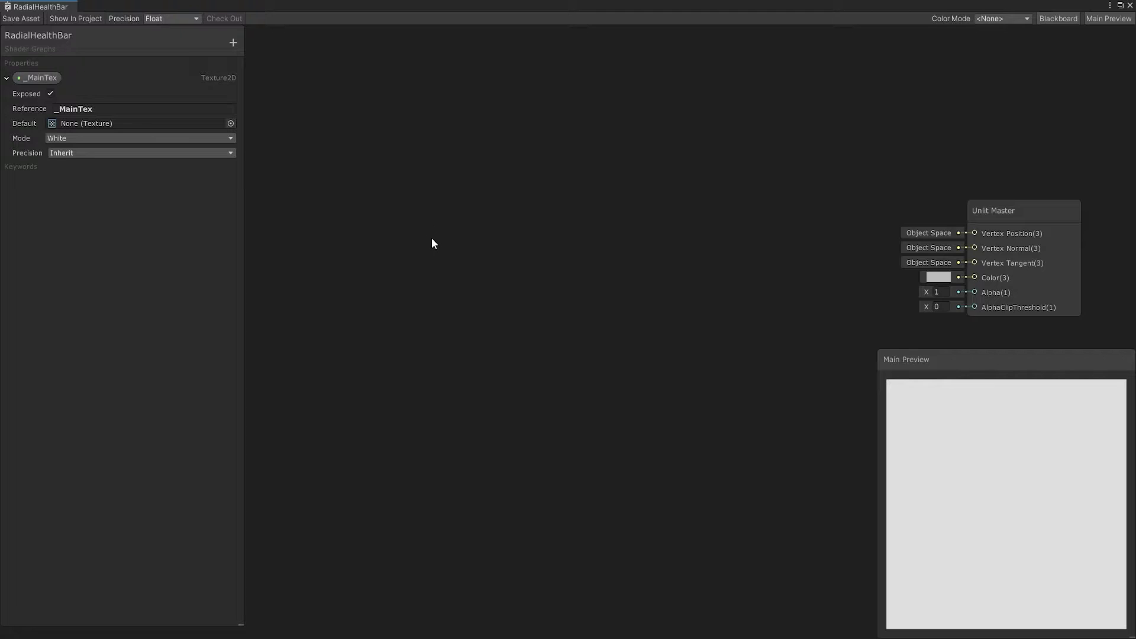
# Add a Tiling And Offset node with Offset X and Y both set to -0.5 to centre the UVs
pyautogui.rightClick(433, 243)
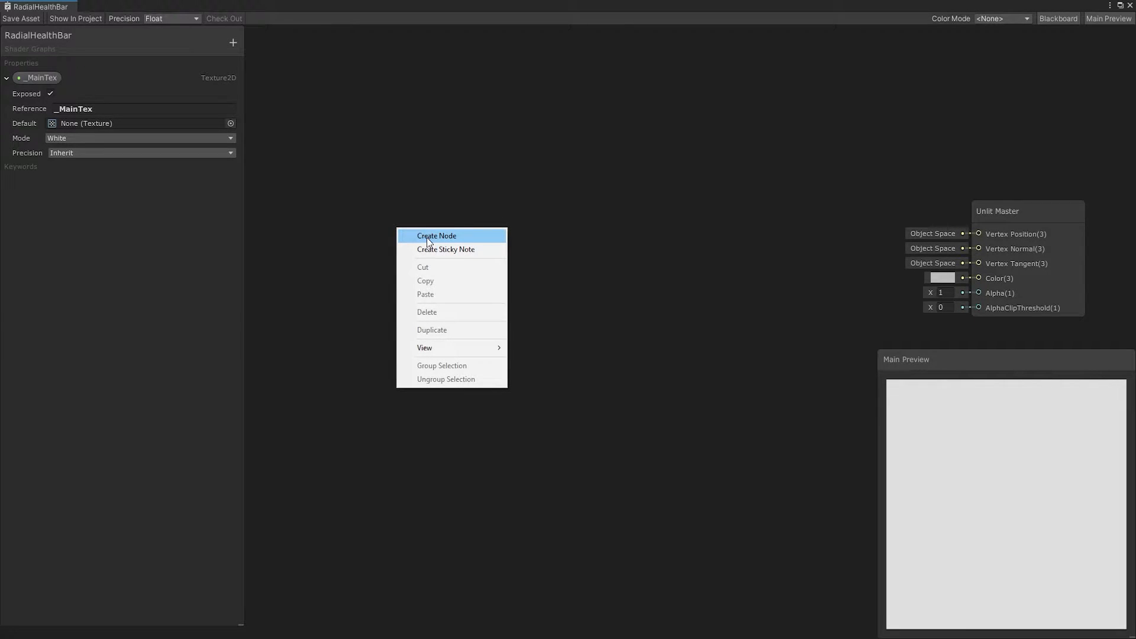
pyautogui.click(436, 236)
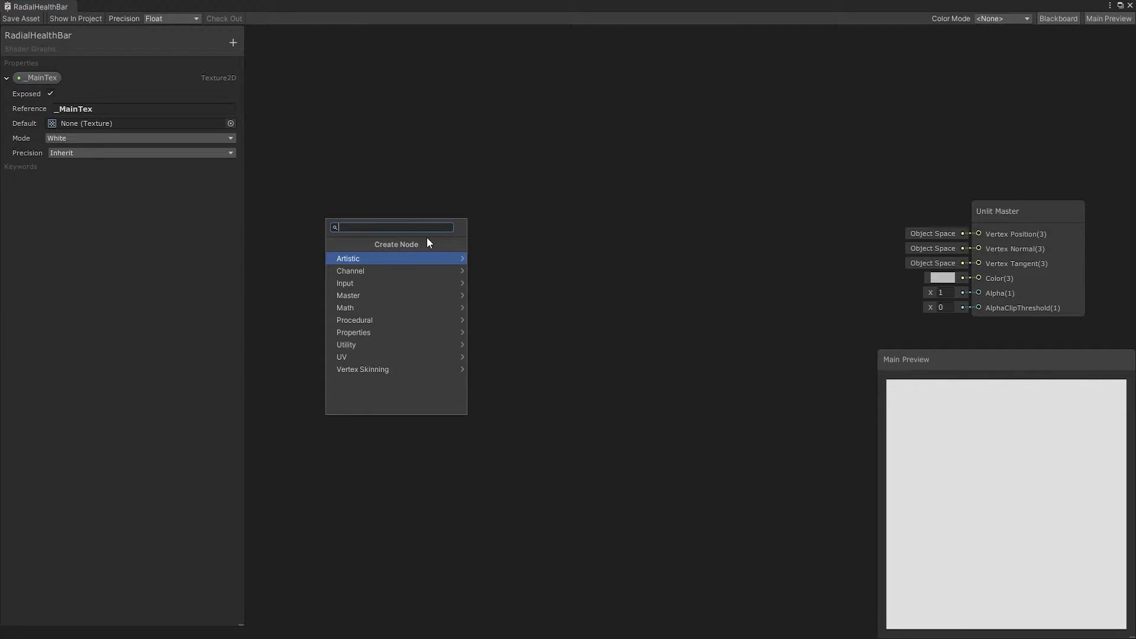
pyautogui.write('tilin')
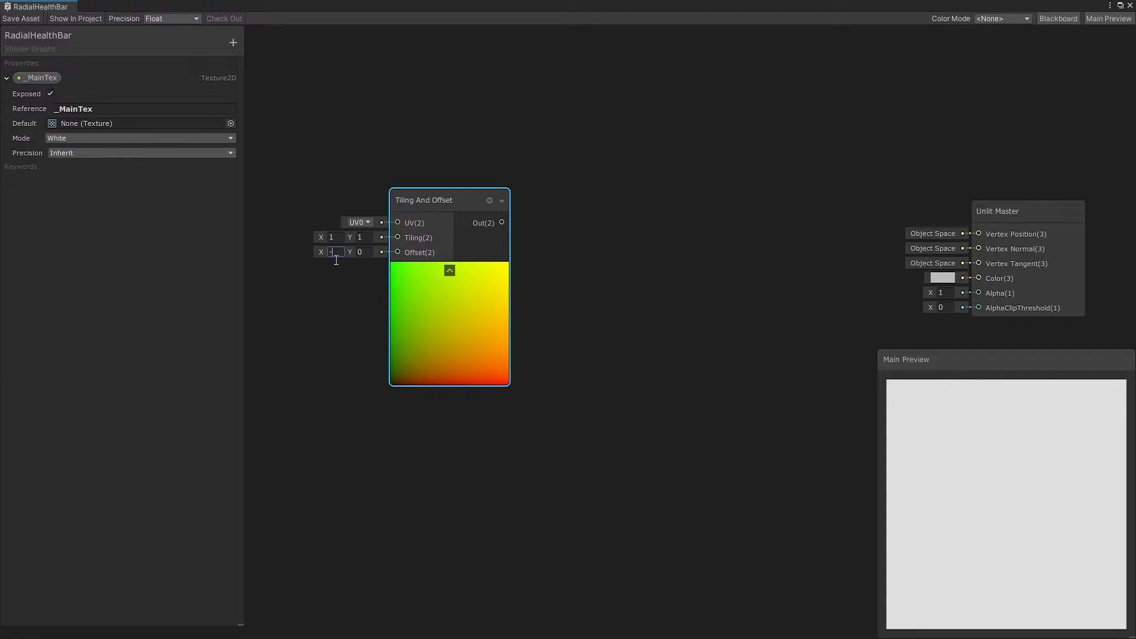
pyautogui.write('-.5')
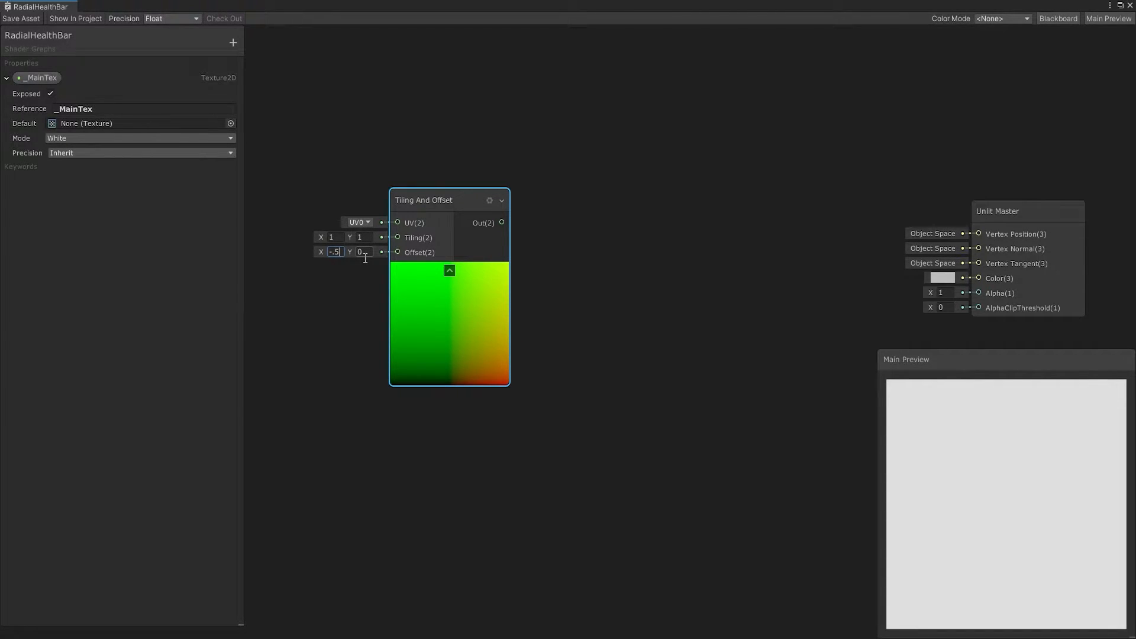
pyautogui.write('-0.5')
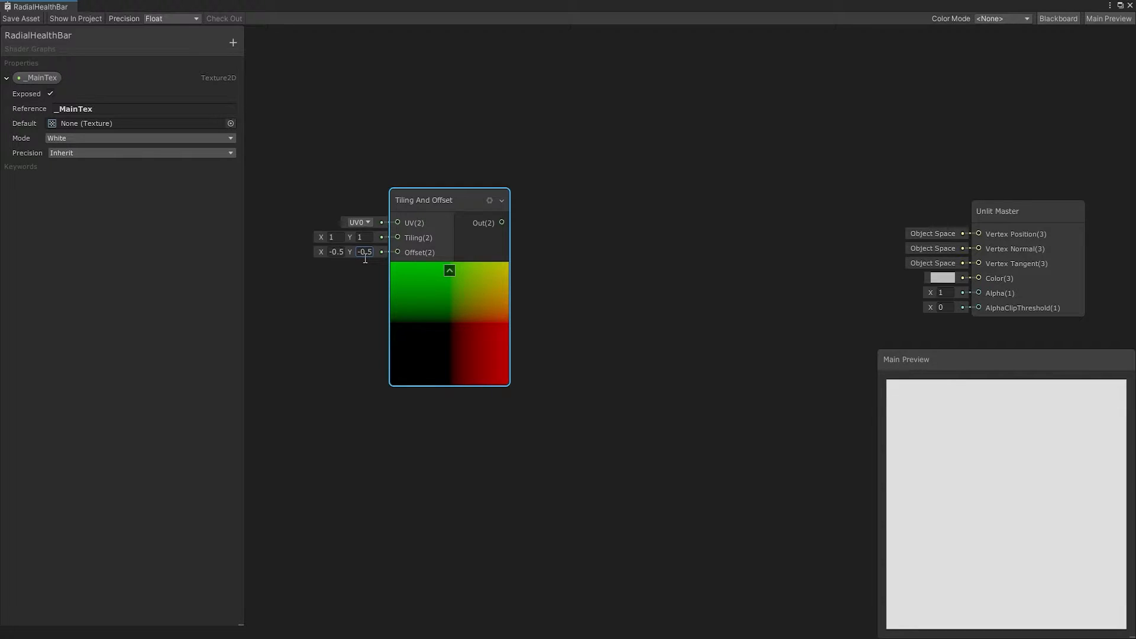
pyautogui.moveTo(450, 326)
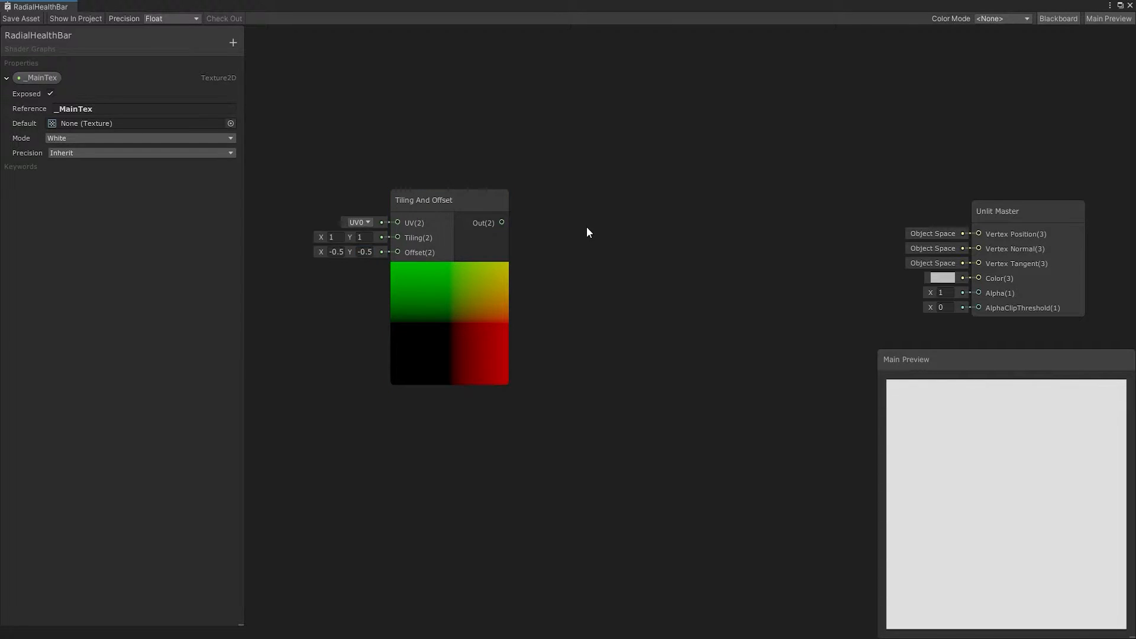
pyautogui.moveTo(625, 253)
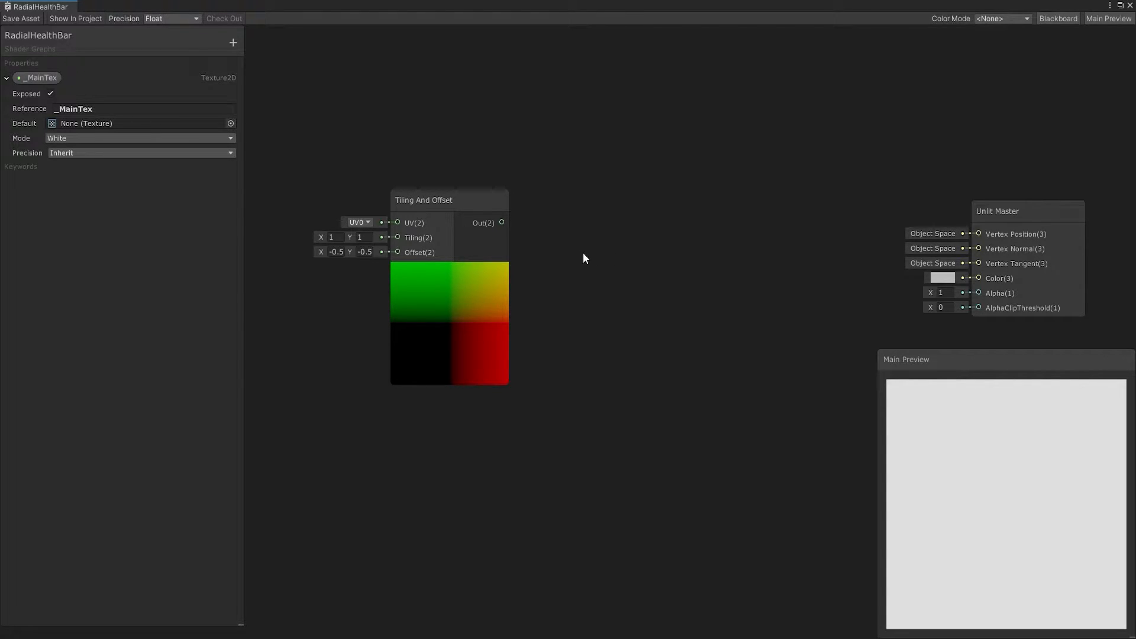
# Feed the centred UVs into a Length node and add a Subtract node after it
pyautogui.rightClick(585, 258)
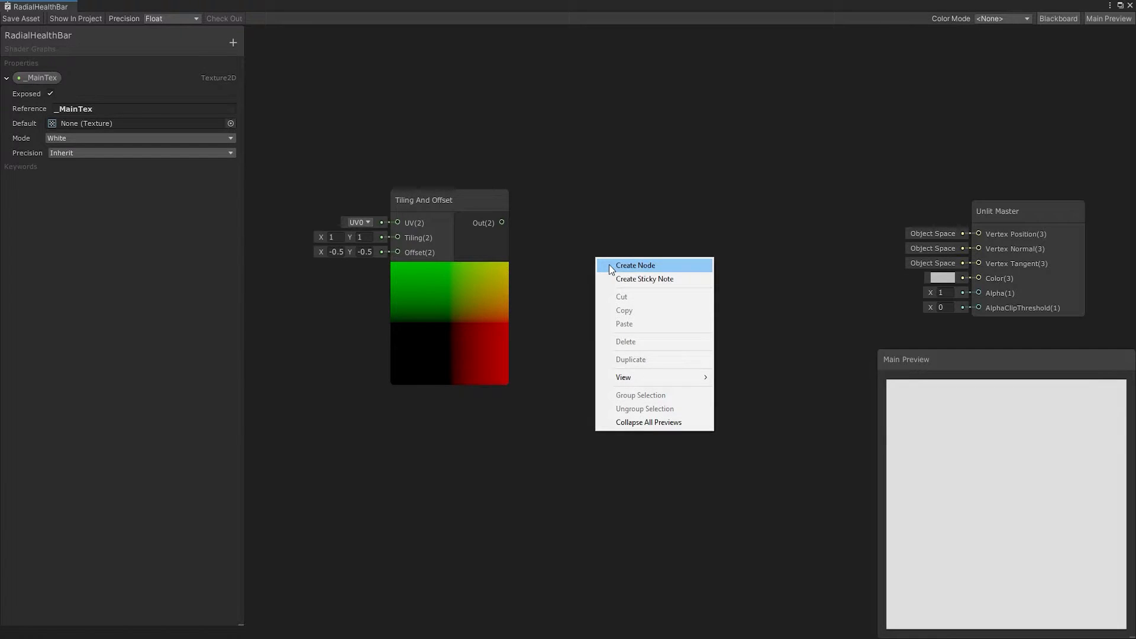
pyautogui.click(636, 265)
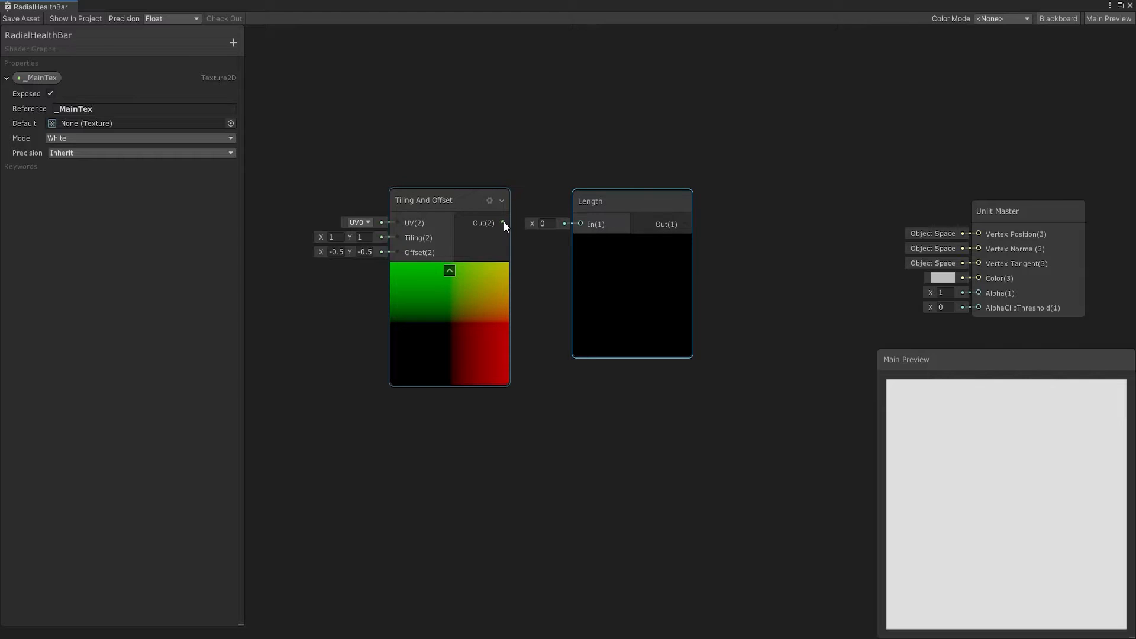
pyautogui.moveTo(502, 222); pyautogui.dragTo(580, 224)
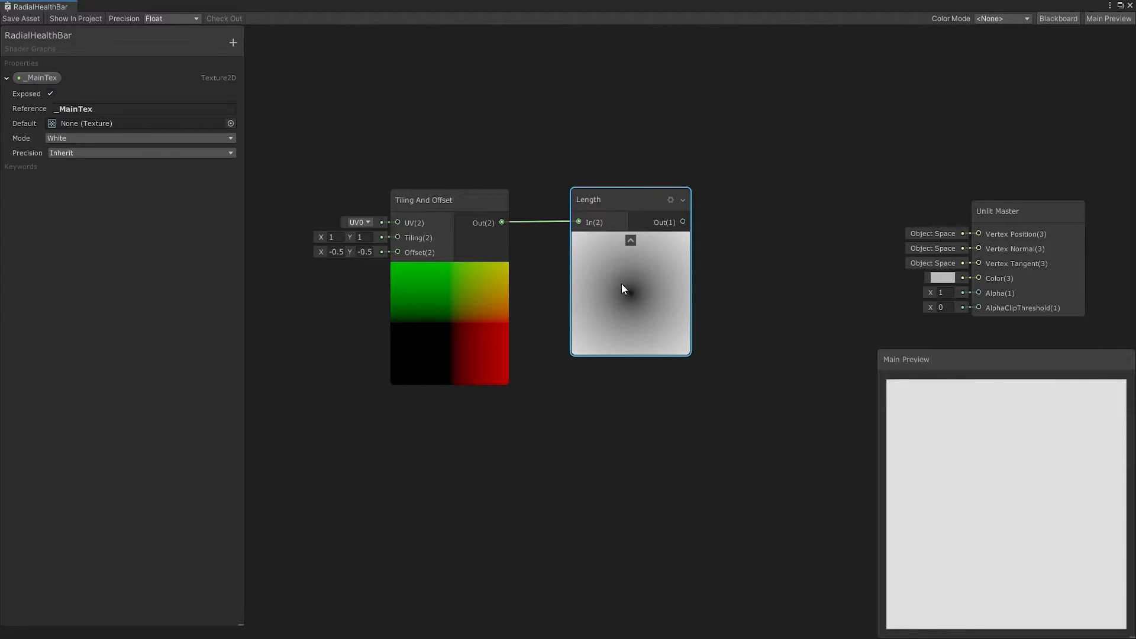
pyautogui.moveTo(631, 299)
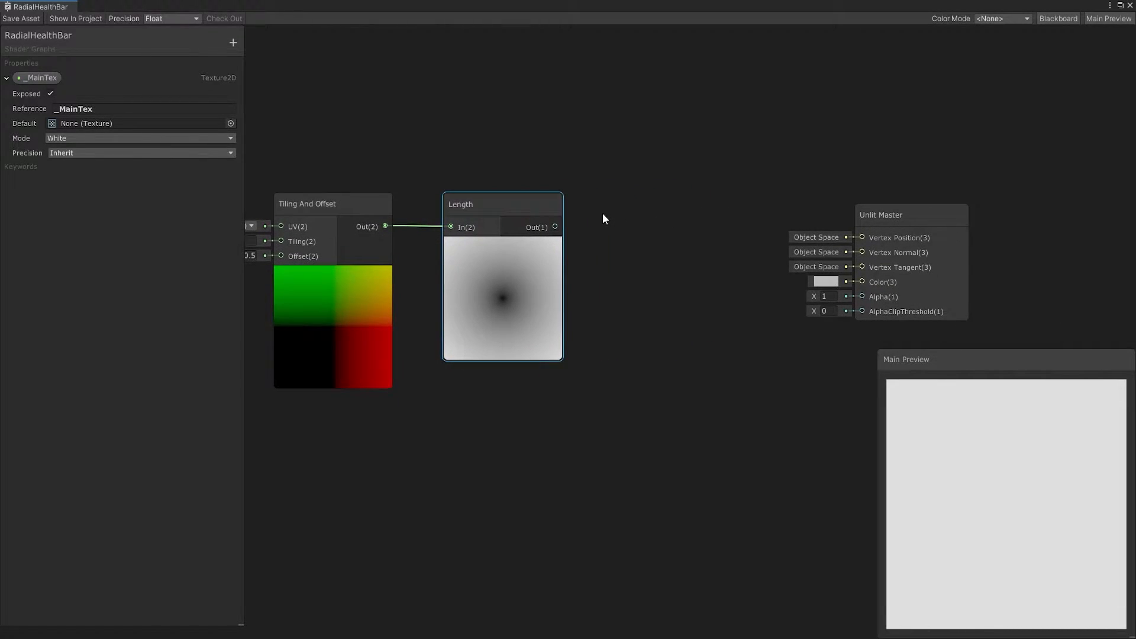
pyautogui.moveTo(594, 231)
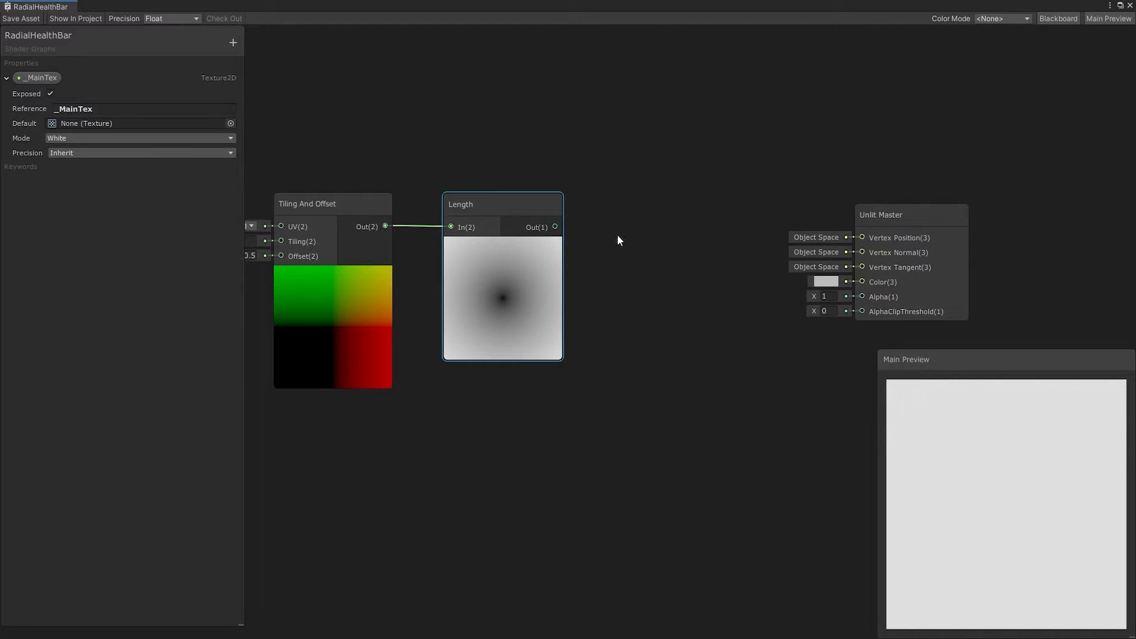
pyautogui.write('sub')
pyautogui.write('0.4')
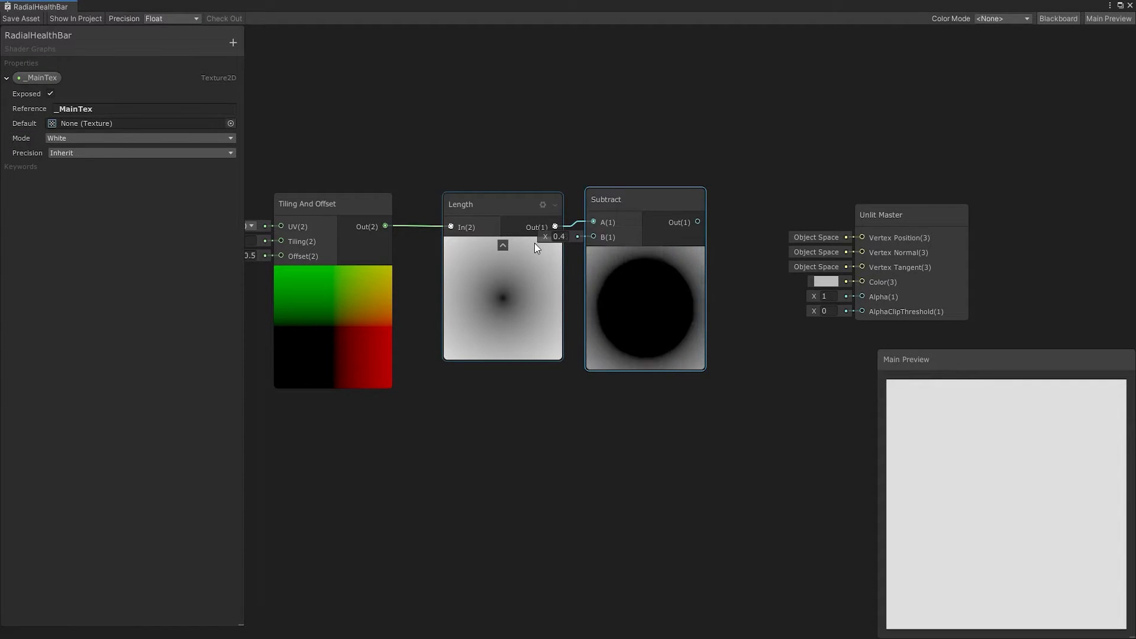
# Add a Vector1 property named Radius with a default value of 0.4
pyautogui.click(233, 43)
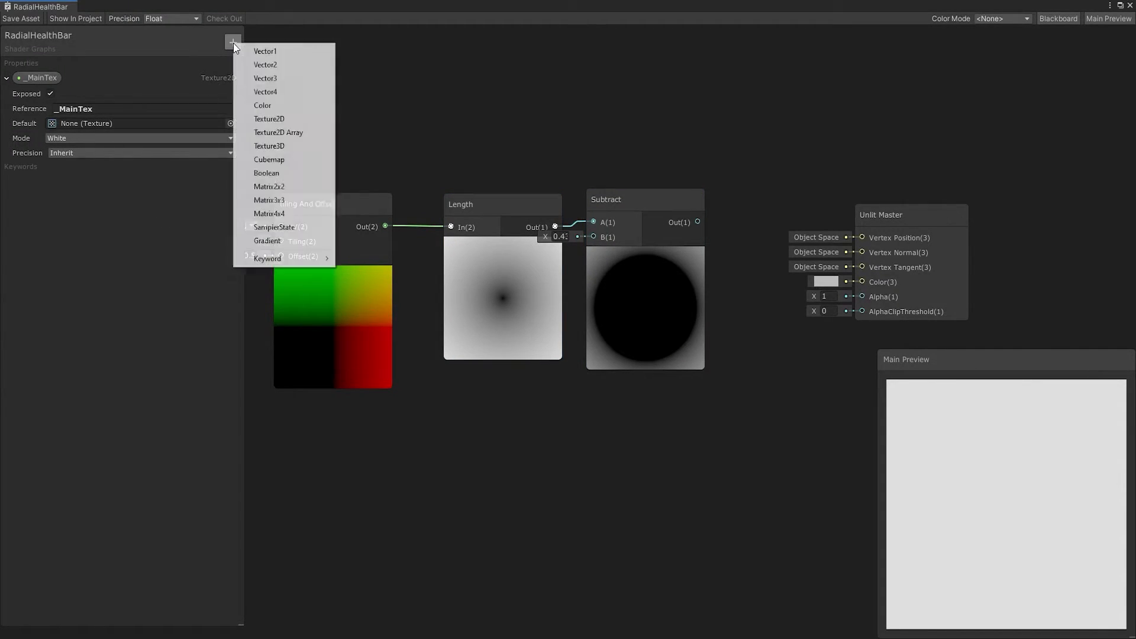
pyautogui.moveTo(264, 51)
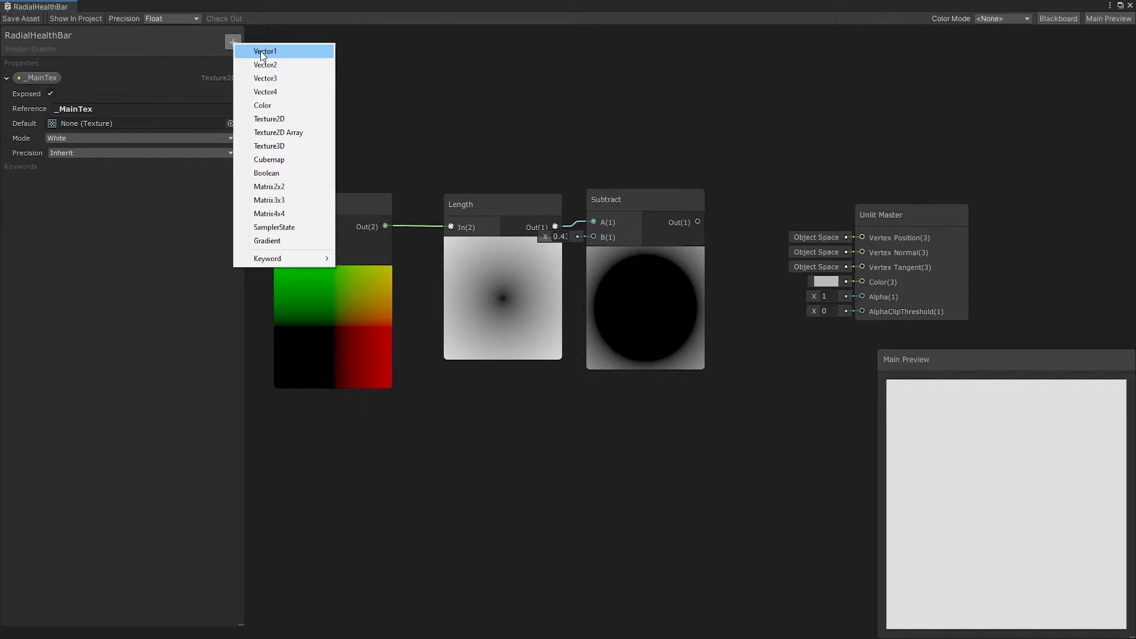
pyautogui.click(264, 51)
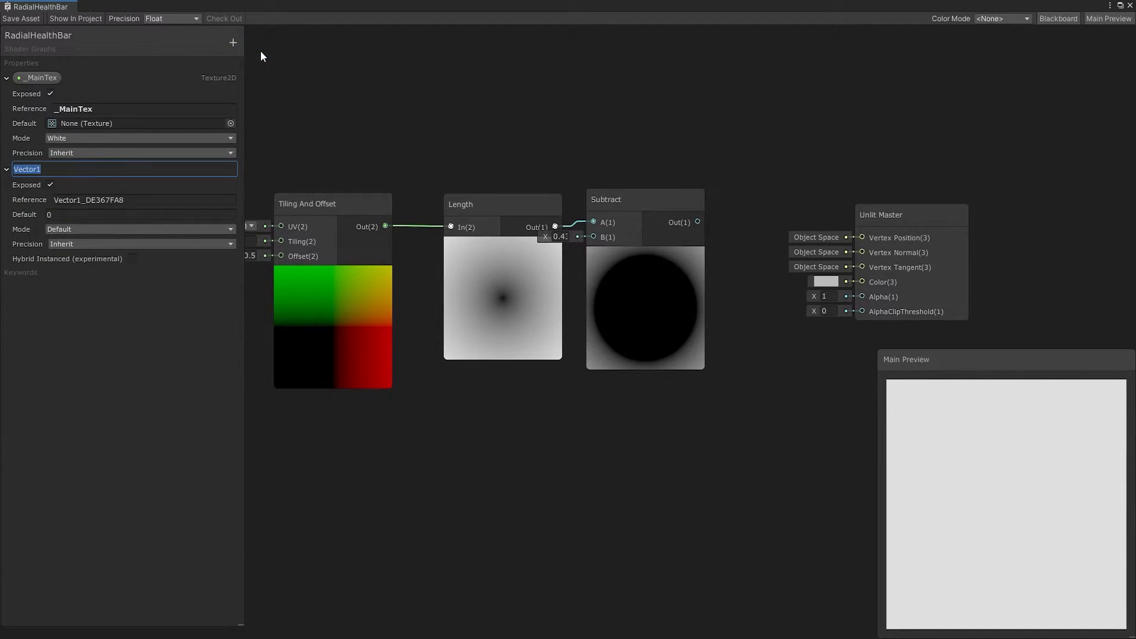
pyautogui.write('Radius')
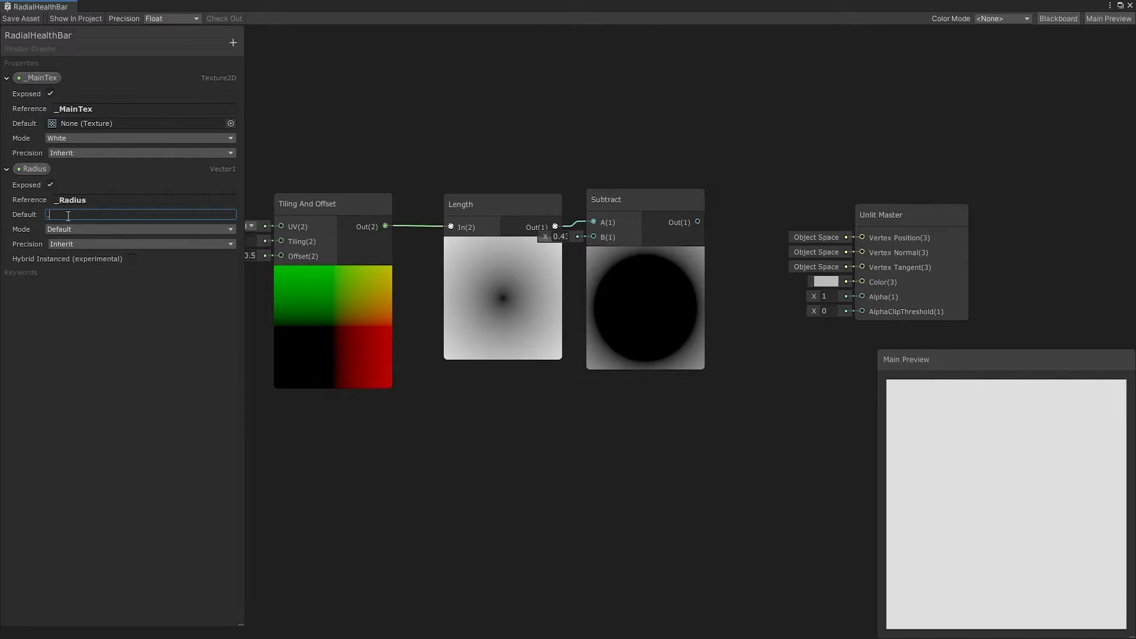
pyautogui.write('0.4')
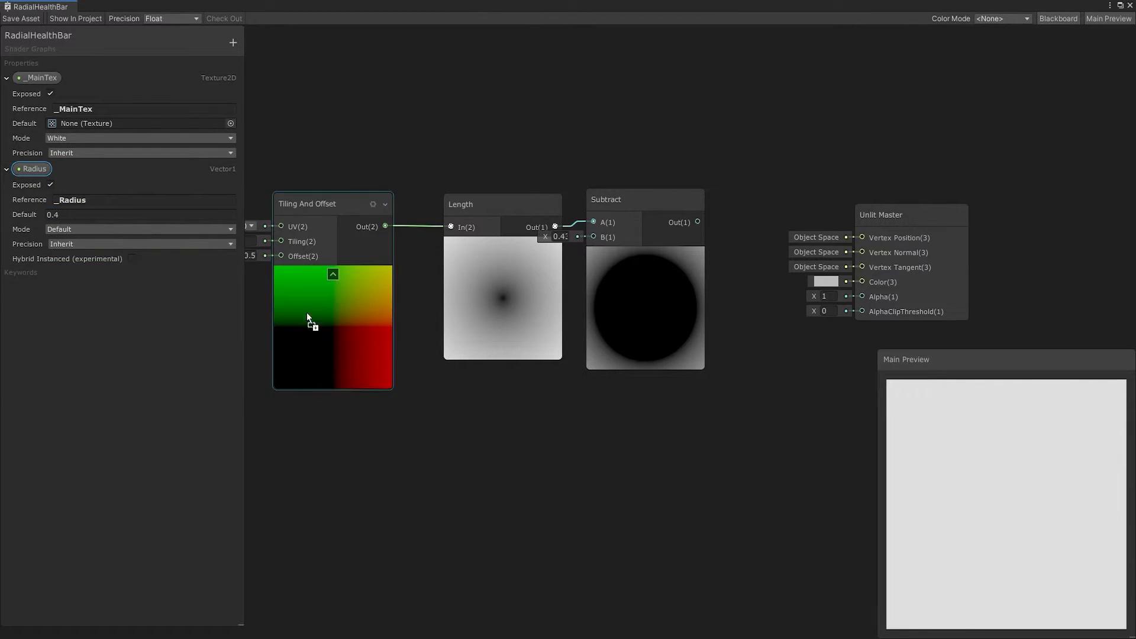
# Place Radius in the graph and connect it to the Subtract node's B input
pyautogui.moveTo(31, 169); pyautogui.dragTo(520, 398)
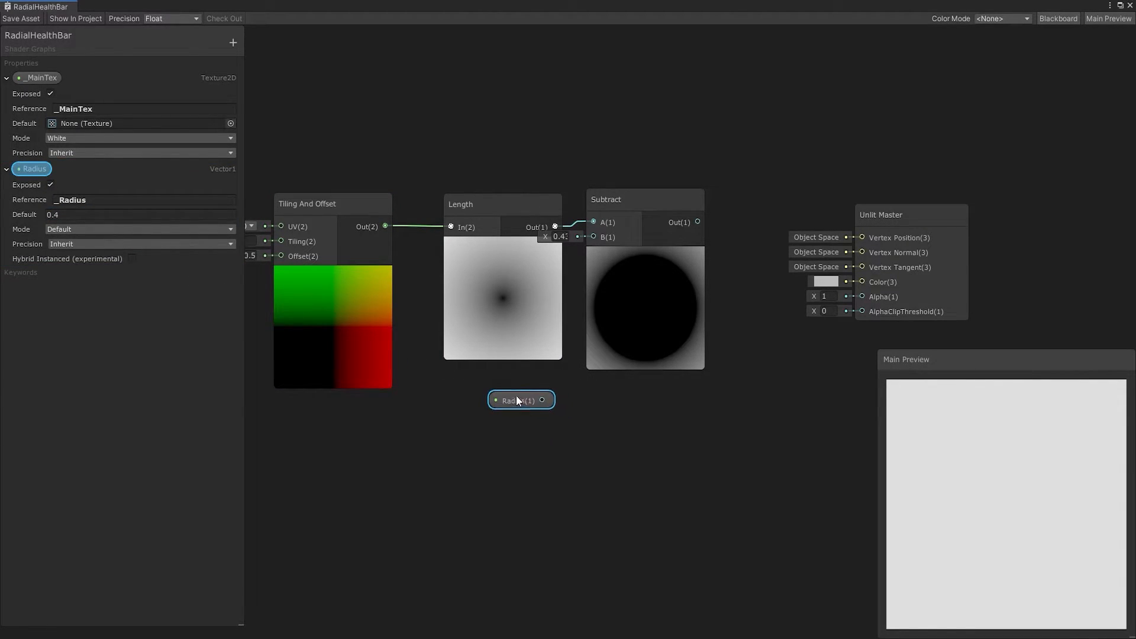
pyautogui.moveTo(542, 398); pyautogui.dragTo(593, 237)
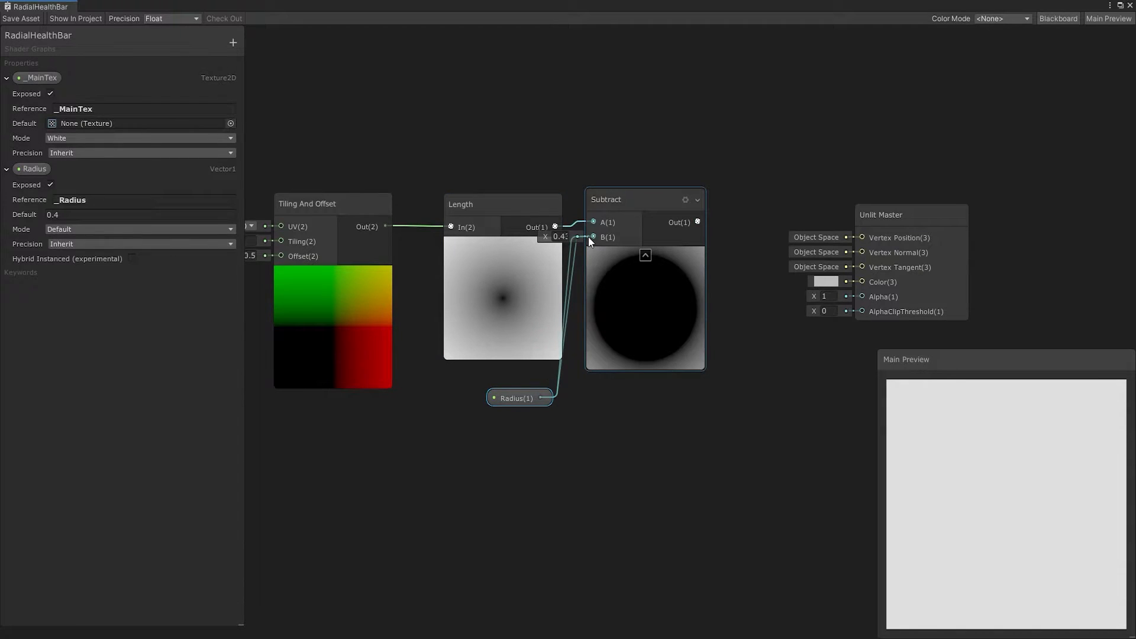
pyautogui.moveTo(518, 398); pyautogui.dragTo(532, 393)
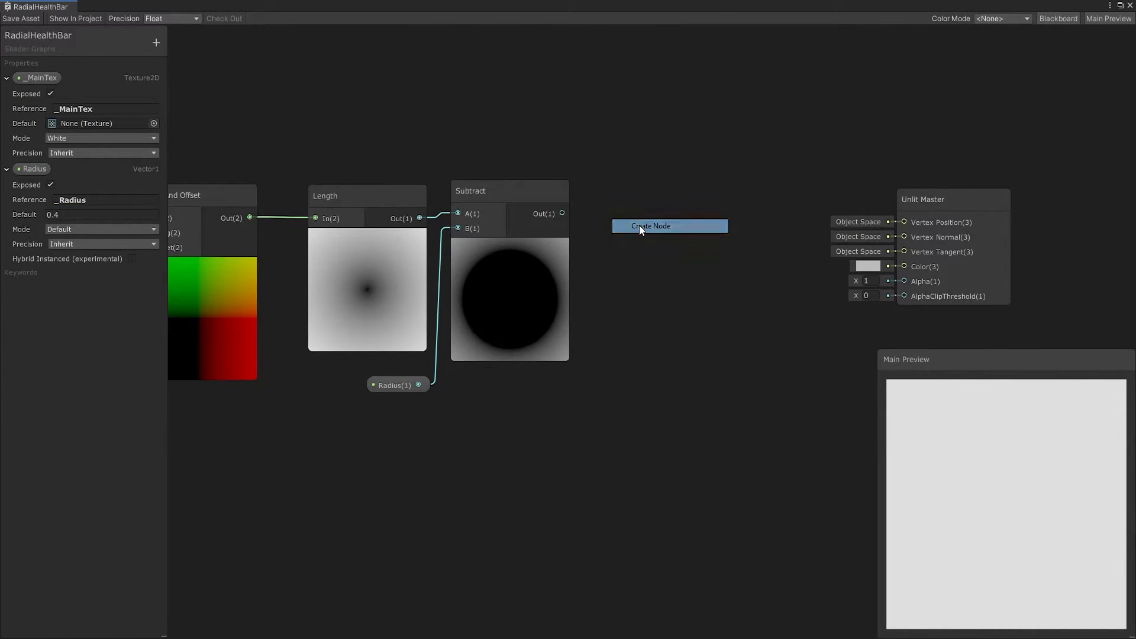
# Add an Absolute node after Subtract, then a second Subtract node after the Absolute
pyautogui.click(649, 225)
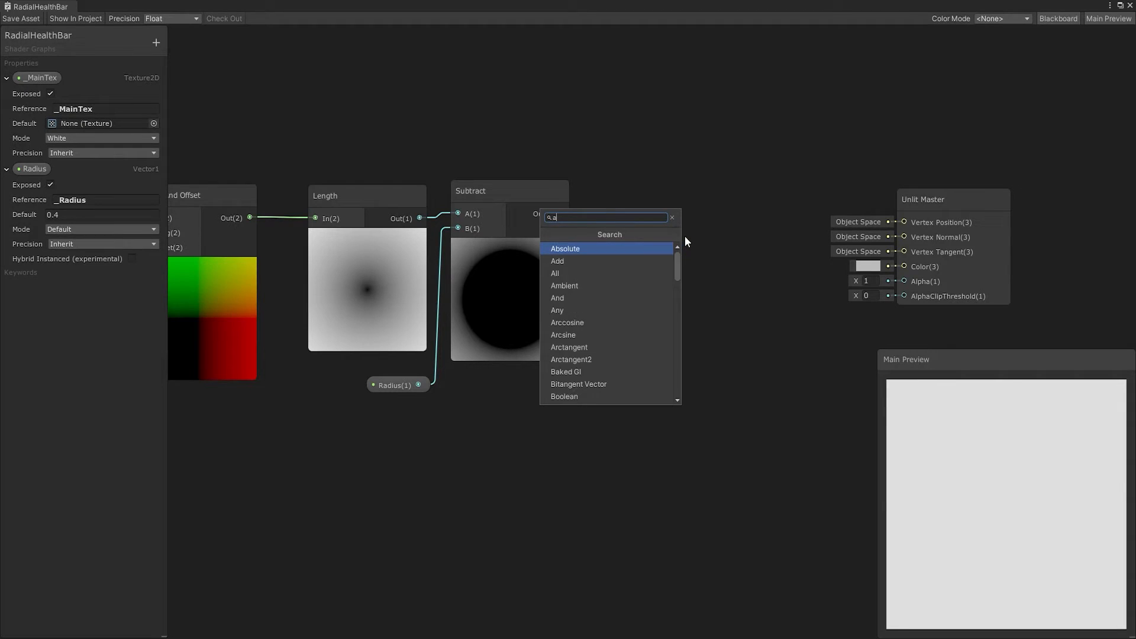
pyautogui.click(566, 248)
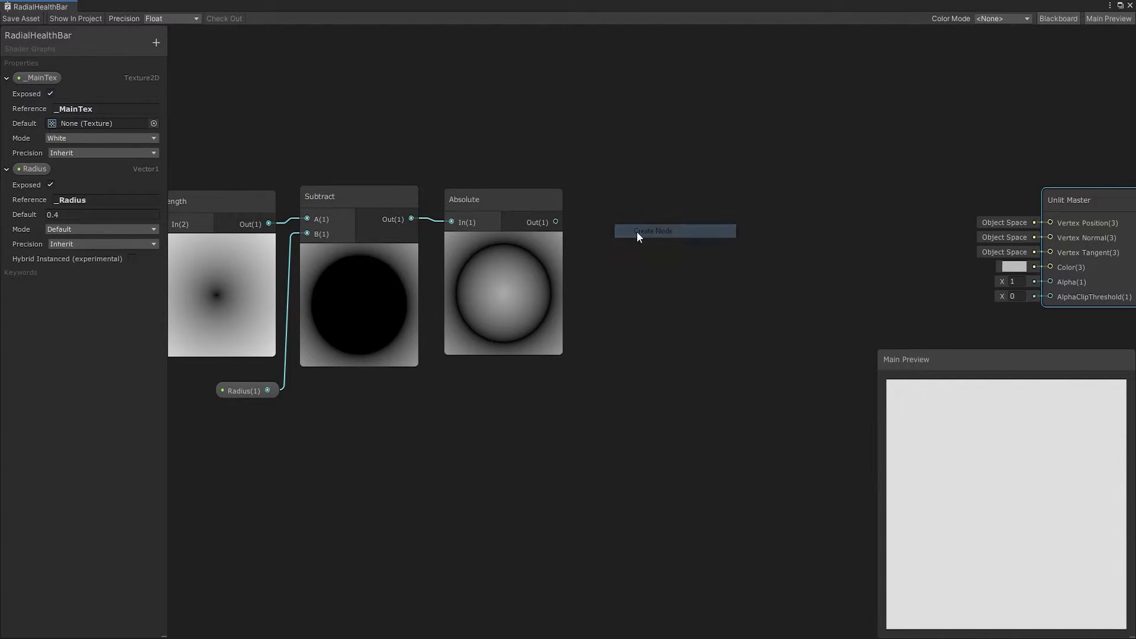
pyautogui.click(651, 231)
pyautogui.write('0.06')
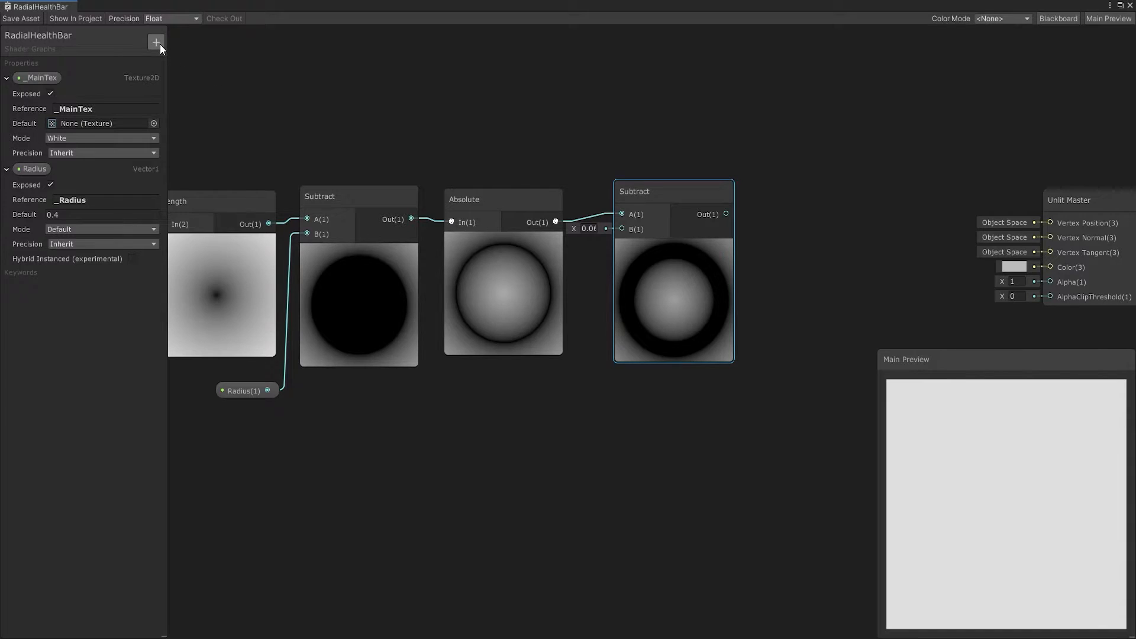
# Add a Vector1 property _LineWidth defaulting to 0.05 and wire the ring output to the Unlit Master colour
pyautogui.click(155, 43)
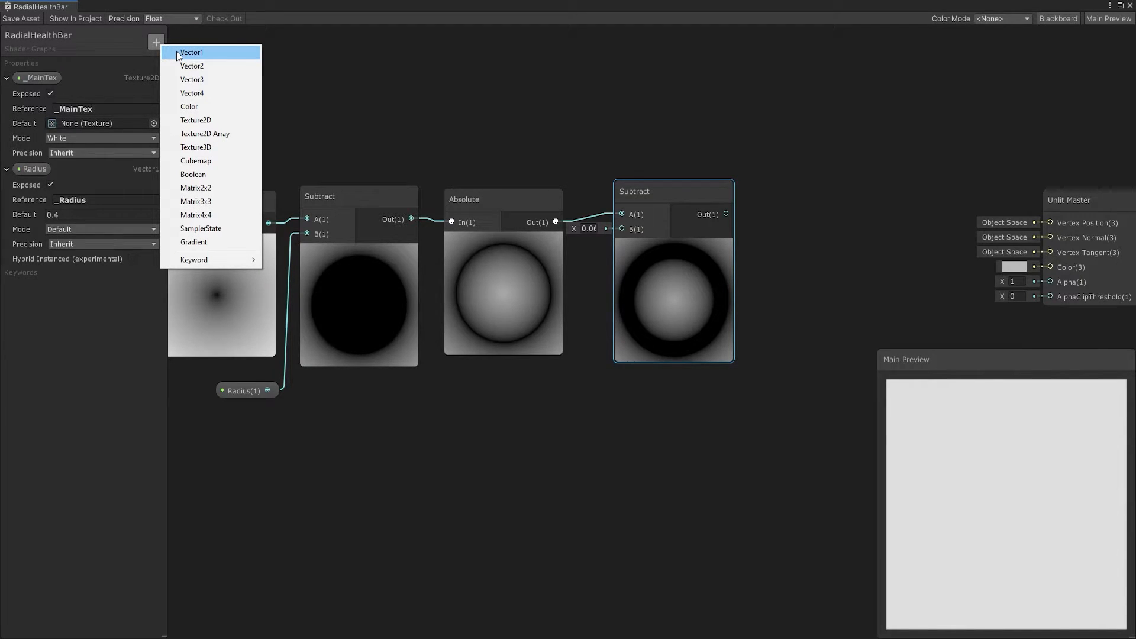
pyautogui.click(191, 52)
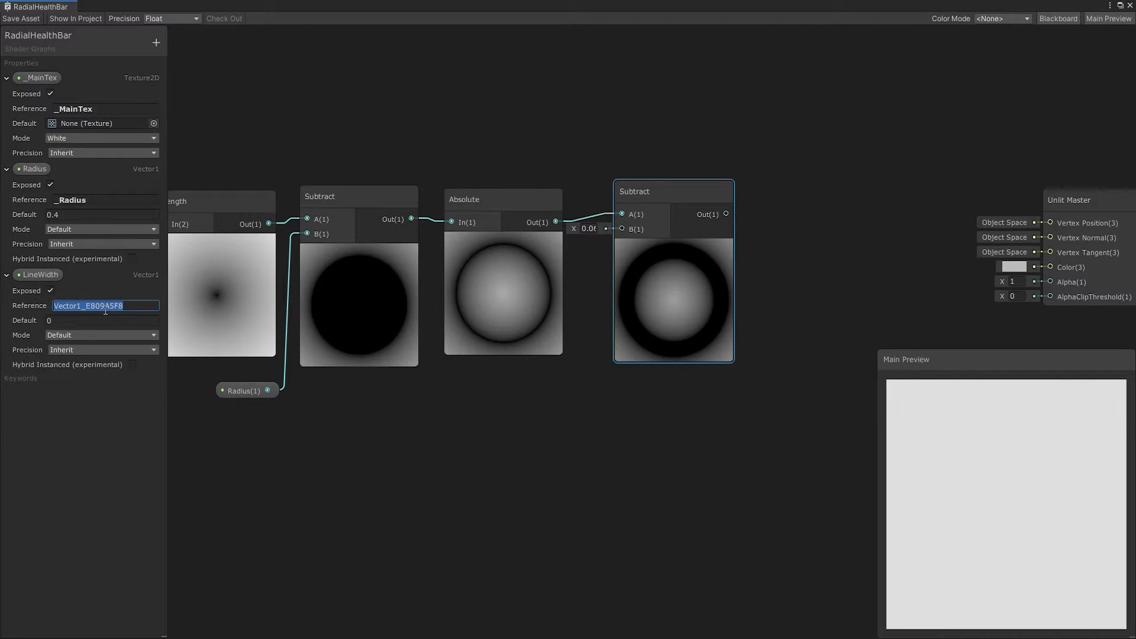
pyautogui.write('_LineWidth')
pyautogui.click(102, 320)
pyautogui.write('.05')
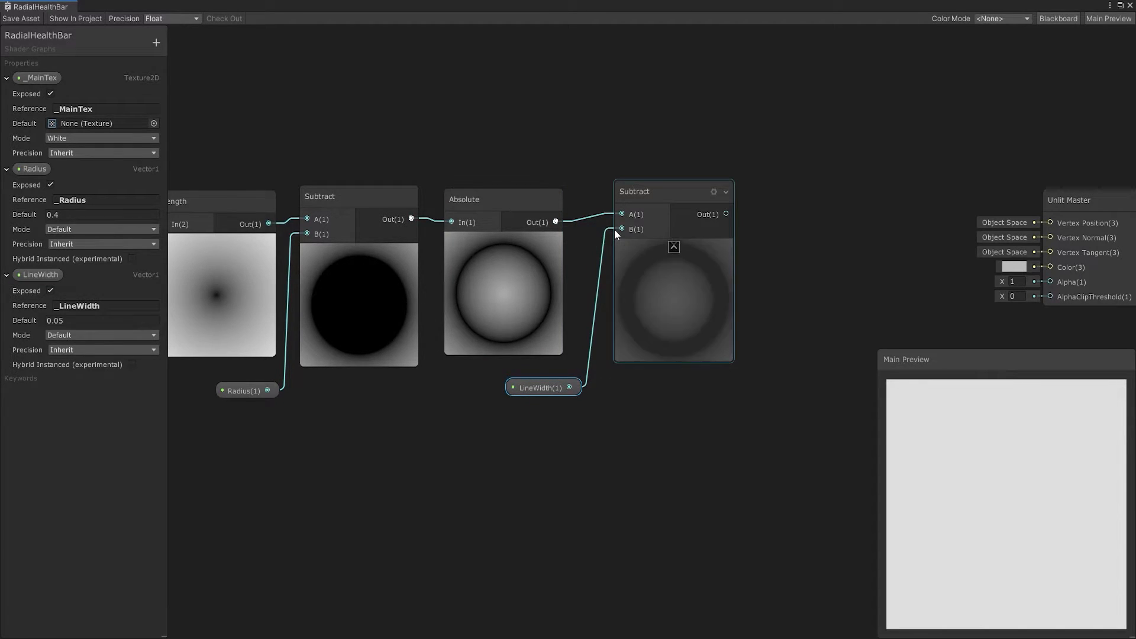
pyautogui.moveTo(672, 191); pyautogui.dragTo(651, 198)
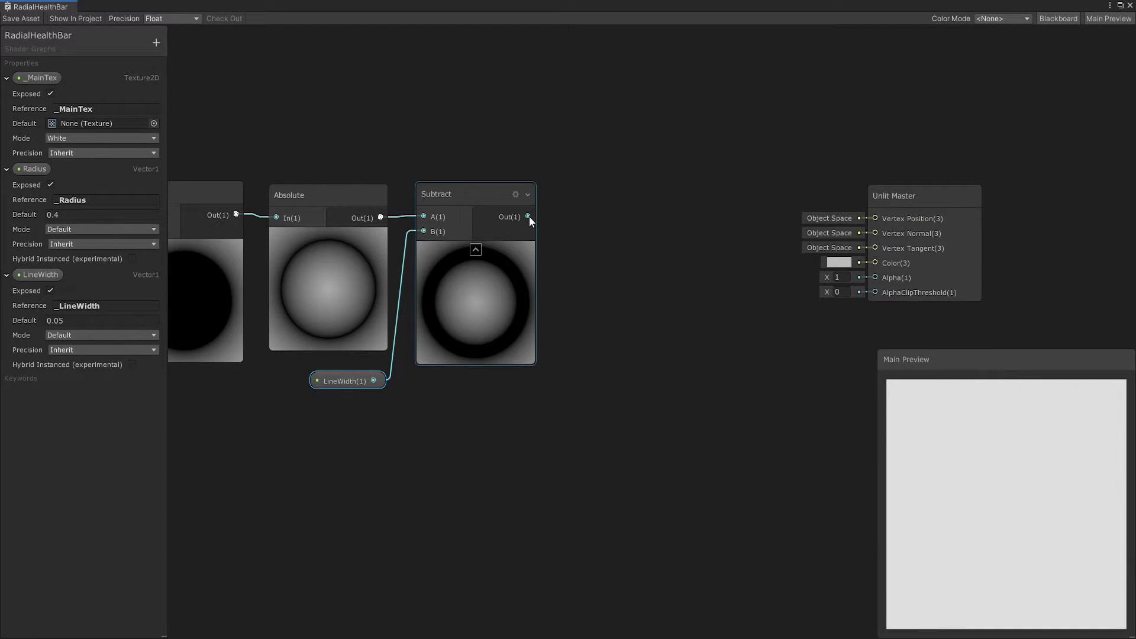
pyautogui.moveTo(528, 216); pyautogui.dragTo(873, 262)
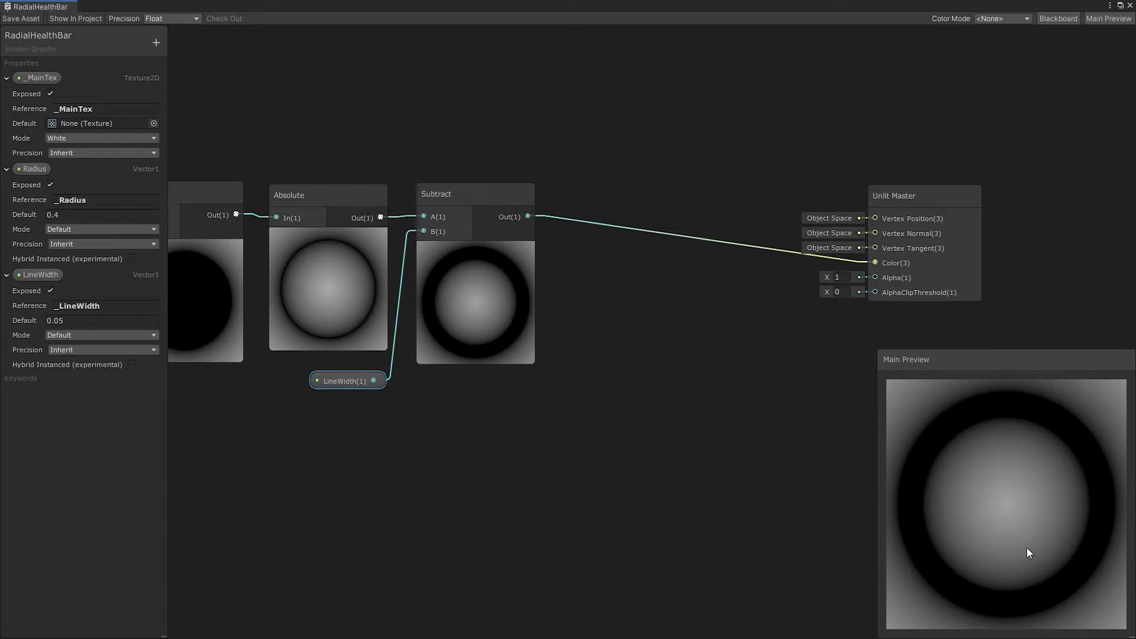
pyautogui.moveTo(656, 283)
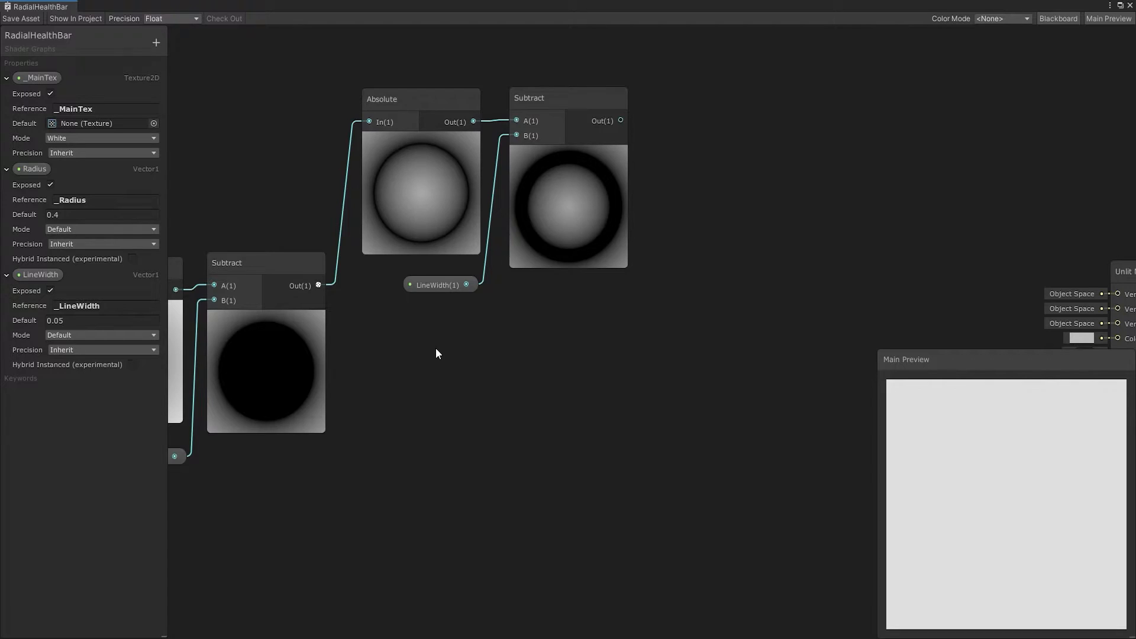
# Add DDXY and Divide nodes, wiring the ring Subtract into A and DDXY of the circle into B
pyautogui.rightClick(434, 354)
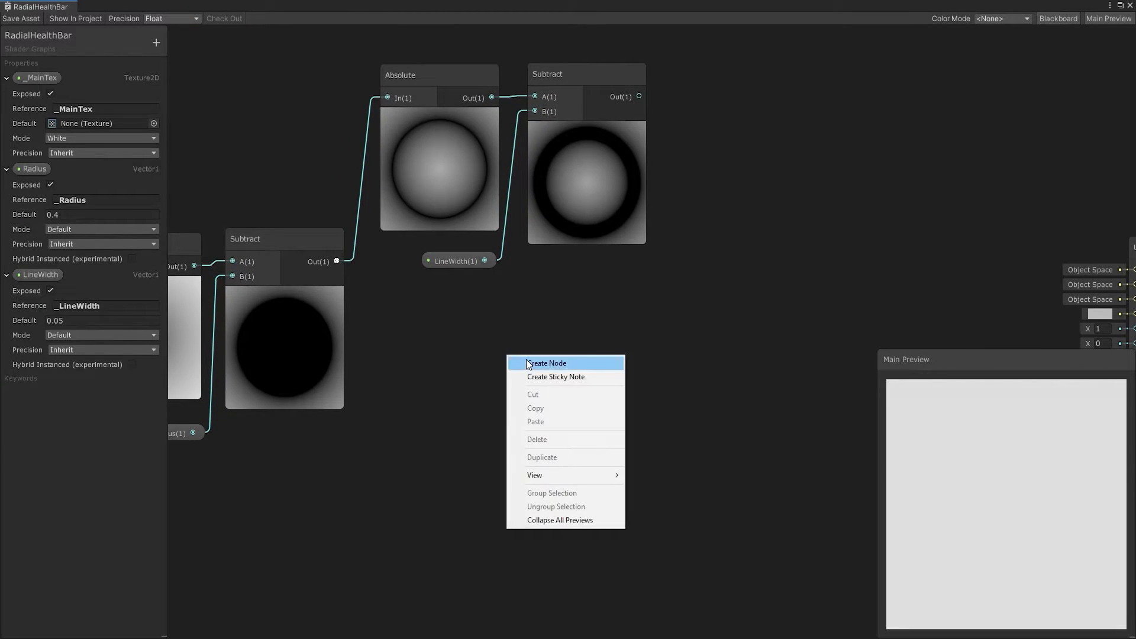
pyautogui.click(546, 363)
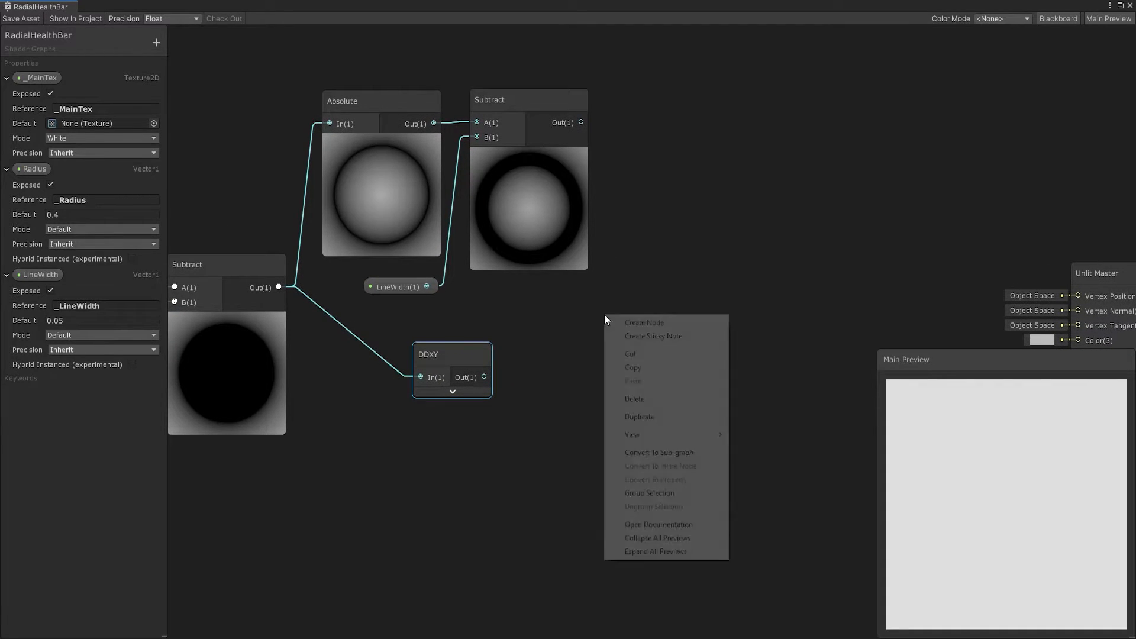
pyautogui.click(643, 322)
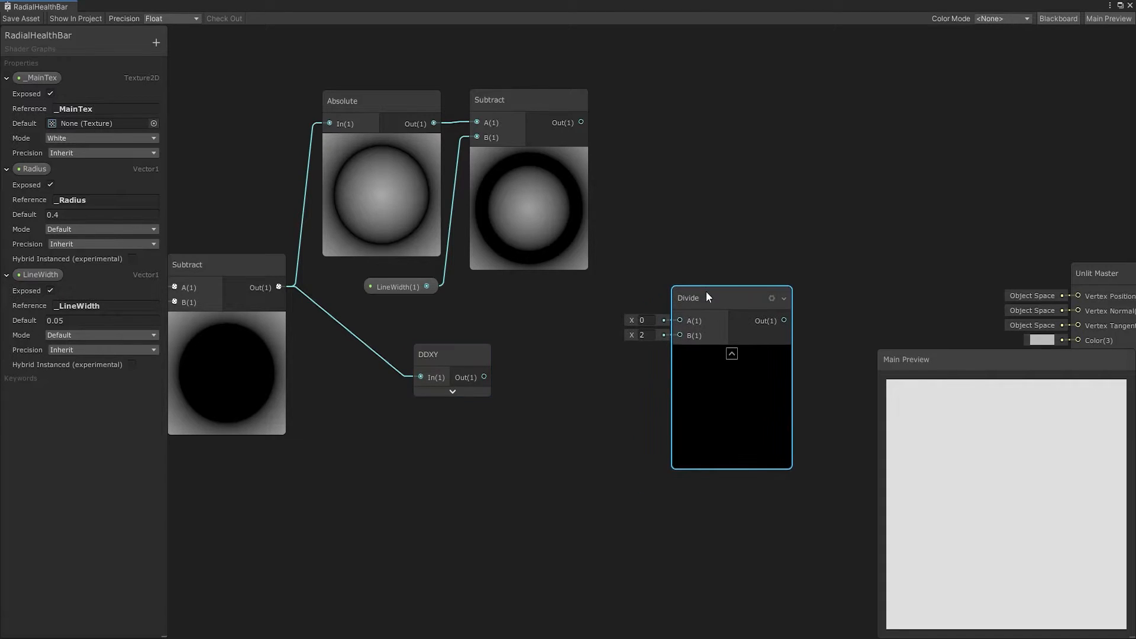
pyautogui.moveTo(580, 122); pyautogui.dragTo(656, 297)
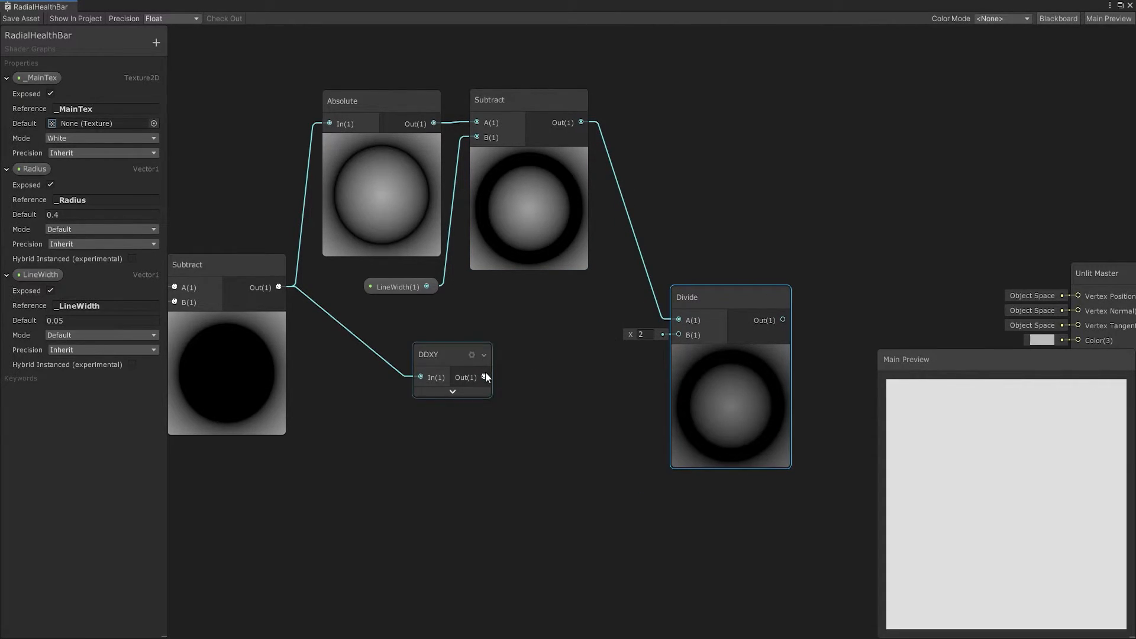
pyautogui.moveTo(485, 377); pyautogui.dragTo(680, 334)
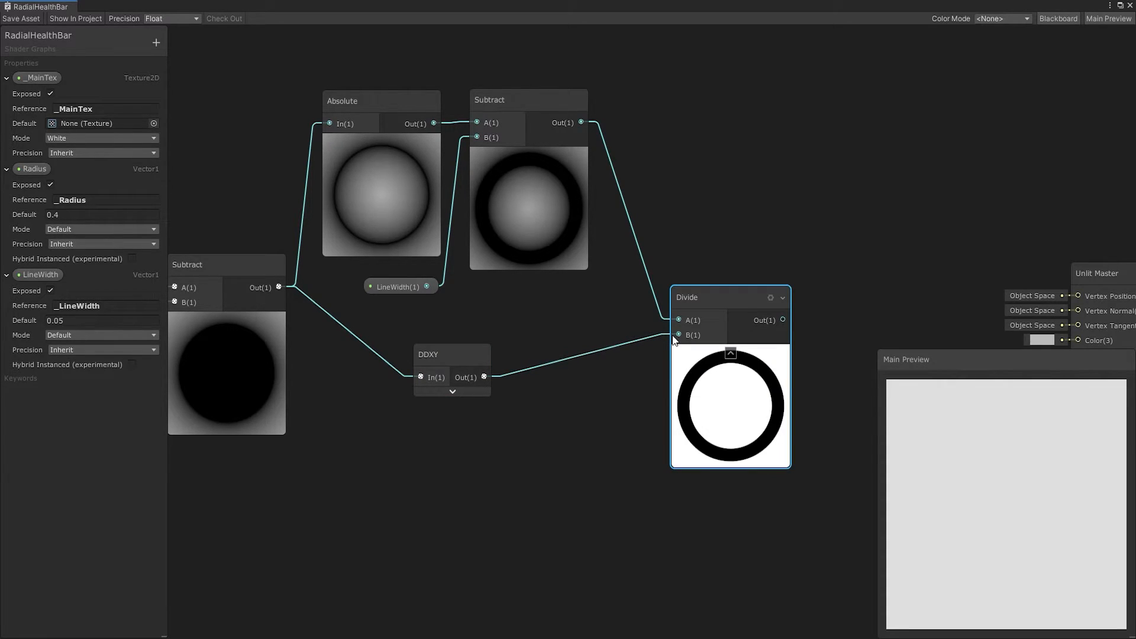
pyautogui.moveTo(731, 298); pyautogui.dragTo(693, 272)
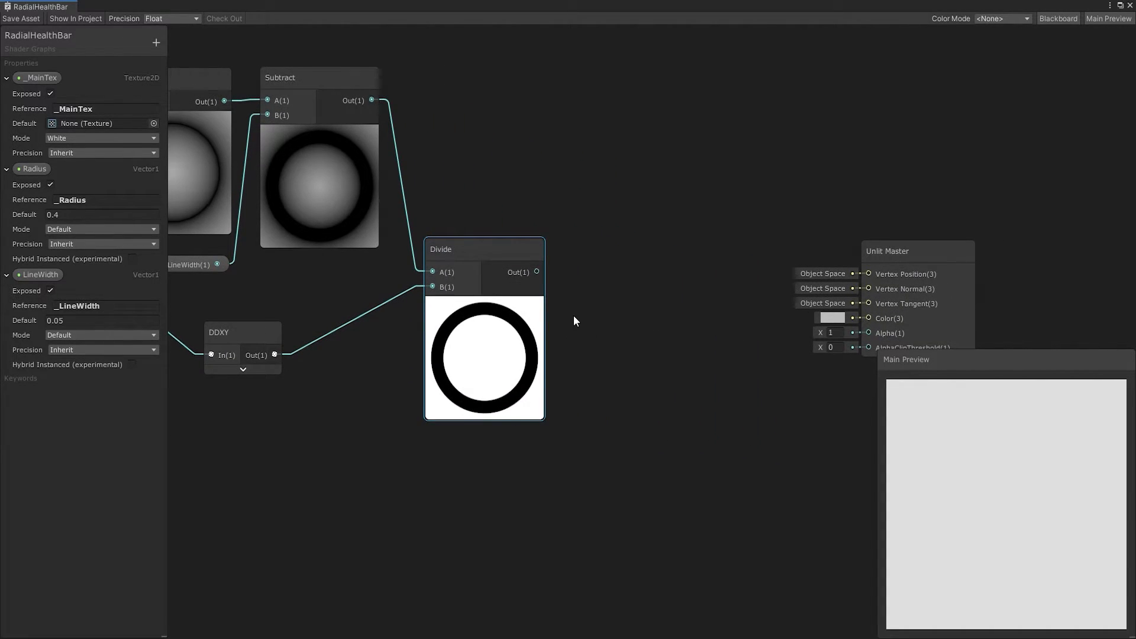
# Chain a One Minus and a Clamp (0 to 1) after the Divide result
pyautogui.write('one')
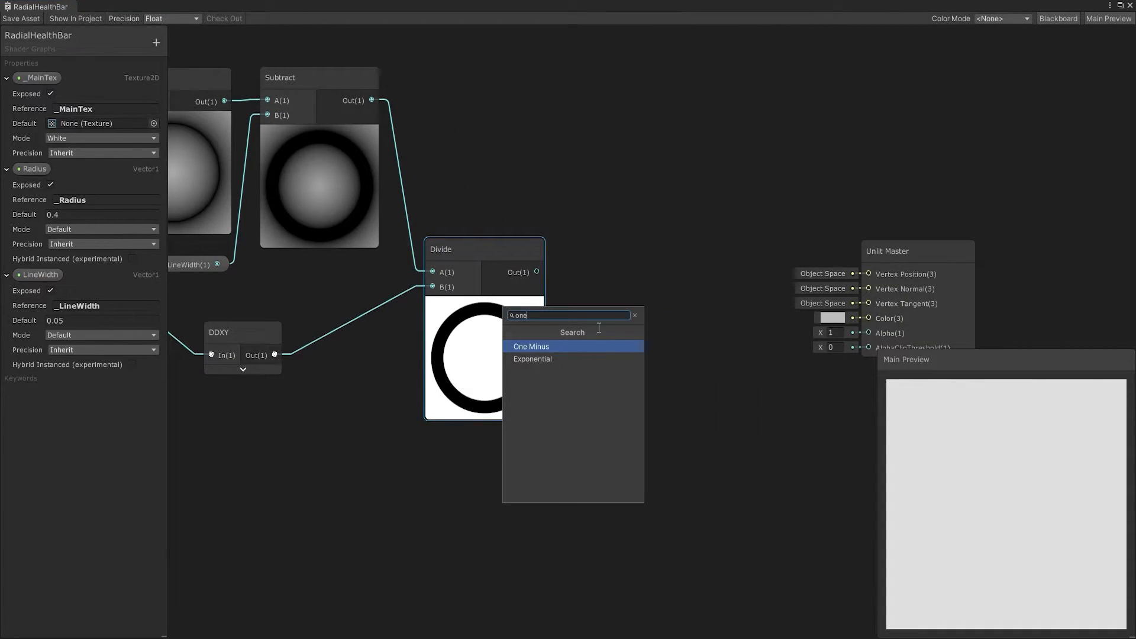
pyautogui.click(532, 346)
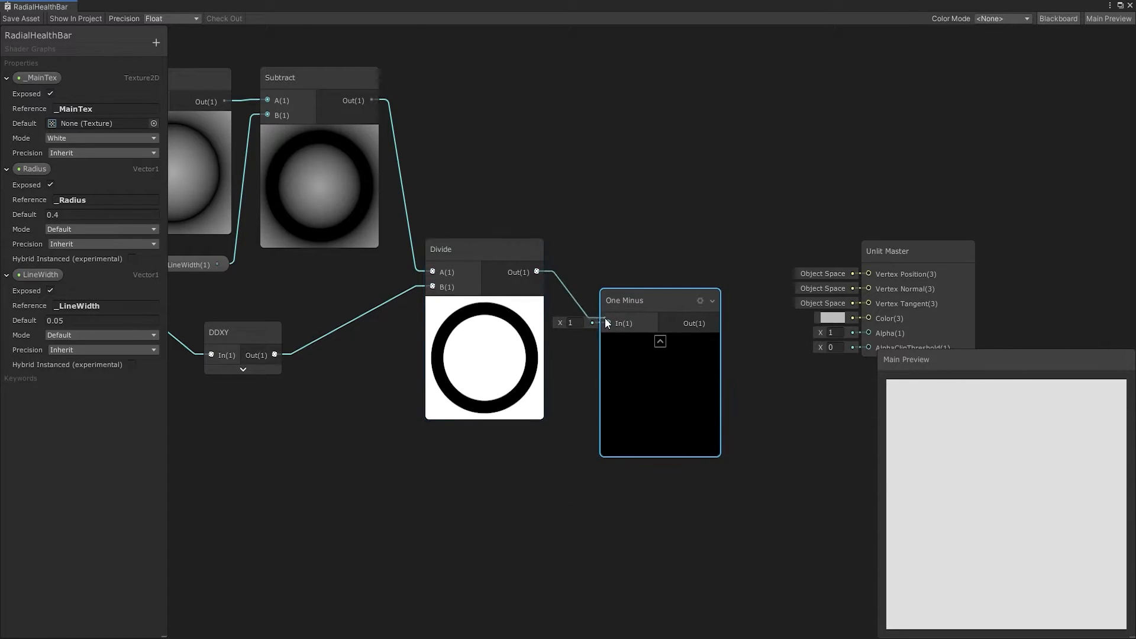
pyautogui.rightClick(598, 285)
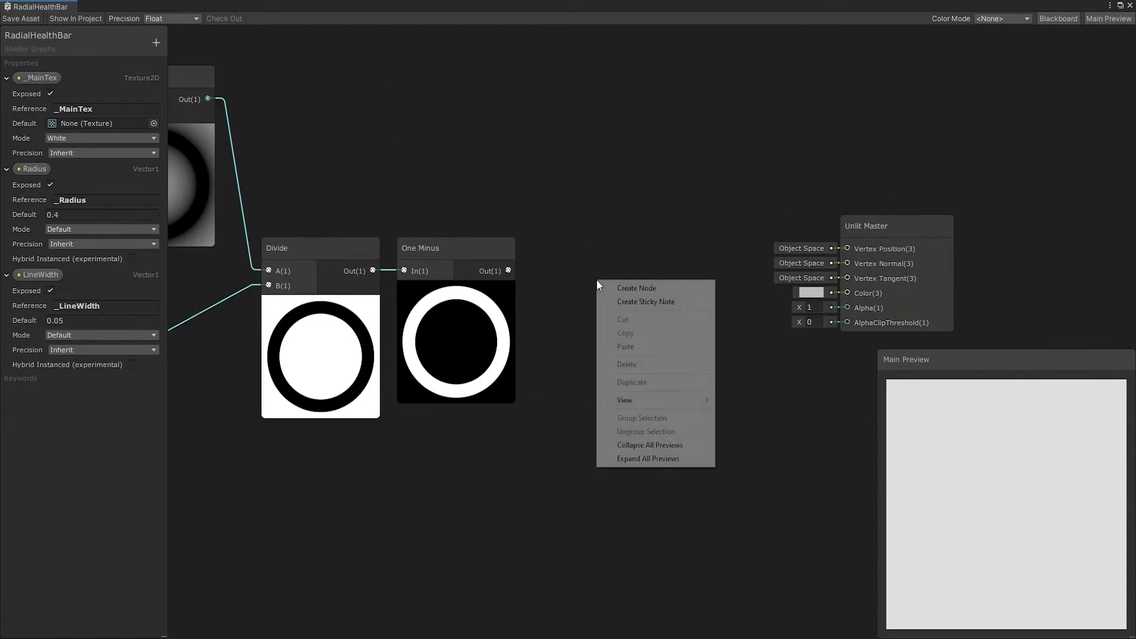
pyautogui.write('clam')
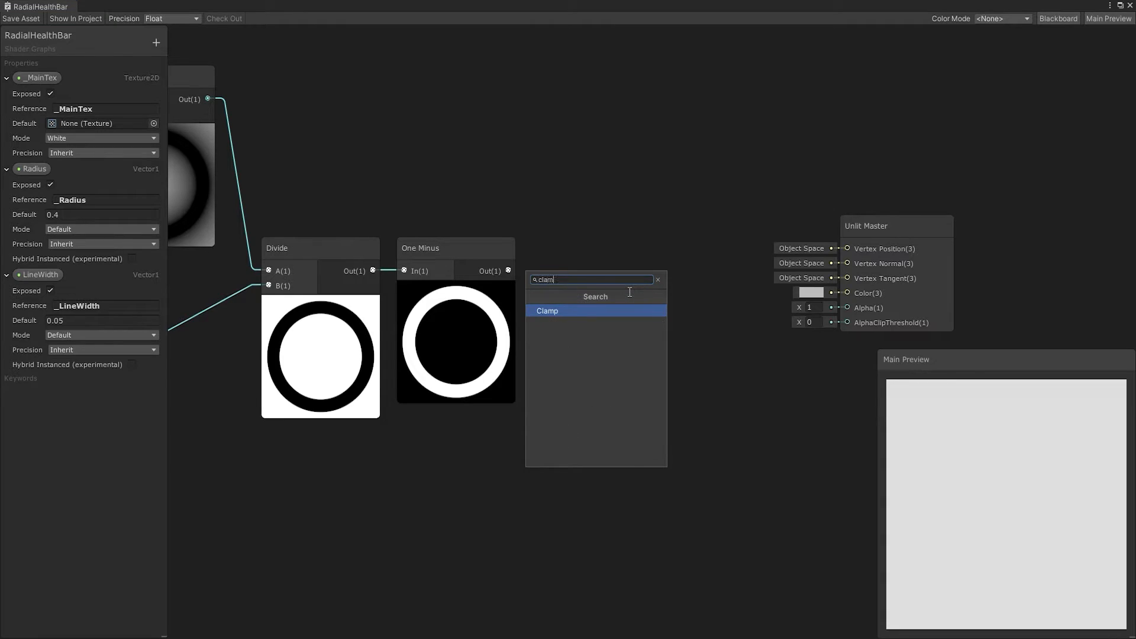
pyautogui.click(547, 310)
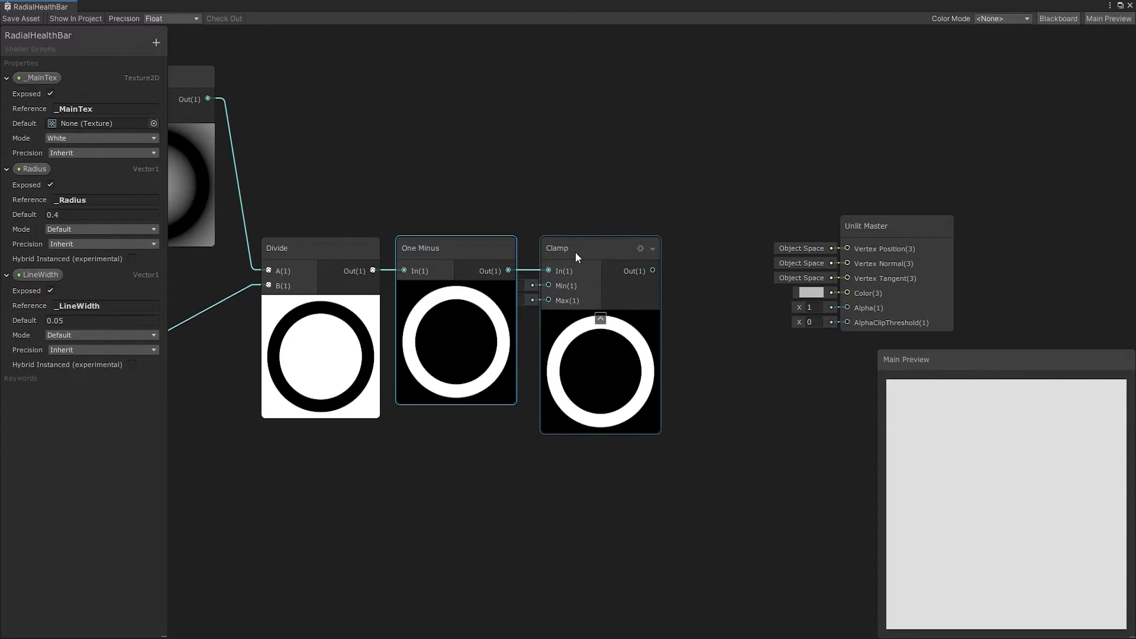
# Connect the Clamp output to the Unlit Master's Color and Alpha inputs
pyautogui.click(598, 248)
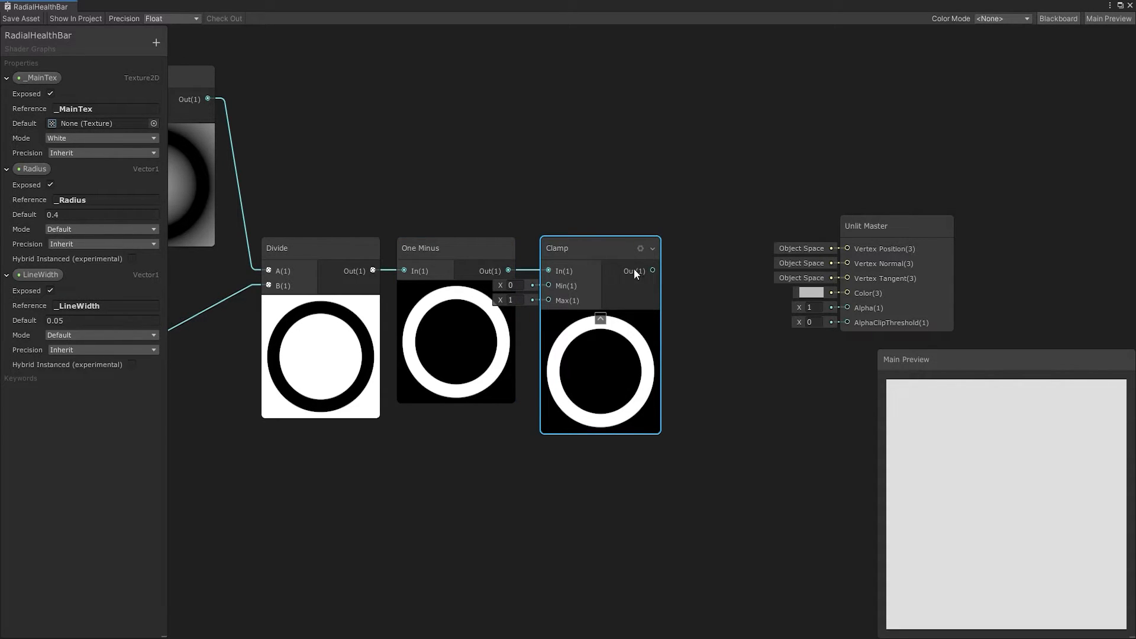
pyautogui.moveTo(651, 270); pyautogui.dragTo(840, 293)
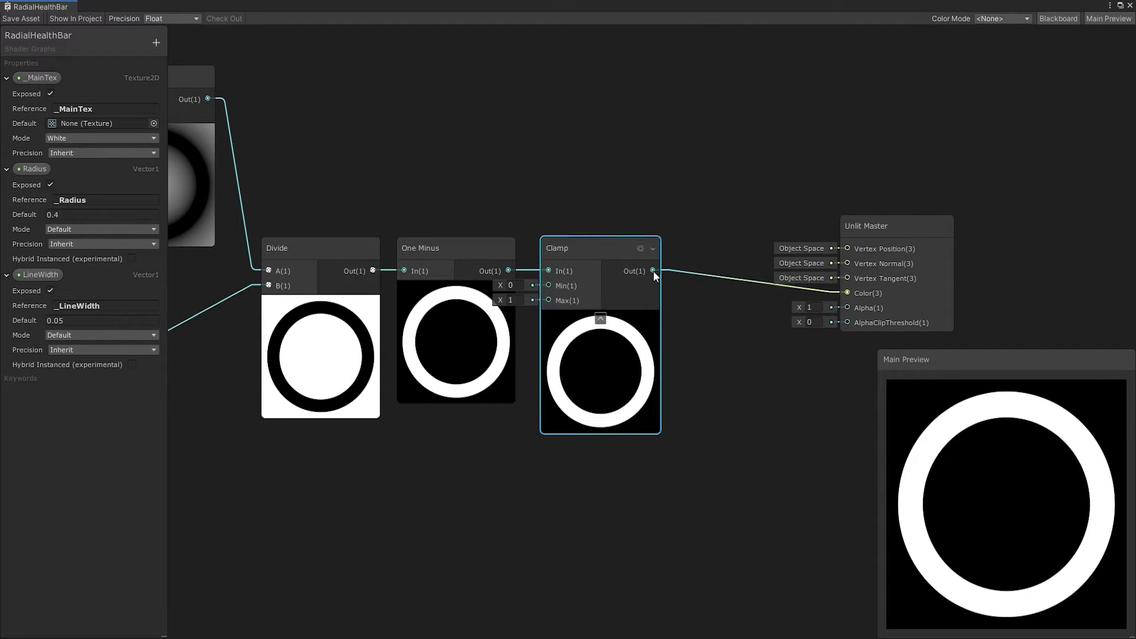
pyautogui.moveTo(651, 270); pyautogui.dragTo(847, 307)
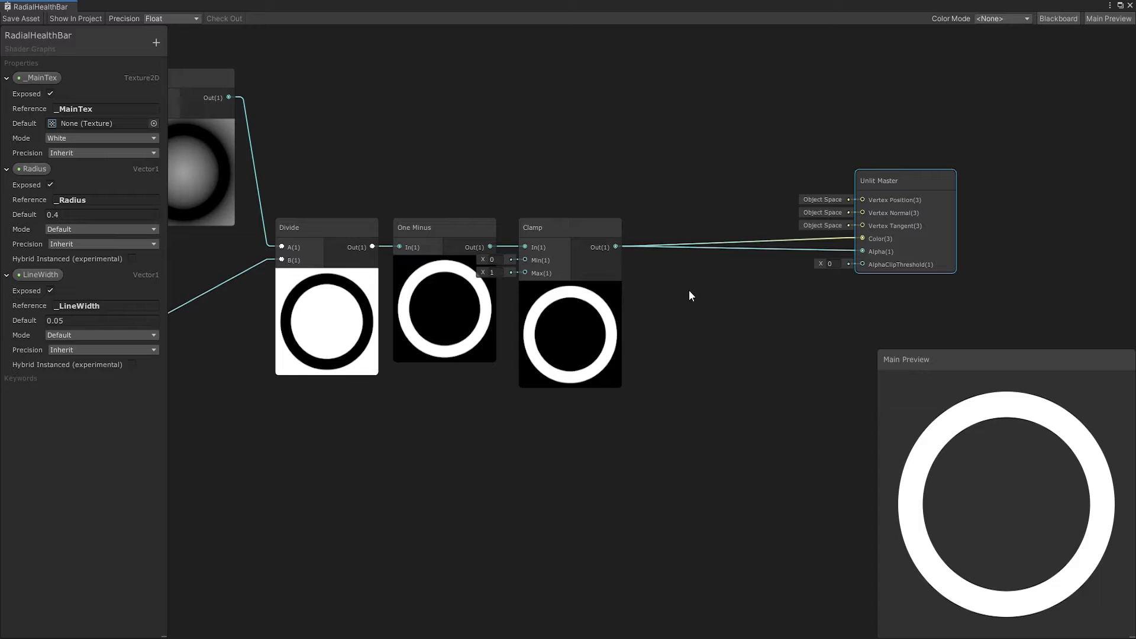
# Add Color and Multiply nodes and pick red as the ring colour
pyautogui.rightClick(689, 296)
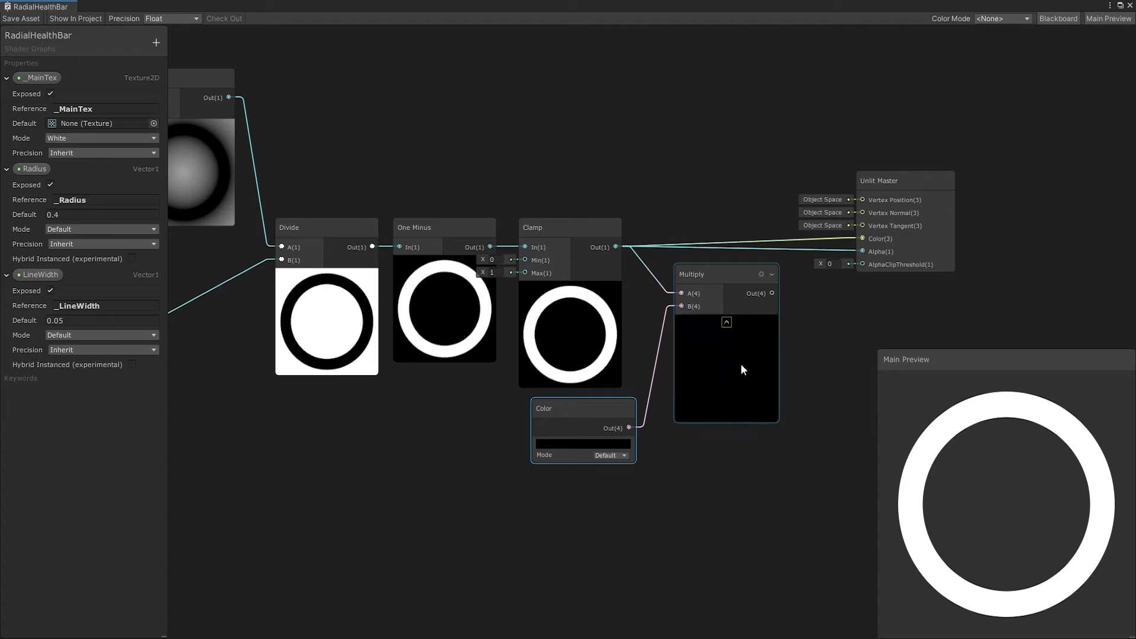
pyautogui.click(580, 443)
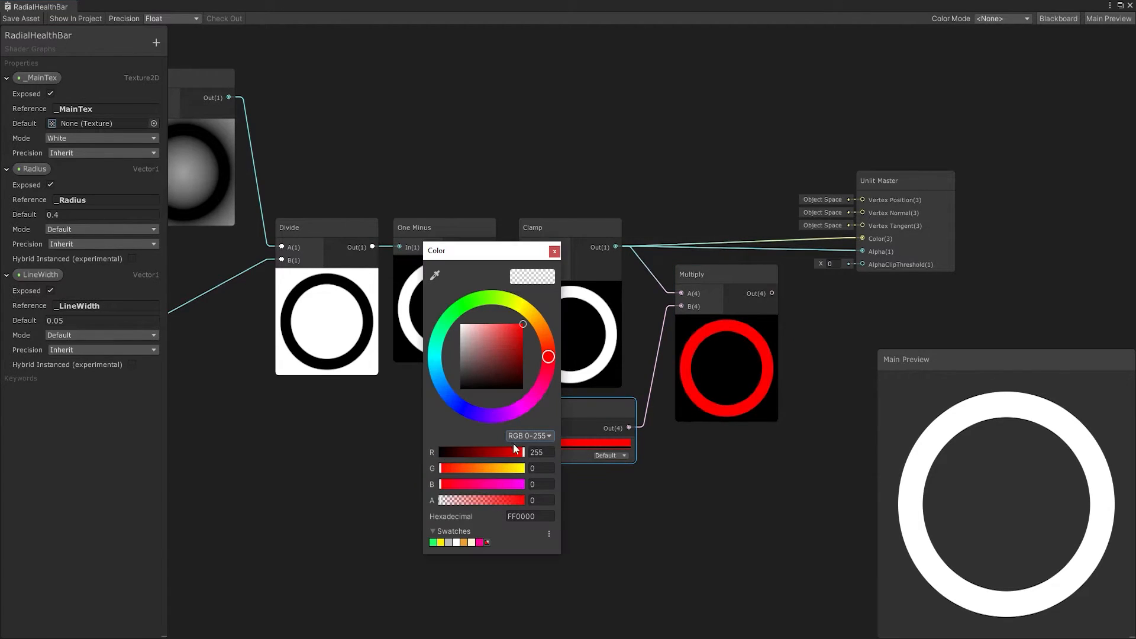
pyautogui.click(554, 250)
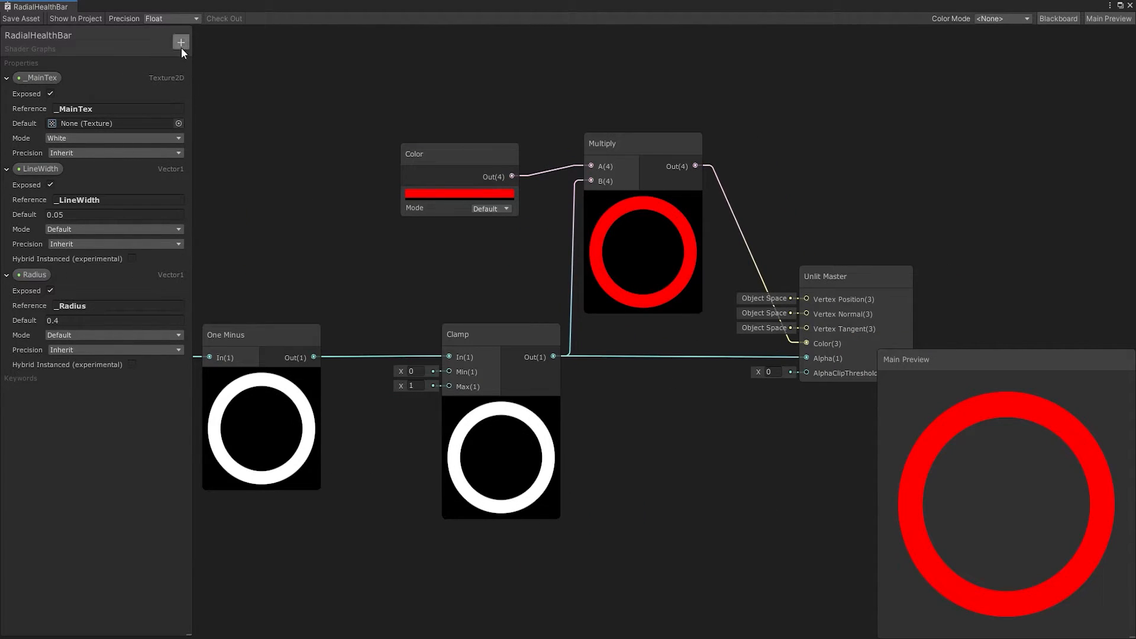
# Create a Color property on the Blackboard, default orange, feeding the Multiply node
pyautogui.click(179, 43)
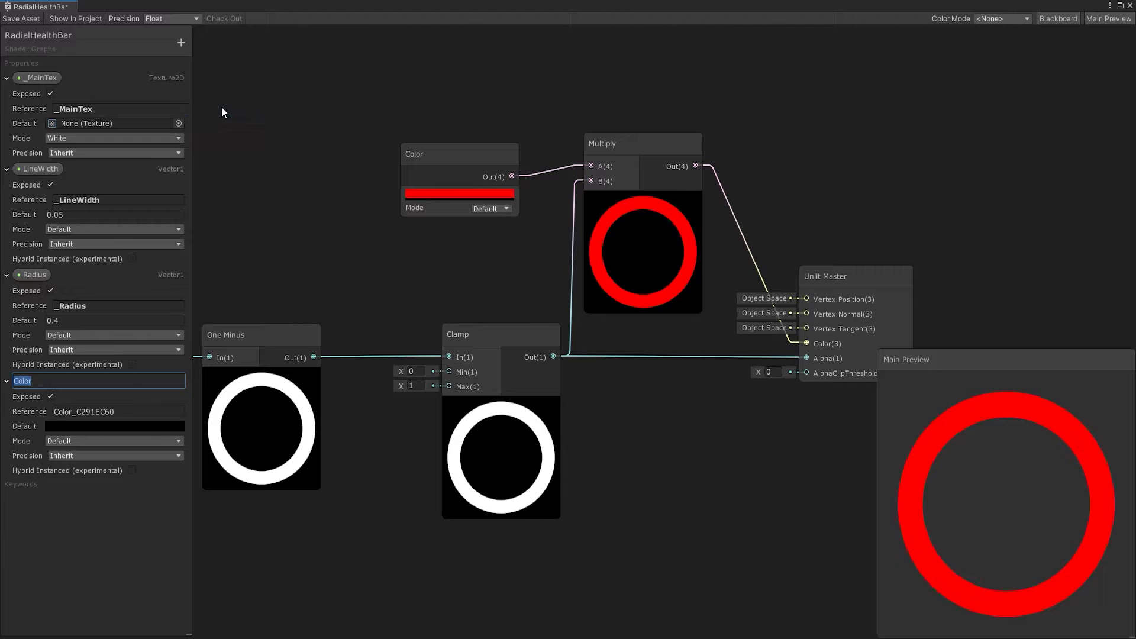
pyautogui.click(116, 411)
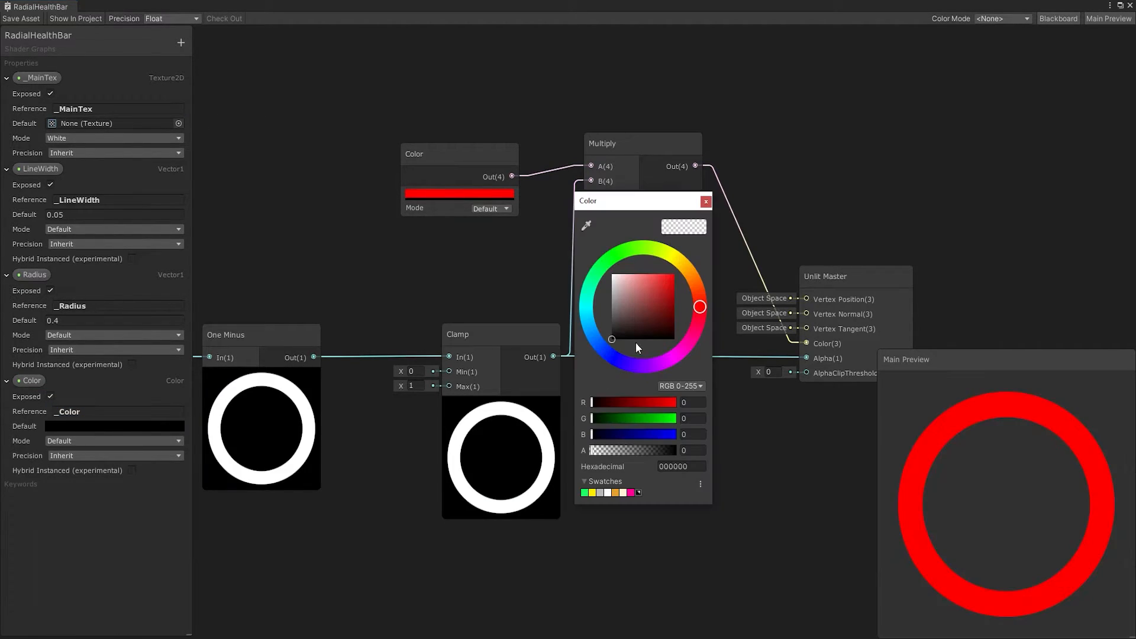
pyautogui.click(705, 202)
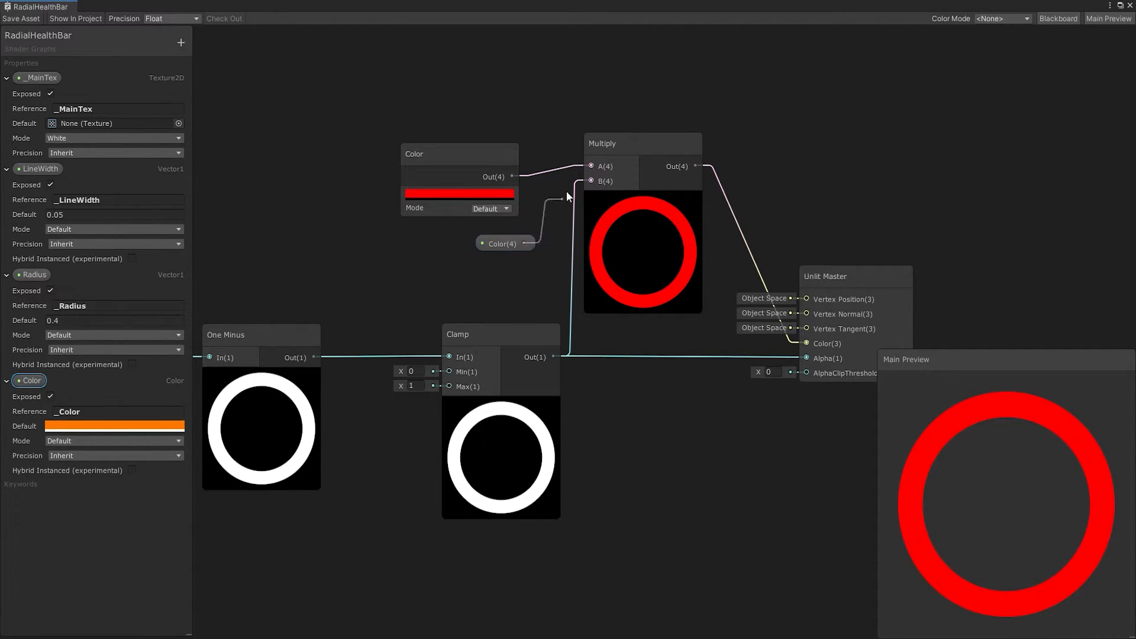
pyautogui.click(458, 154)
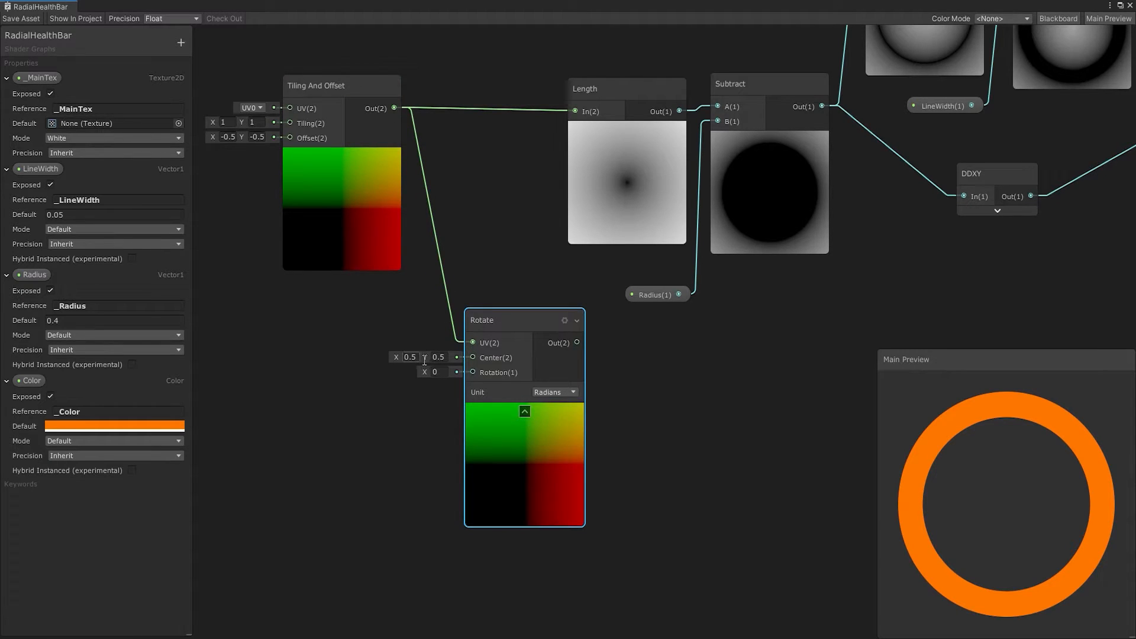
# Set the Rotate node's Center to 0,0 and its Unit to Degrees
pyautogui.click(438, 356)
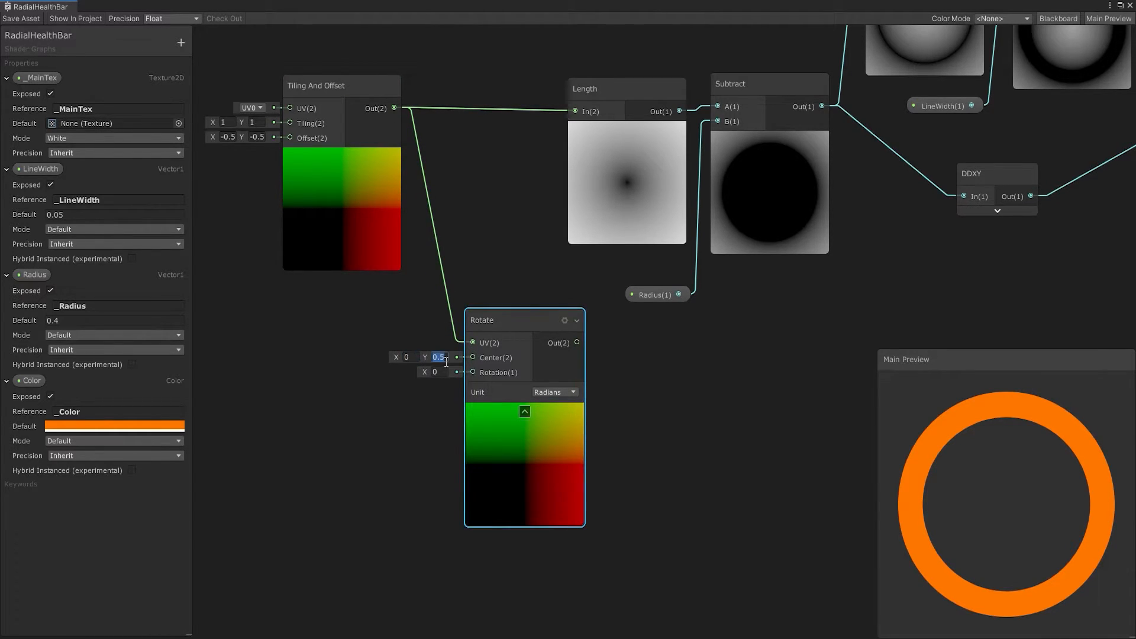
pyautogui.click(554, 392)
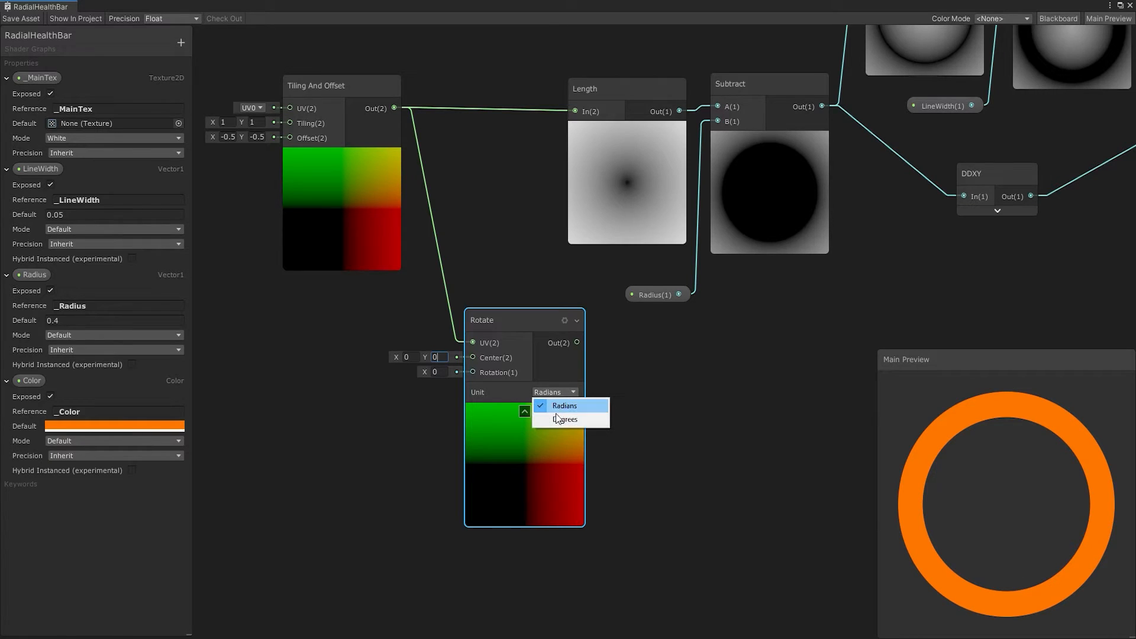
pyautogui.click(566, 419)
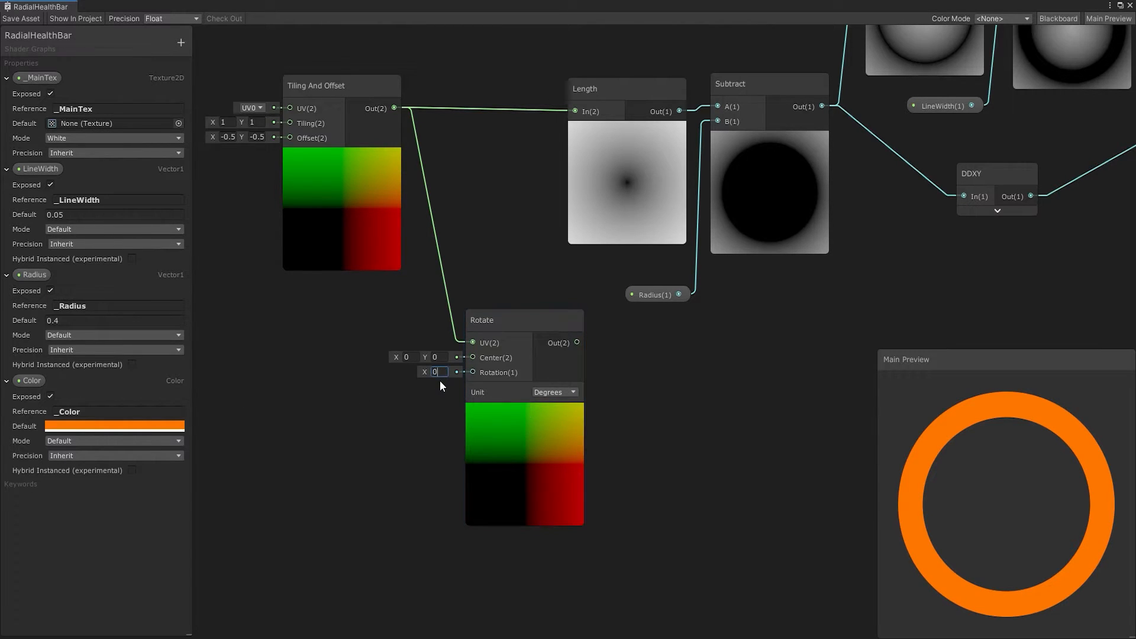
# Add a Vector1 Rotation property to drive the Rotate node's rotation
pyautogui.click(180, 42)
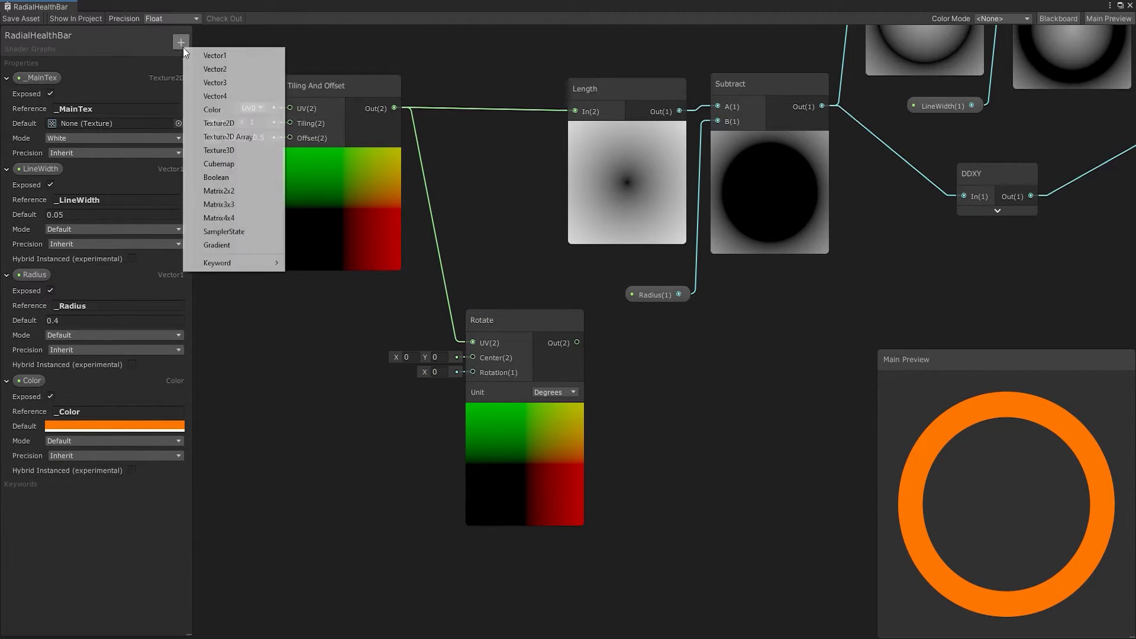
pyautogui.click(214, 55)
pyautogui.write('Rotation')
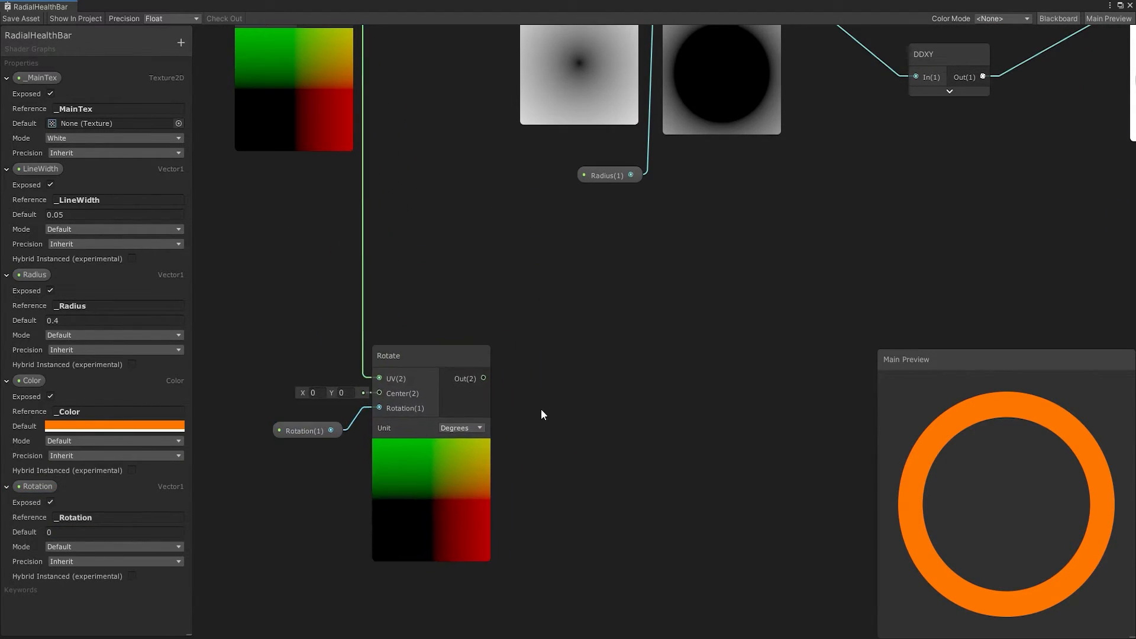
# Feed the split R and G channels into Arctangent2 and add 3.14 to the angle
pyautogui.write('arc')
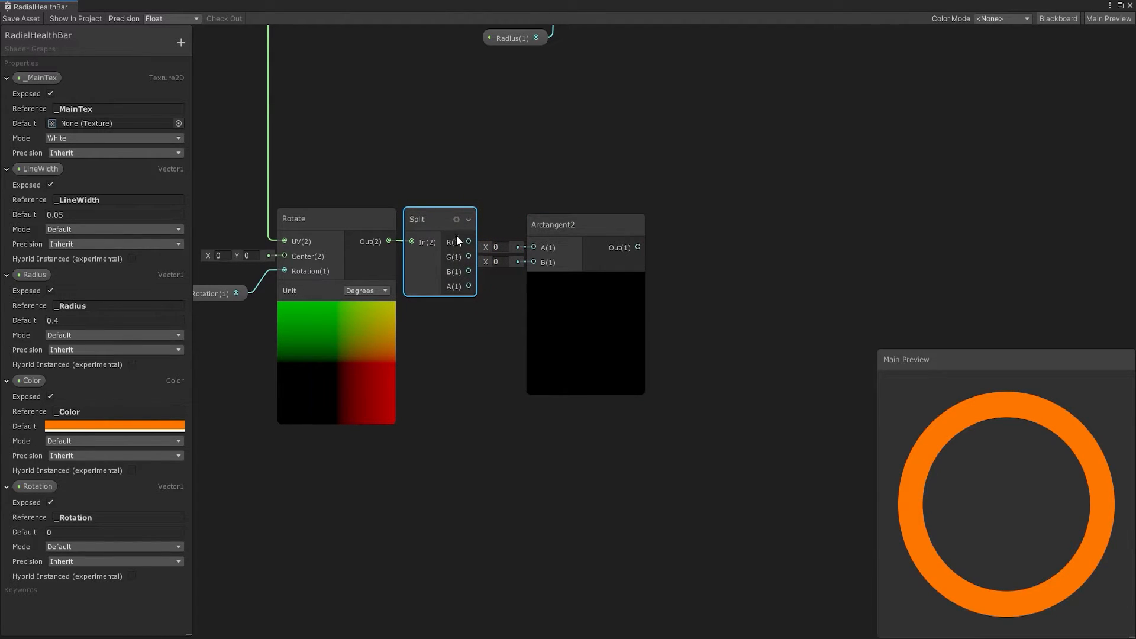
pyautogui.moveTo(469, 241); pyautogui.dragTo(534, 248)
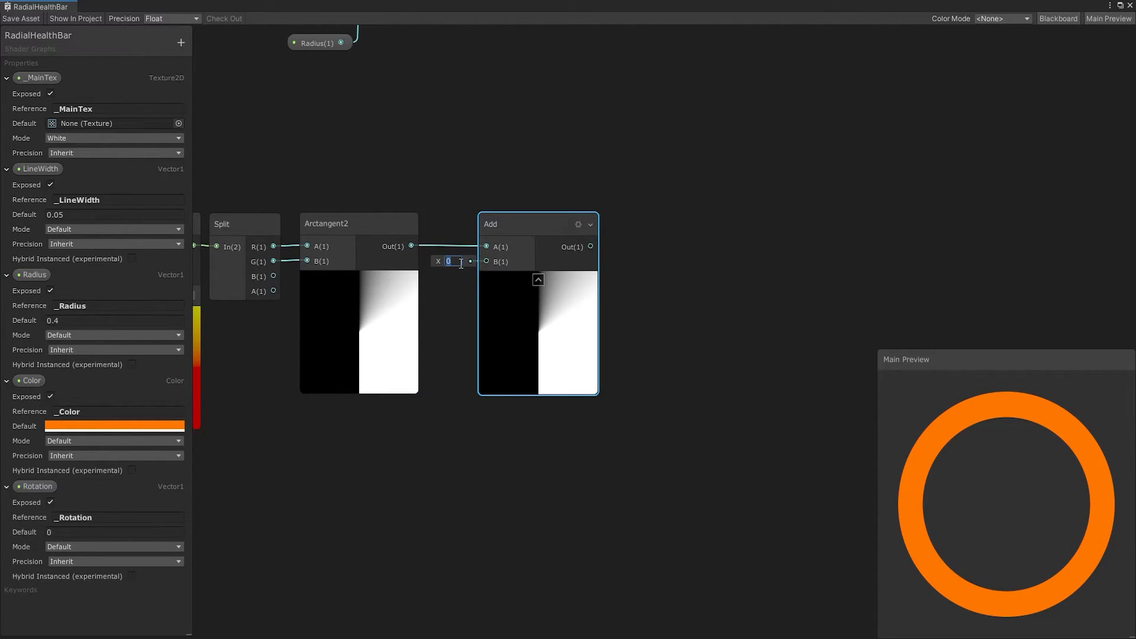
pyautogui.write('3.14')
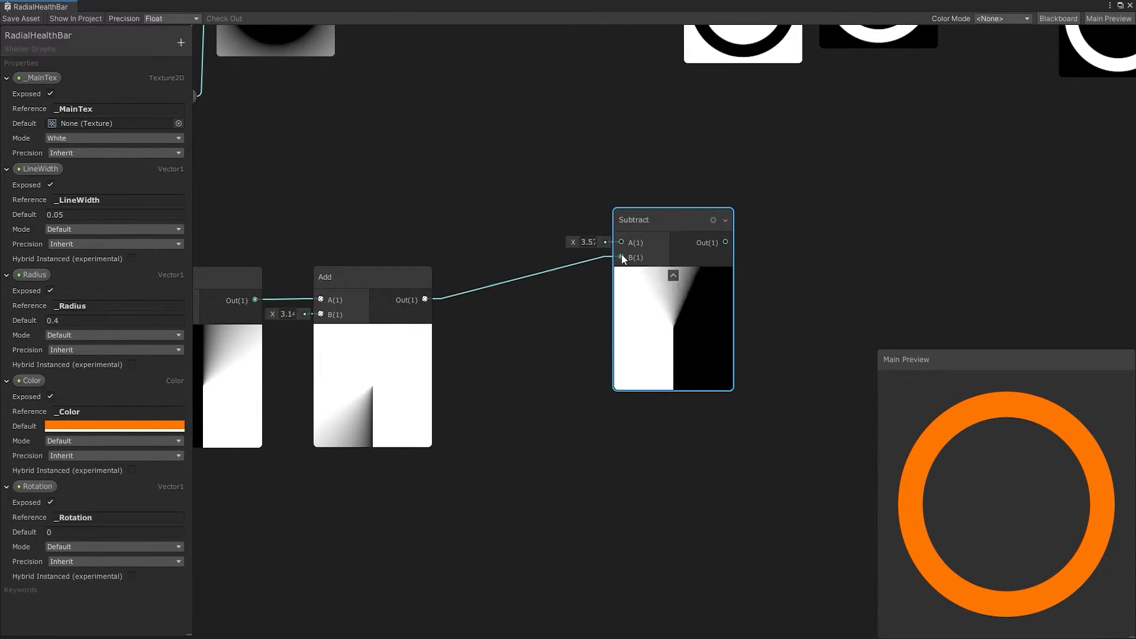
# Add a Multiply of 0.5 × 6.28 feeding the angular Subtract
pyautogui.write('mult')
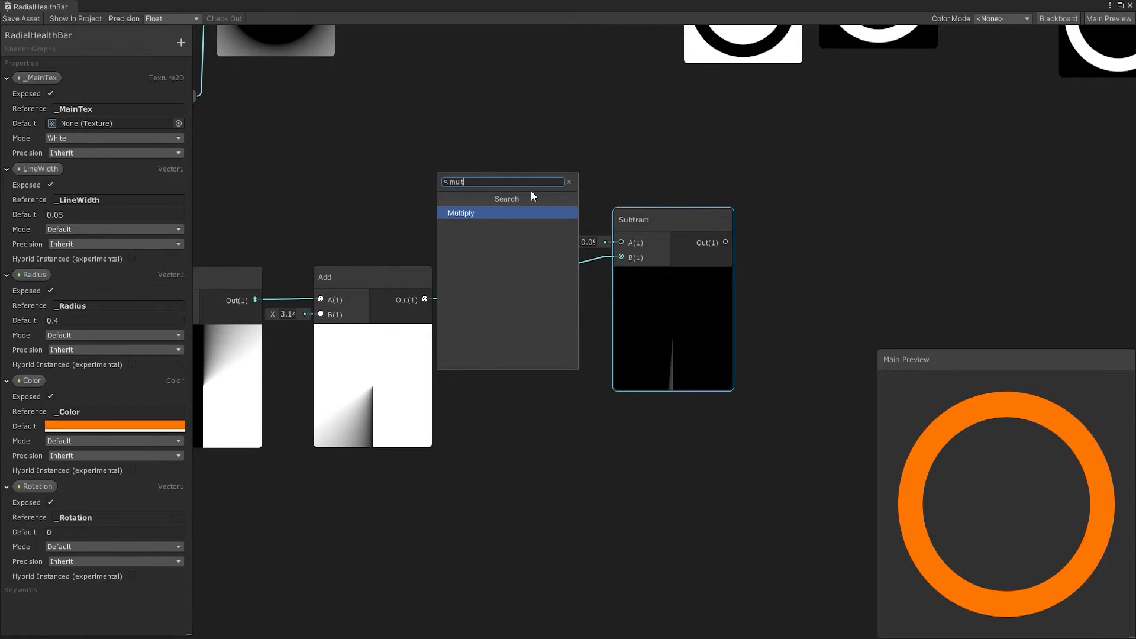
pyautogui.click(460, 211)
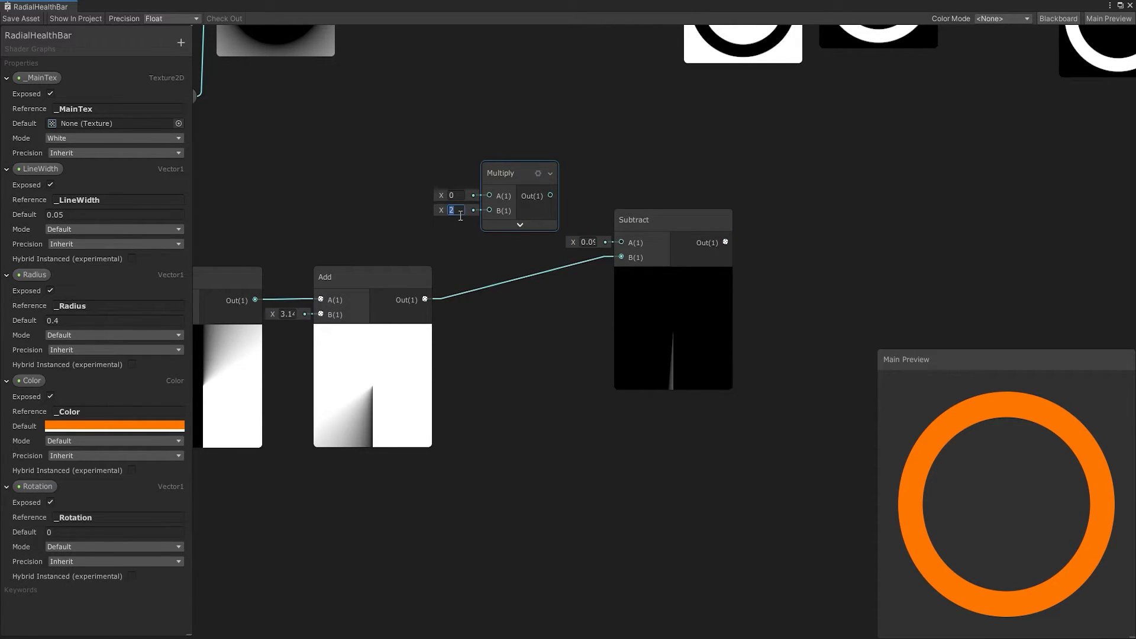
pyautogui.write('6.28')
pyautogui.click(454, 195)
pyautogui.write('.5')
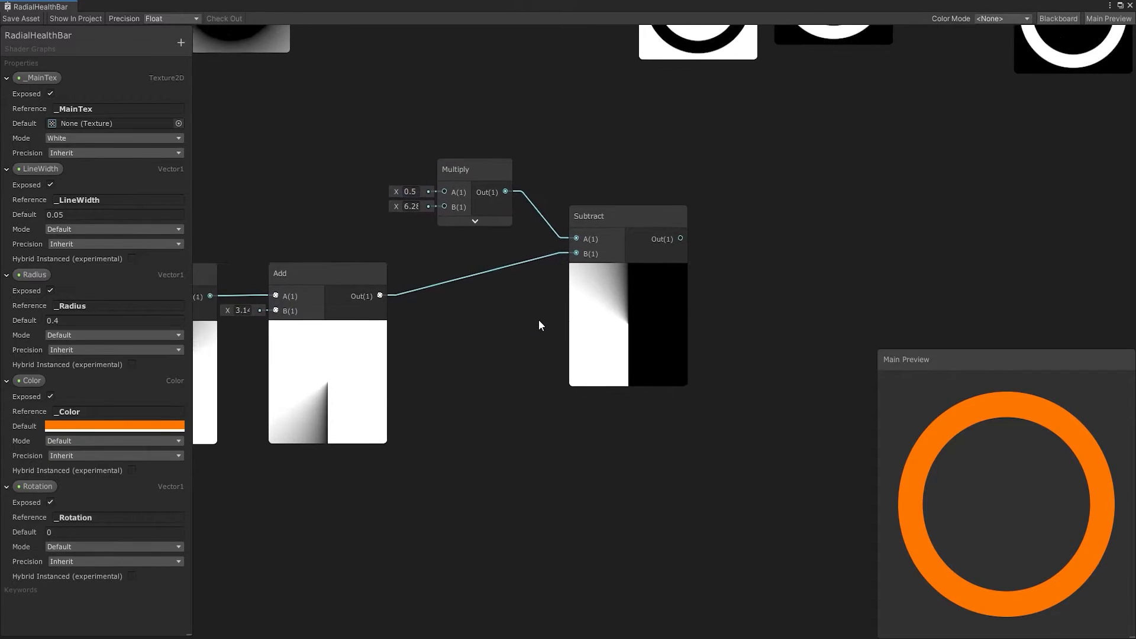
# Divide the subtraction by its DDXY derivative and begin the ring-cutting Subtract
pyautogui.rightClick(540, 322)
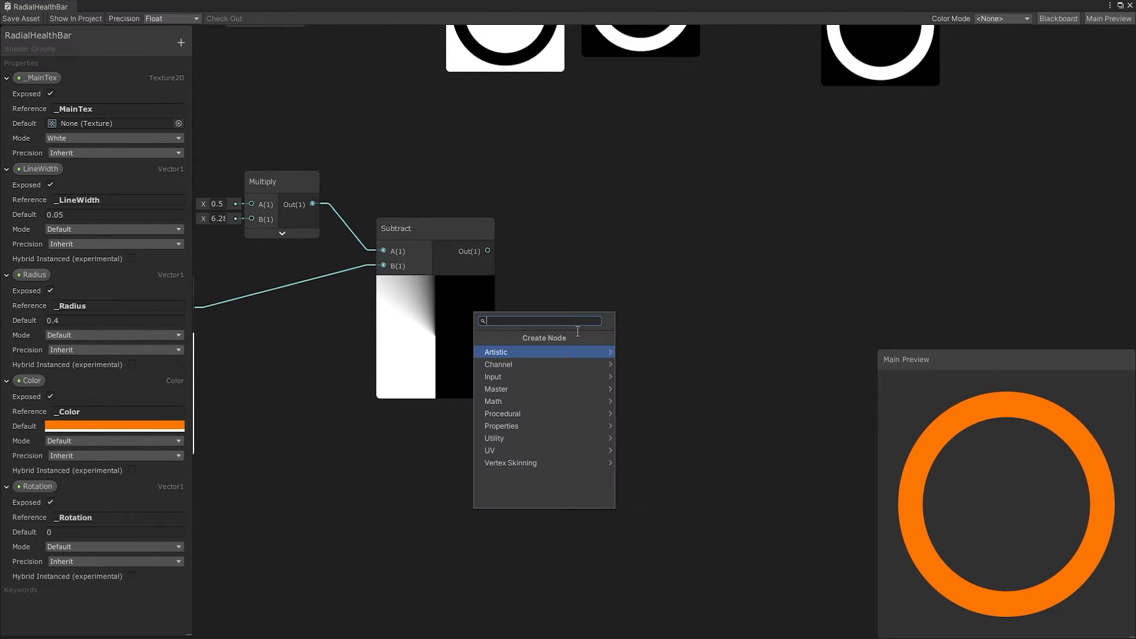
pyautogui.click(495, 352)
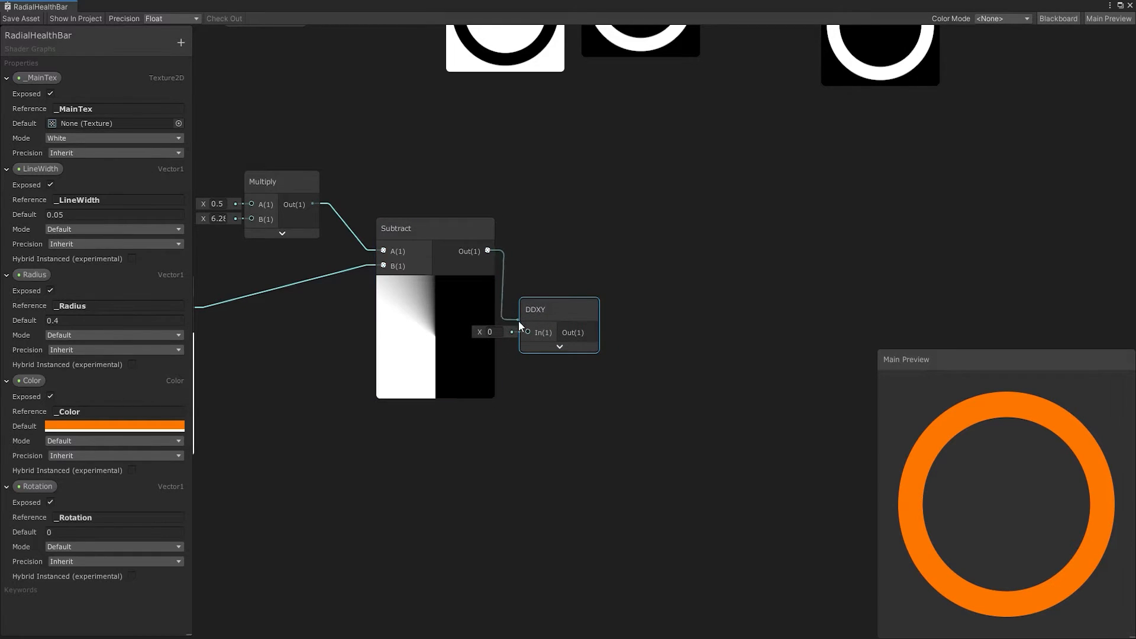
pyautogui.write('divi')
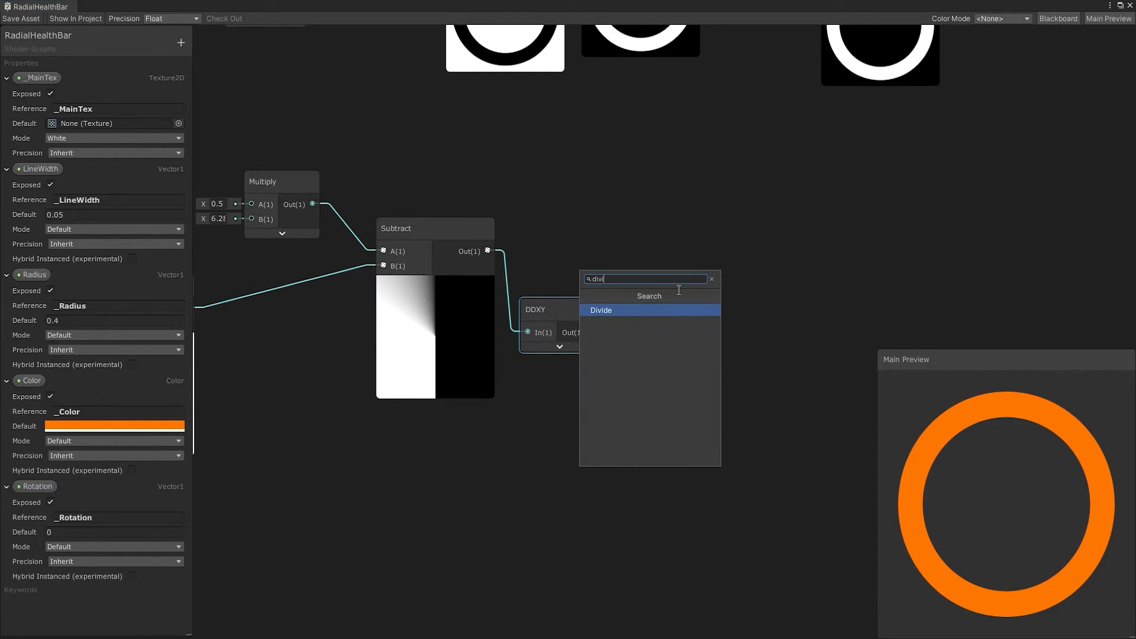
pyautogui.click(601, 308)
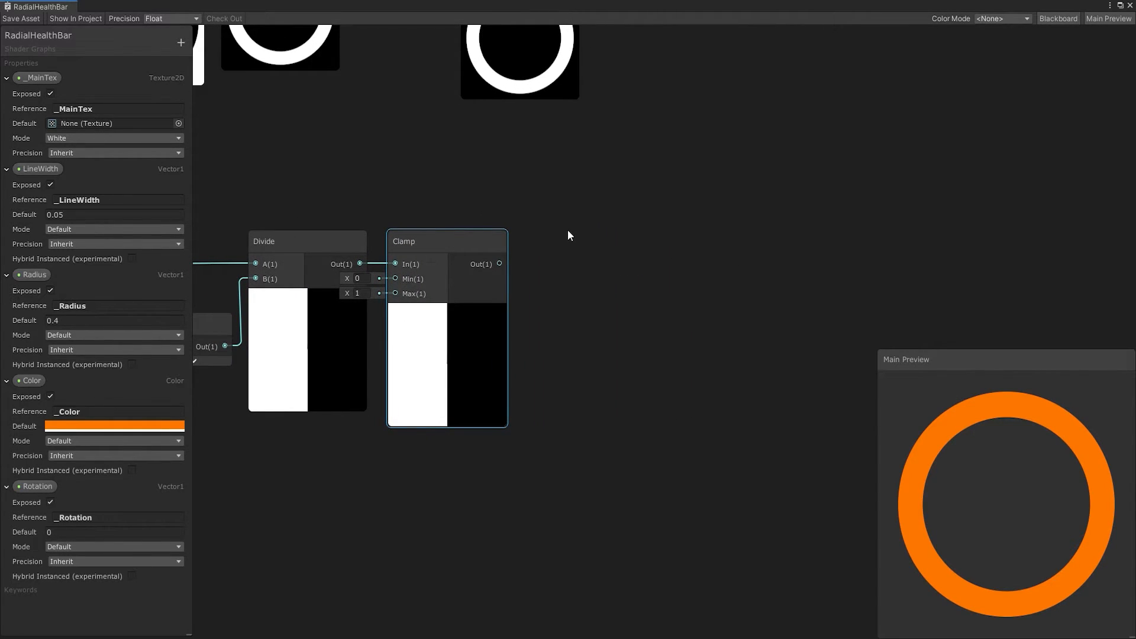
pyautogui.write('su')
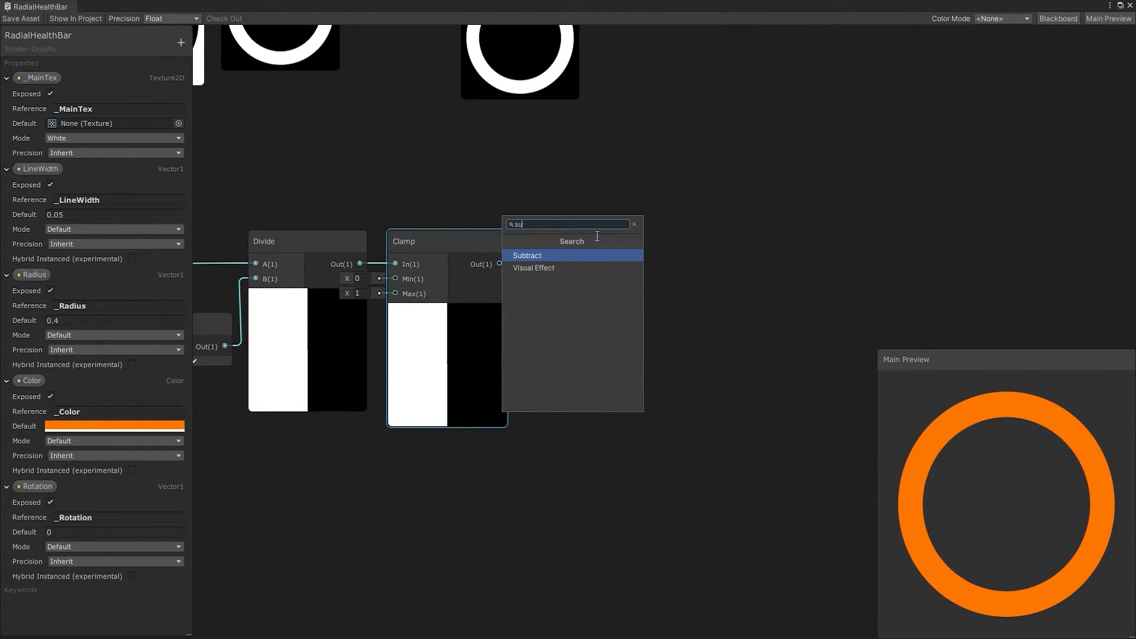
# Subtract the angular Clamp from the ring Clamp, leaving the right half of the ring
pyautogui.click(527, 256)
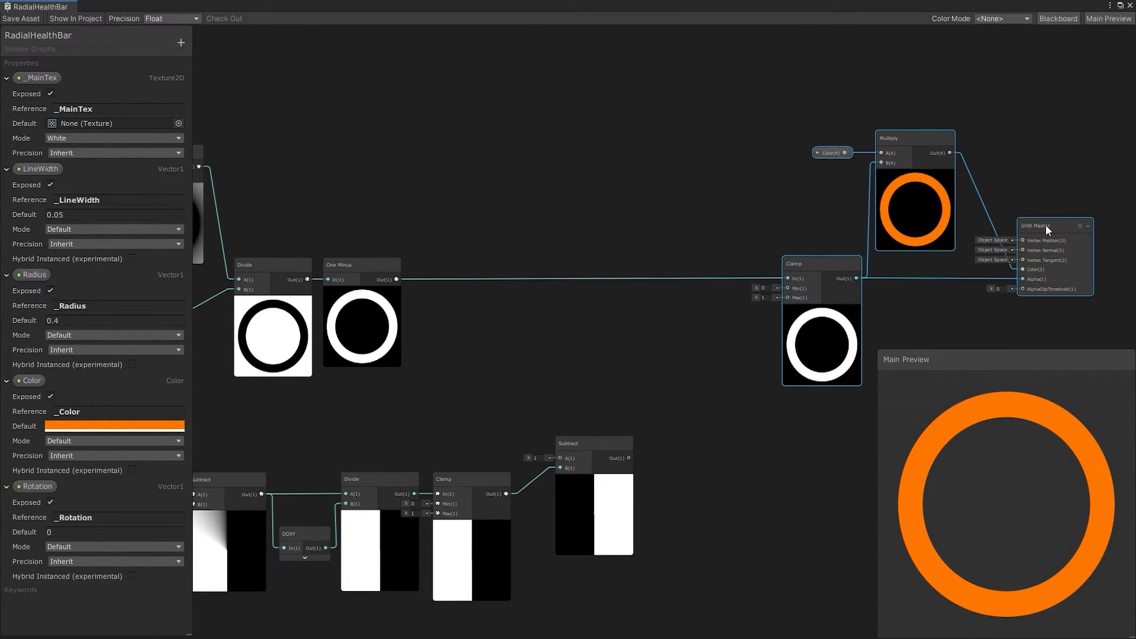
pyautogui.rightClick(496, 327)
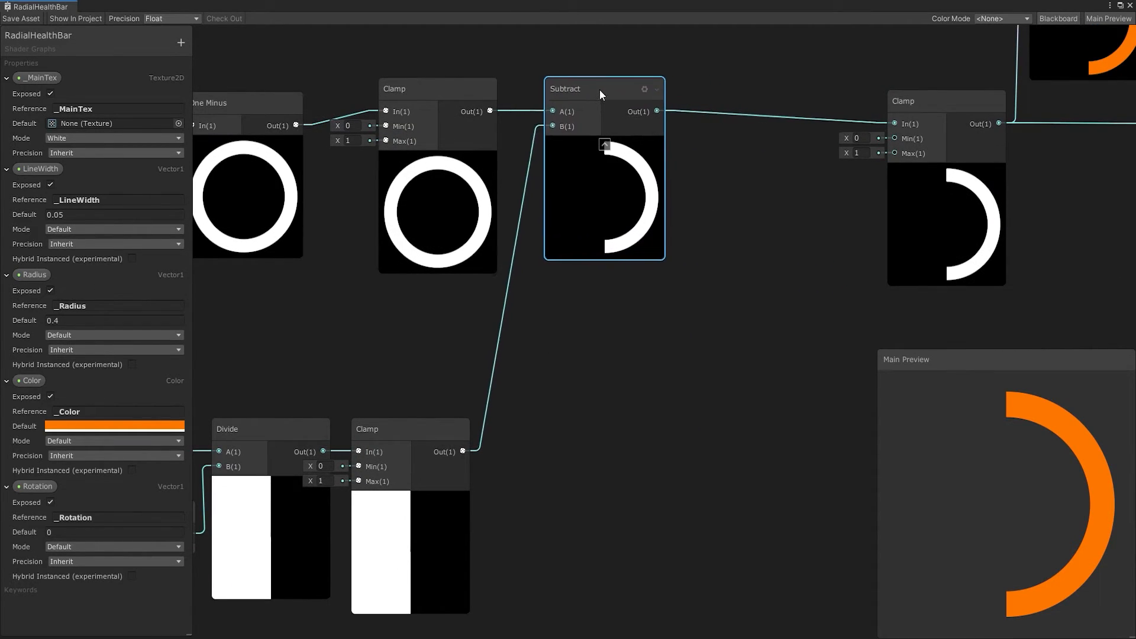
pyautogui.scroll(-3)
pyautogui.write('RemovedSegments')
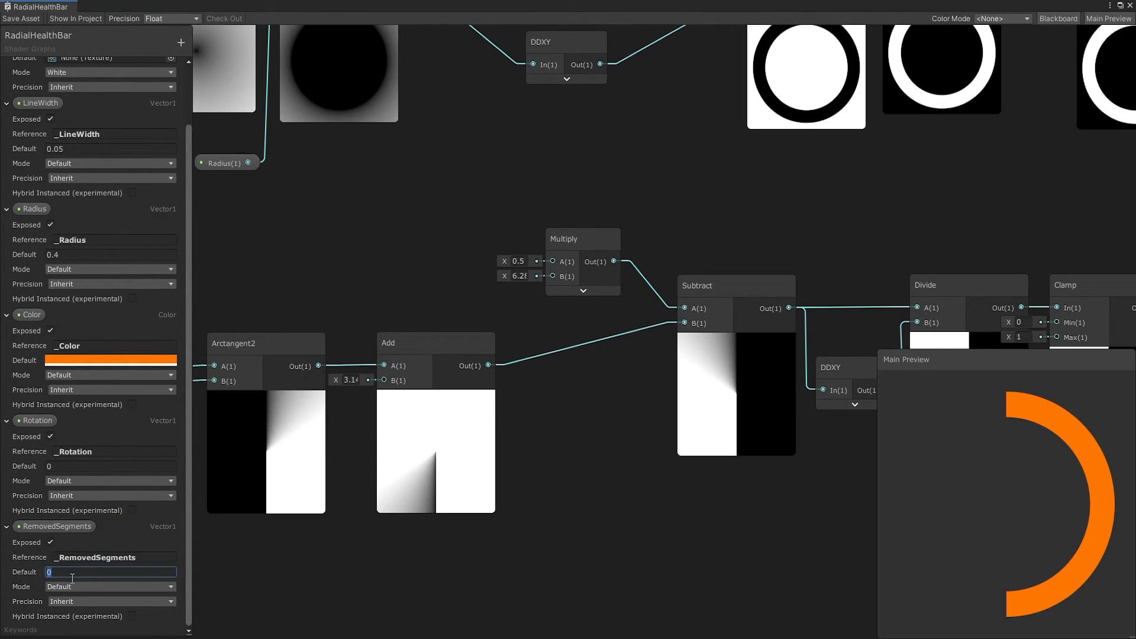
# Wire RemovedSegments into Multiply A and set its default to 0.2
pyautogui.write('0.5')
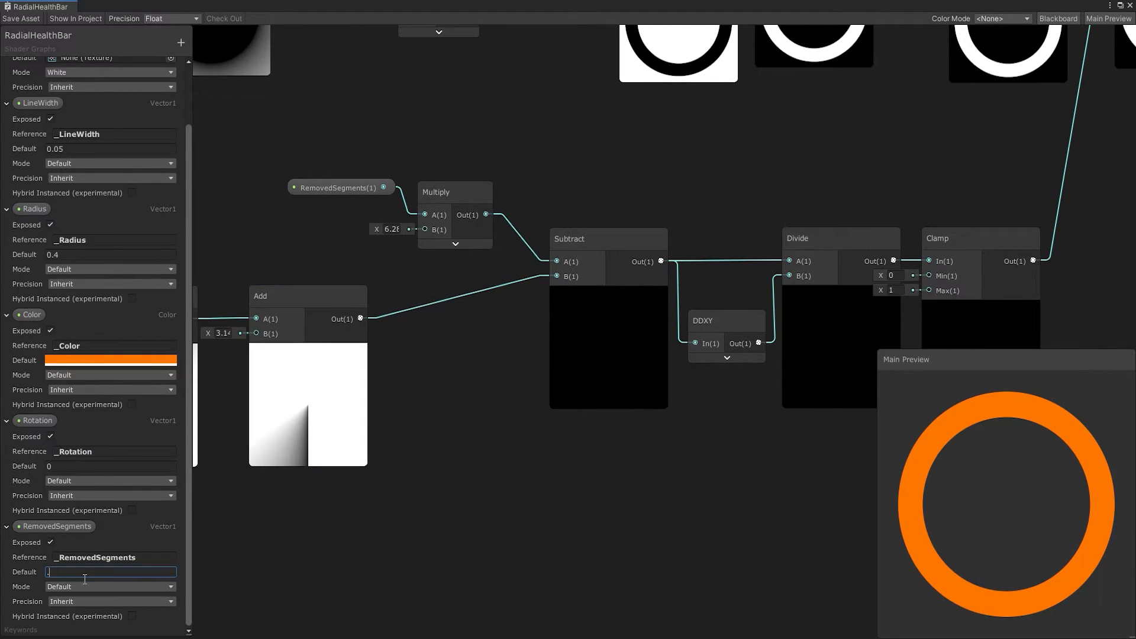
pyautogui.write('0.2')
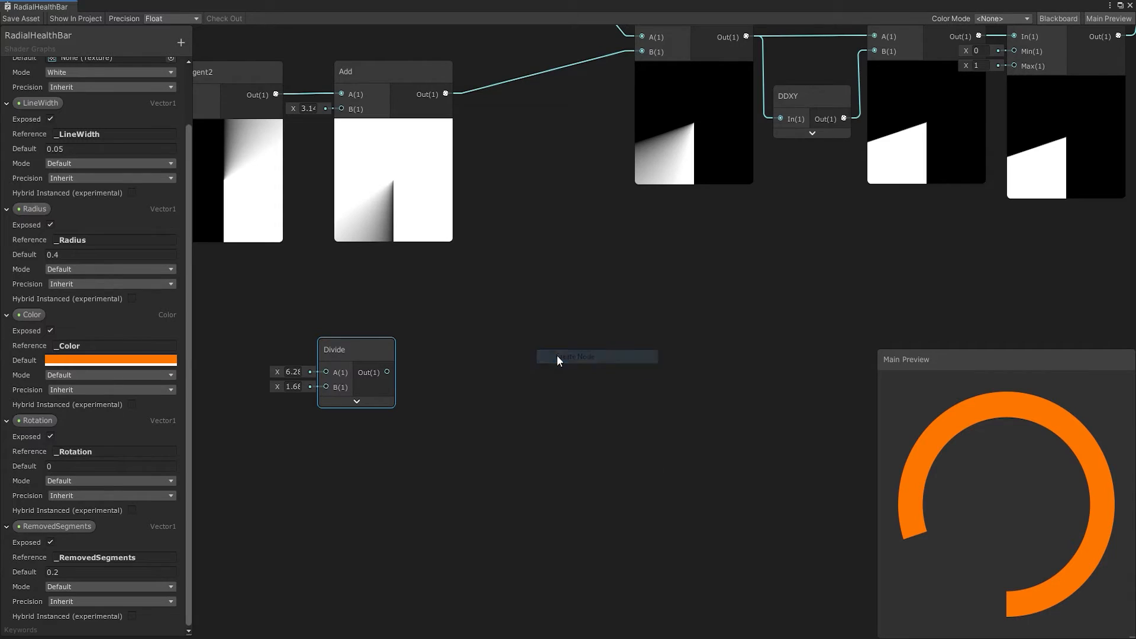
# Take the angle modulo 6.28/5 and group that divide as Segment Size
pyautogui.click(576, 356)
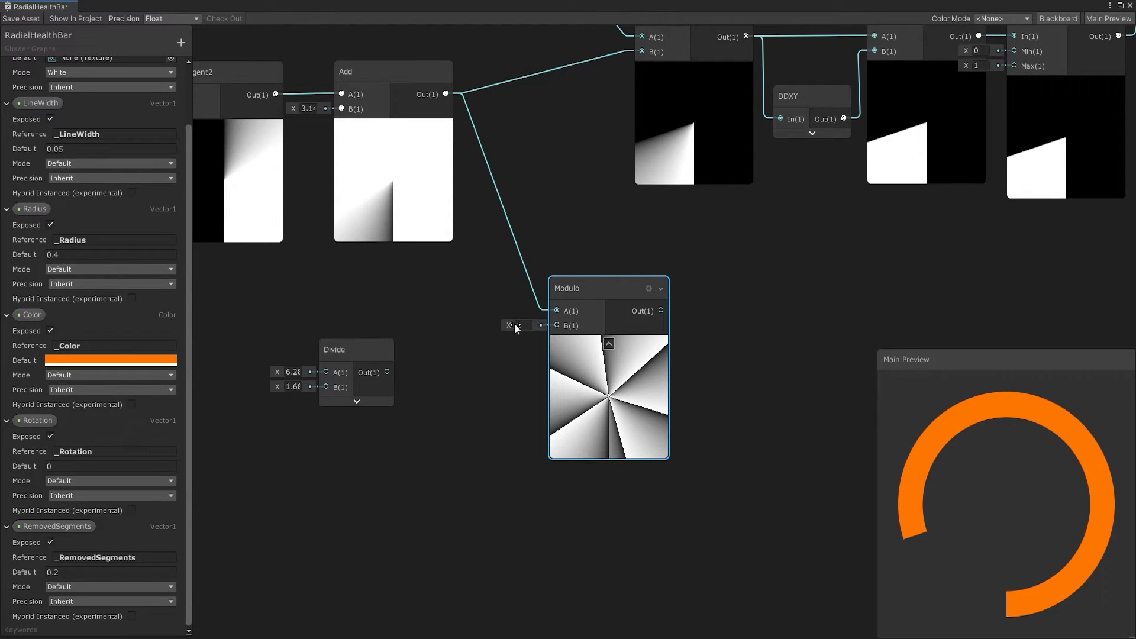
pyautogui.write('-0.2')
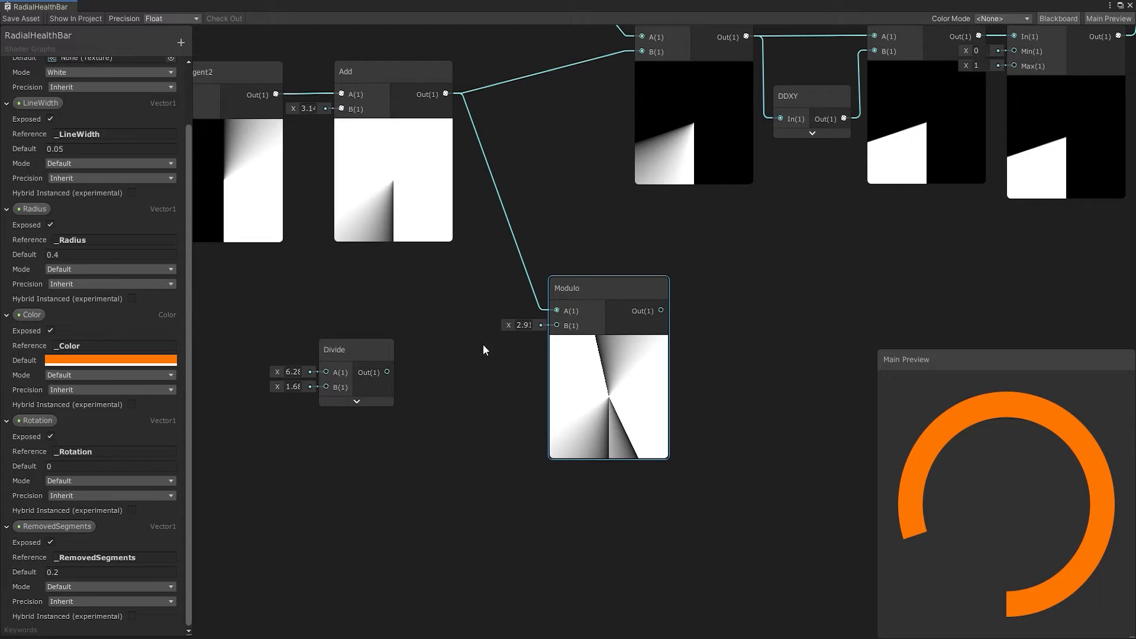
pyautogui.moveTo(387, 371); pyautogui.dragTo(492, 351)
pyautogui.write('5')
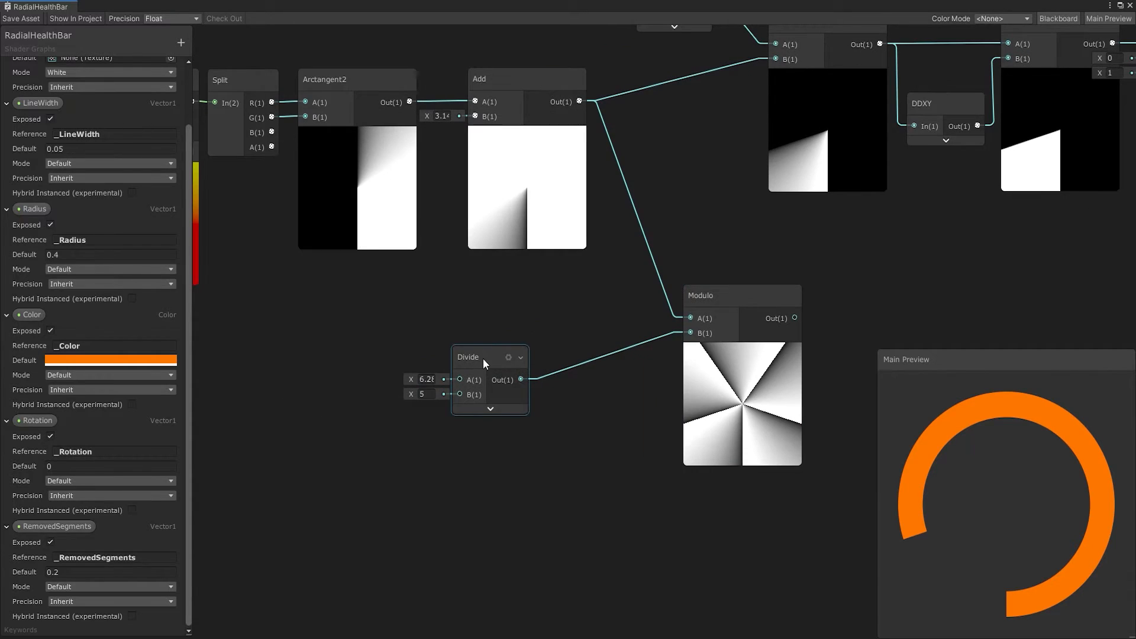
pyautogui.rightClick(484, 364)
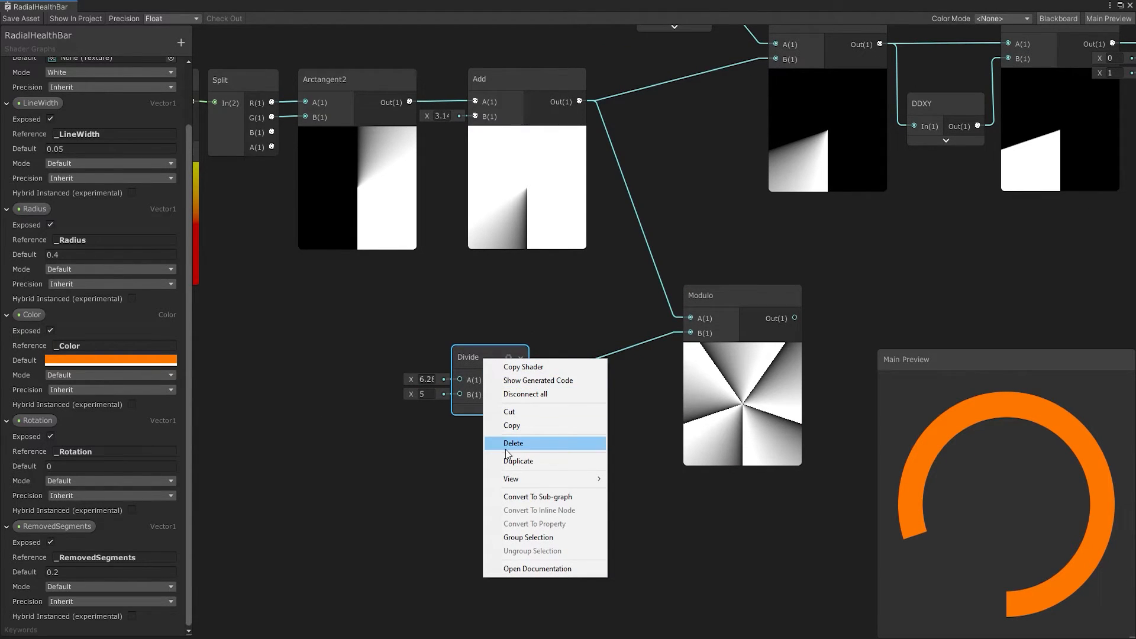
pyautogui.click(528, 538)
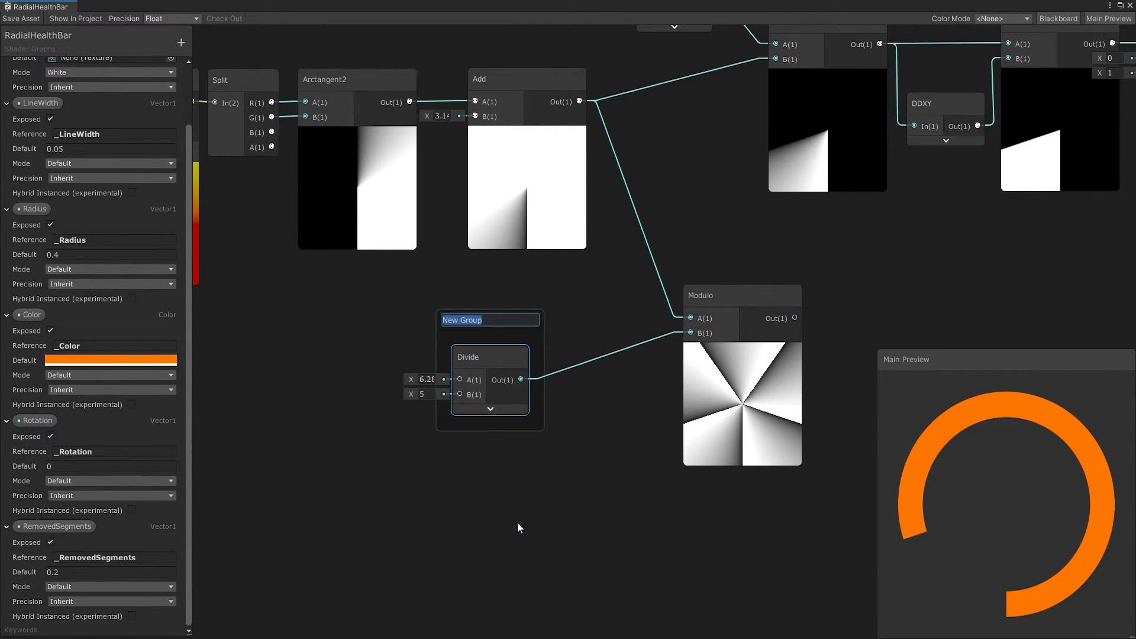
pyautogui.write('Segment S')
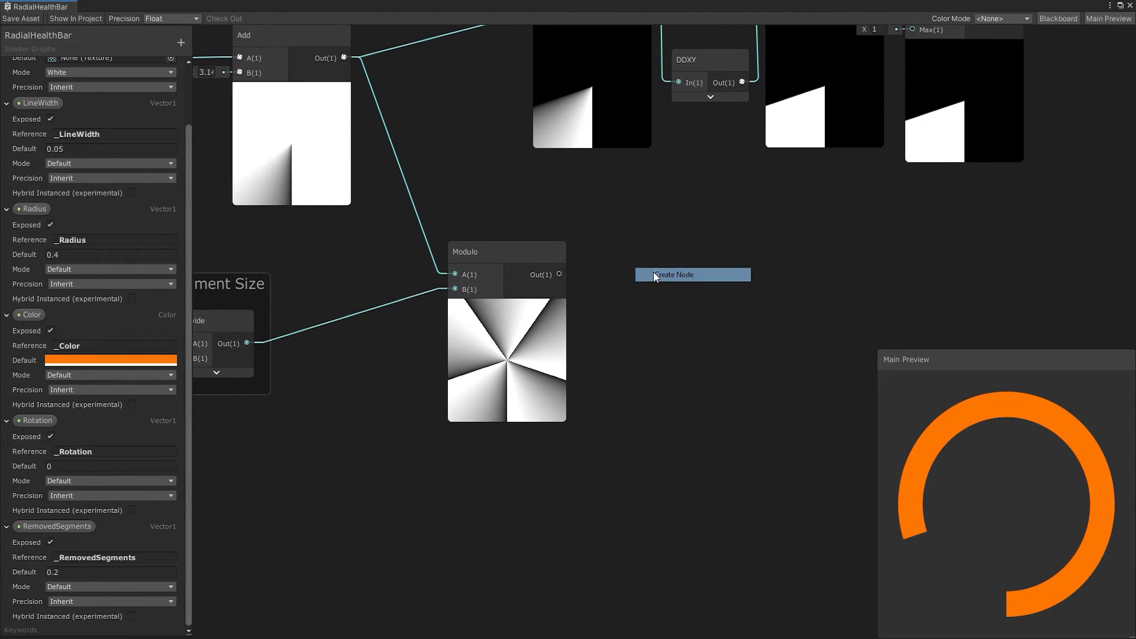
# Add a Half Segment divide by 2 and subtract it from the modulo angle
pyautogui.click(674, 273)
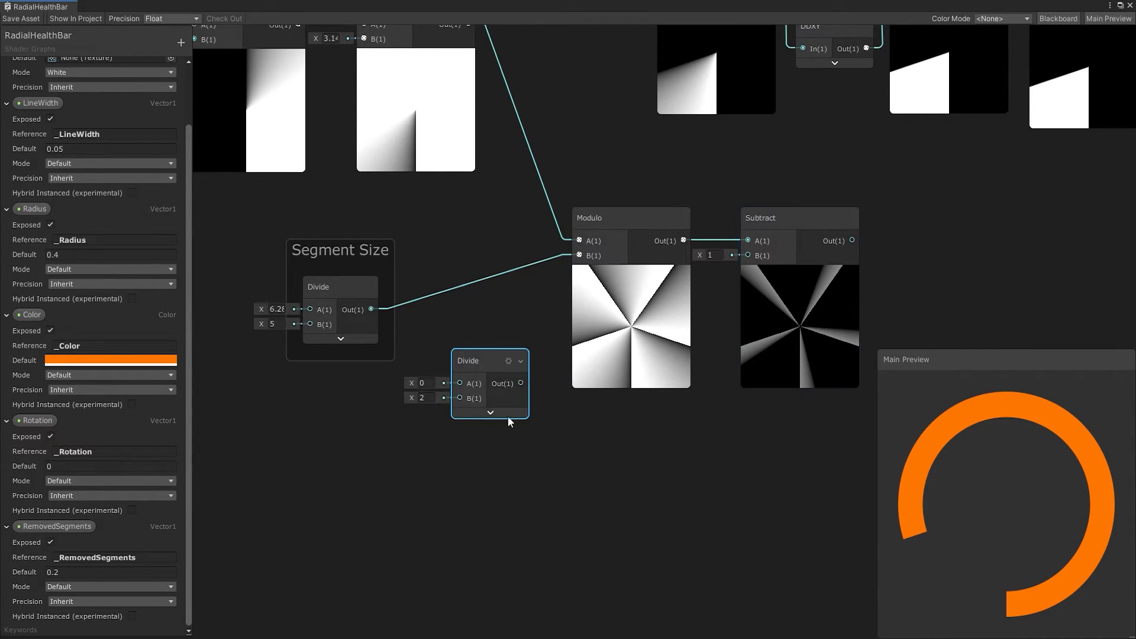
pyautogui.rightClick(478, 360)
pyautogui.write('Half Segment')
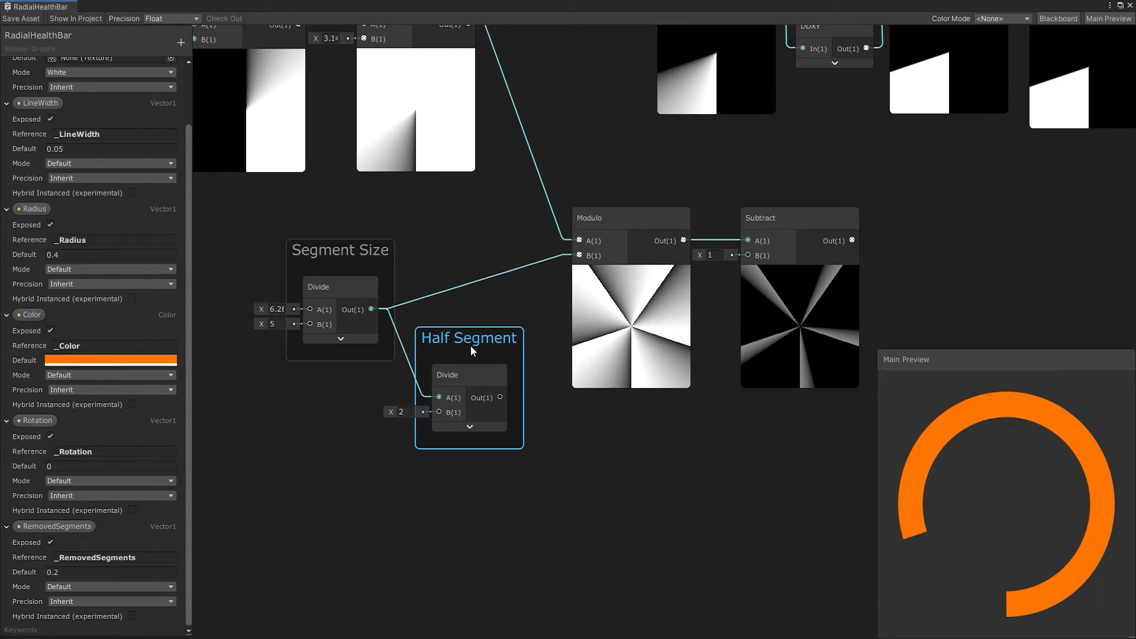
pyautogui.moveTo(499, 397); pyautogui.dragTo(751, 256)
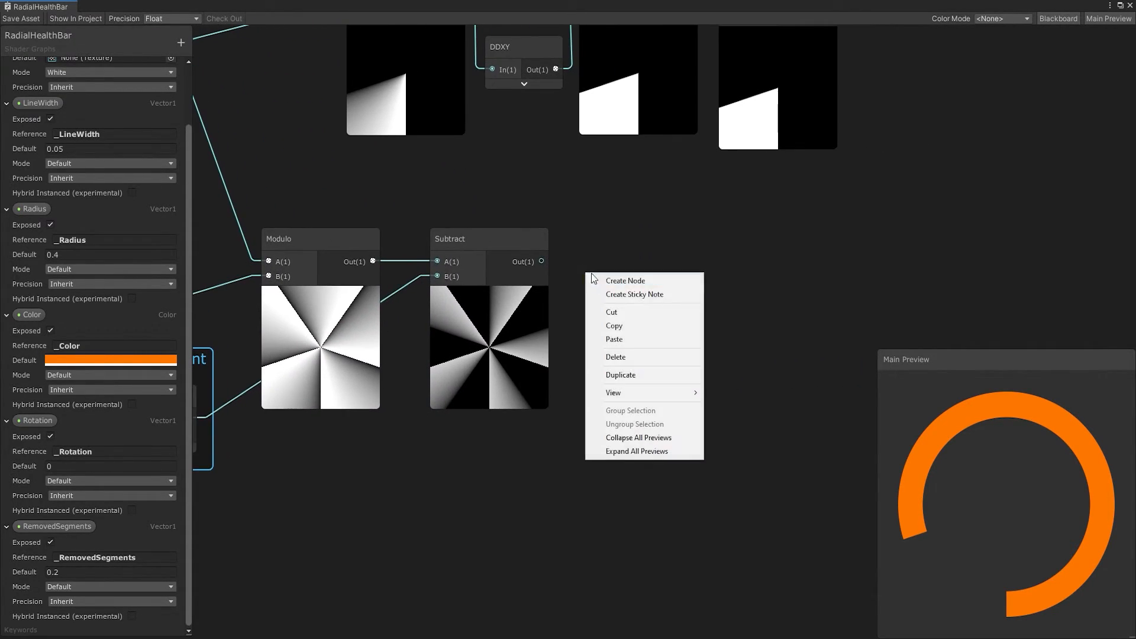
# Pass the shifted angle through Sine and Absolute, then subtract 0.1 for thinner stripes
pyautogui.click(625, 280)
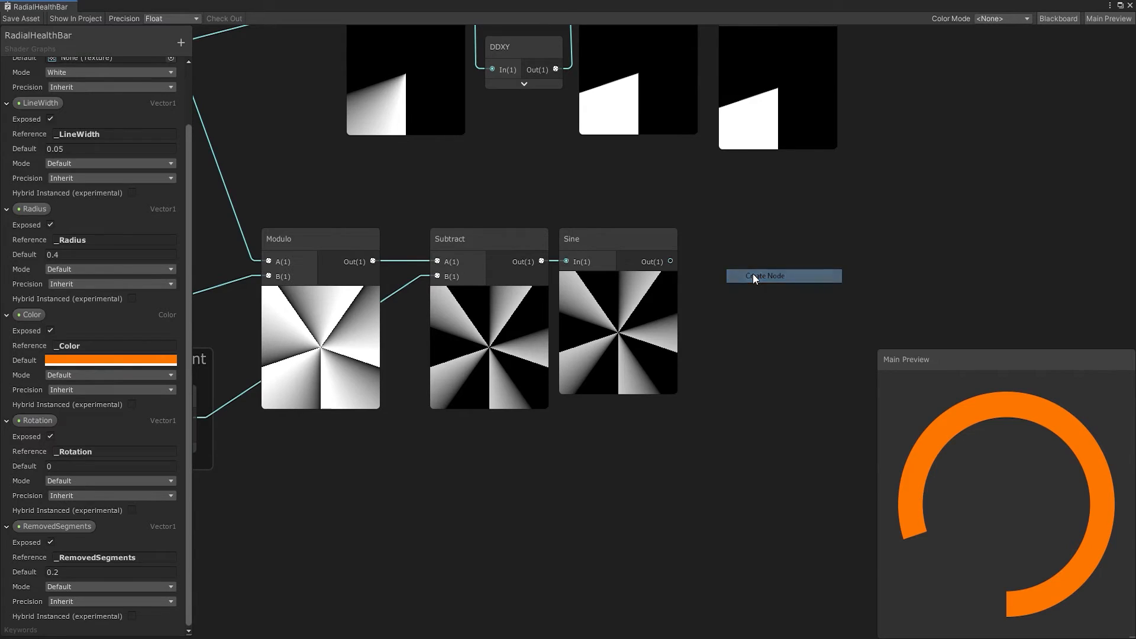
pyautogui.click(761, 276)
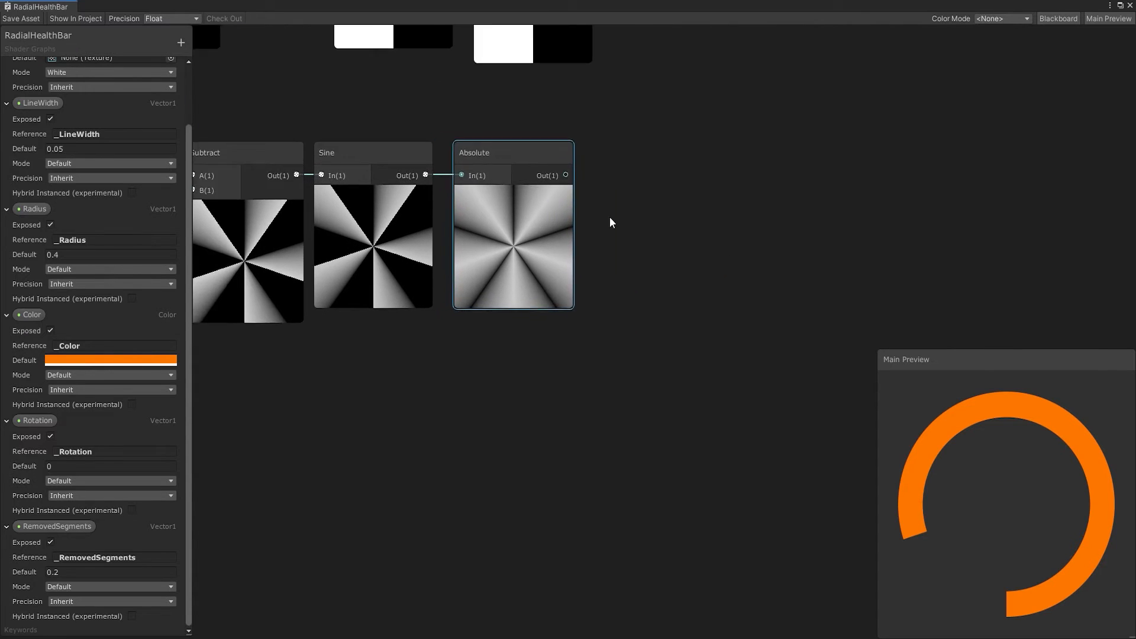
pyautogui.write('sub')
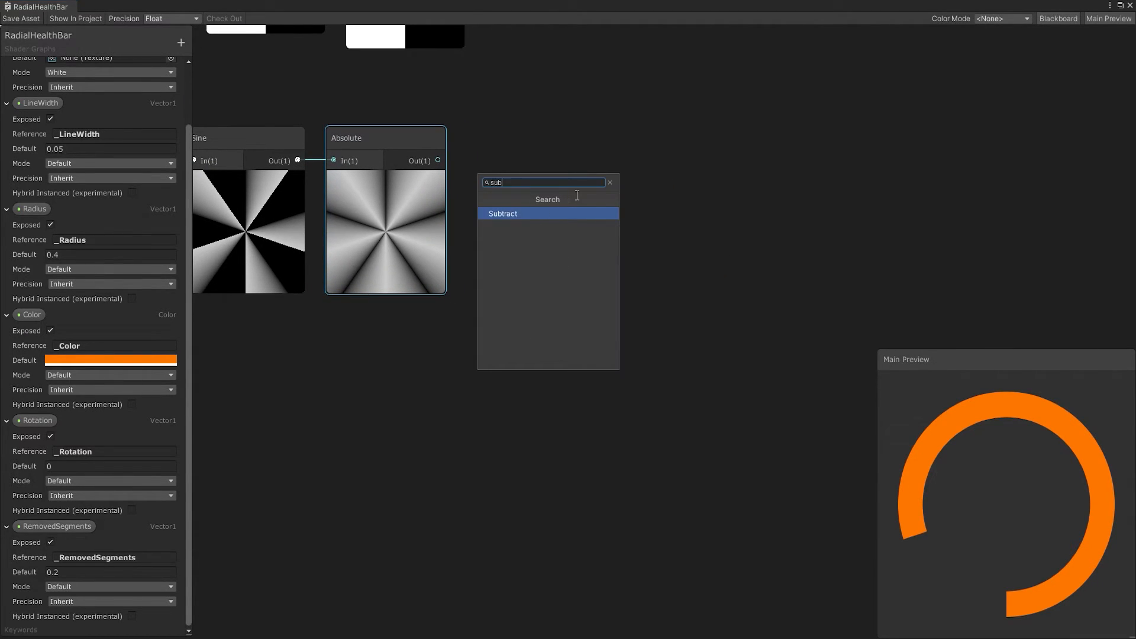
pyautogui.click(502, 213)
pyautogui.write('0.1')
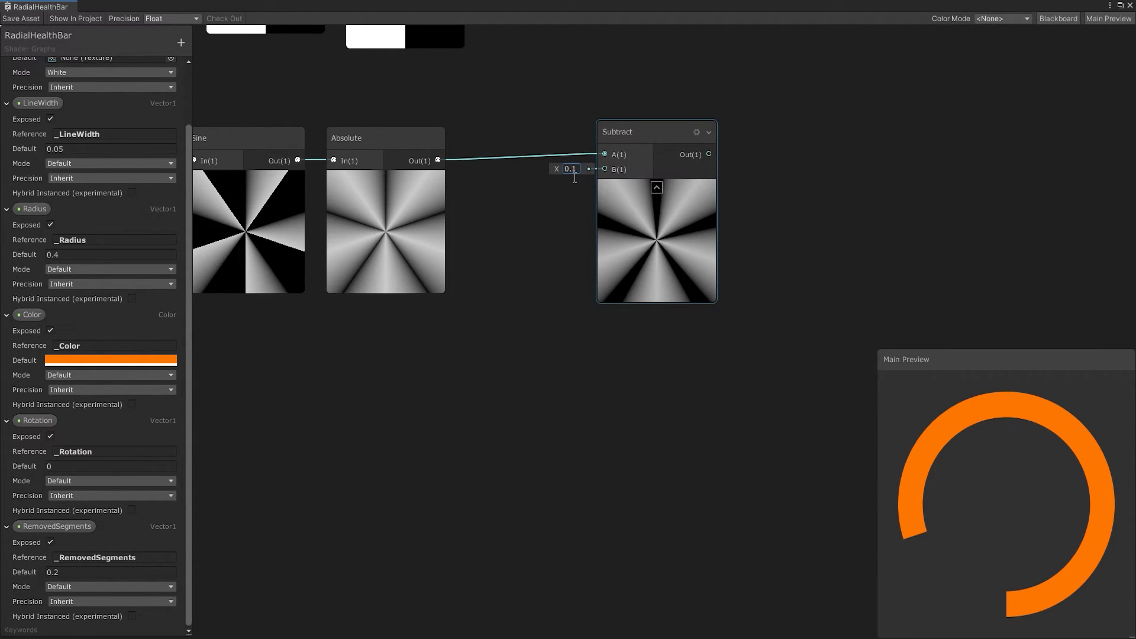
# Add Tiling And Offset (offset -0.5) into Length, multiply by the absolute sine, and subtract 0.03
pyautogui.rightClick(431, 389)
pyautogui.write('til')
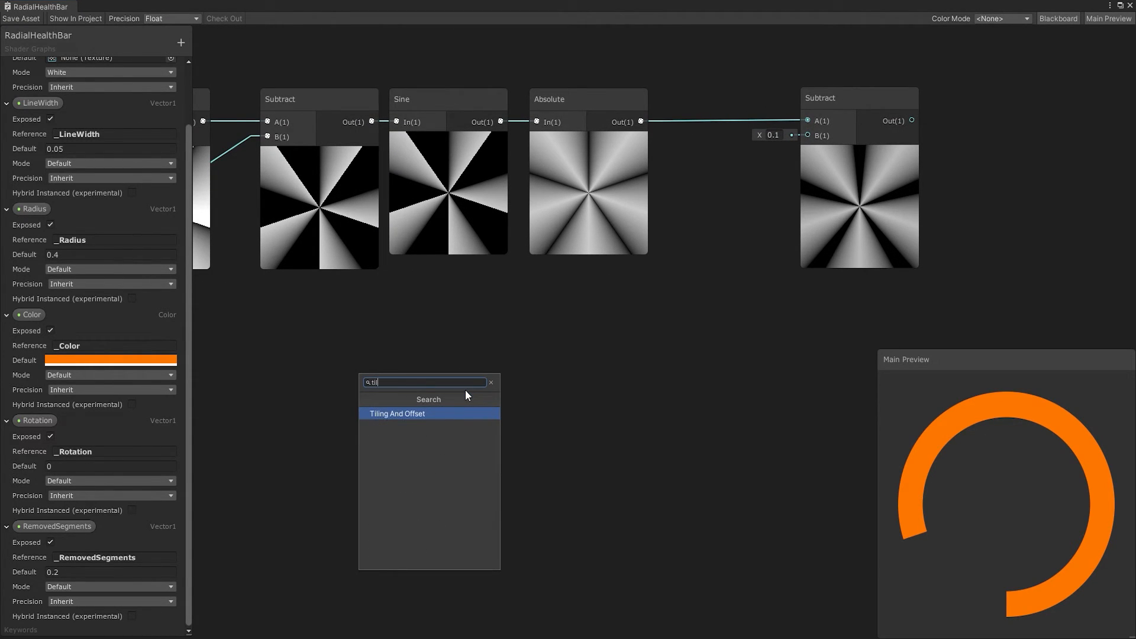
pyautogui.click(397, 413)
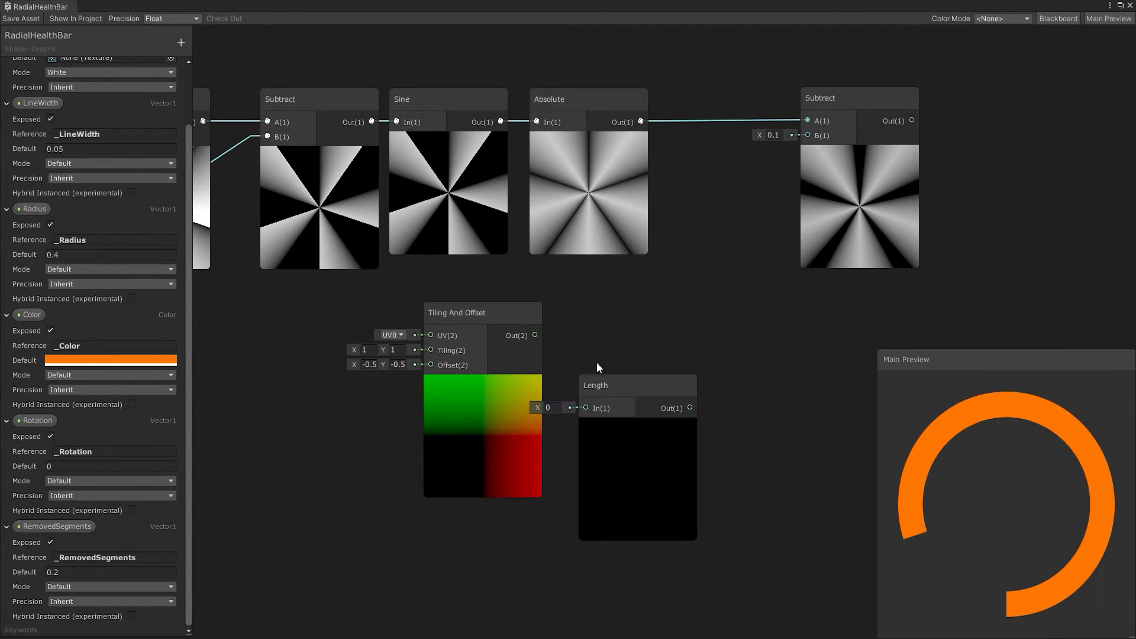
pyautogui.rightClick(638, 362)
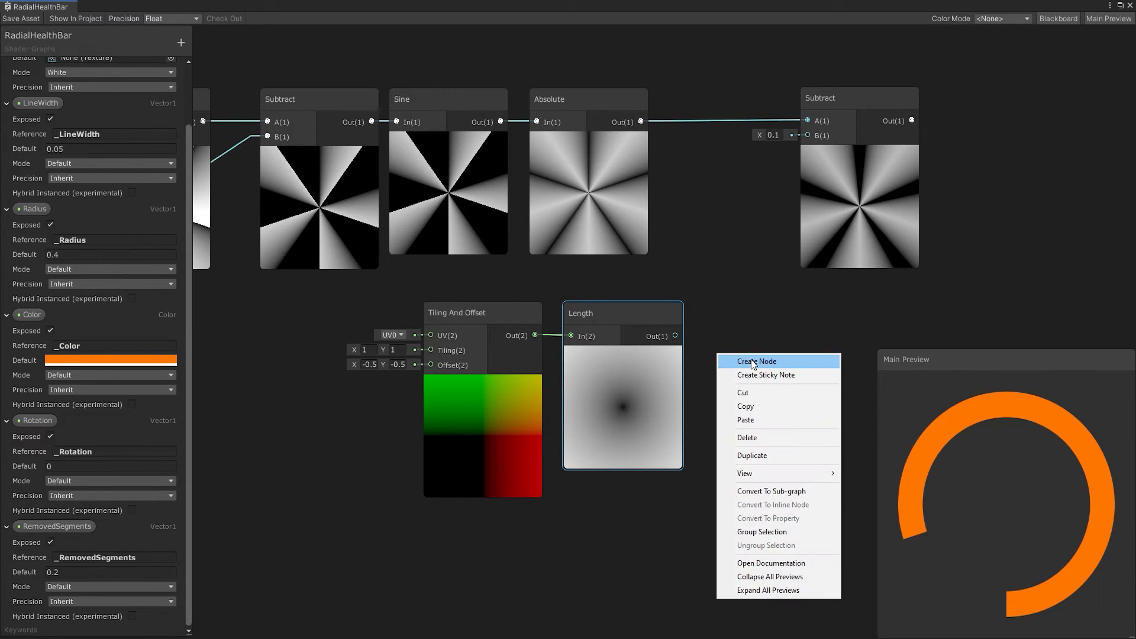
pyautogui.click(756, 361)
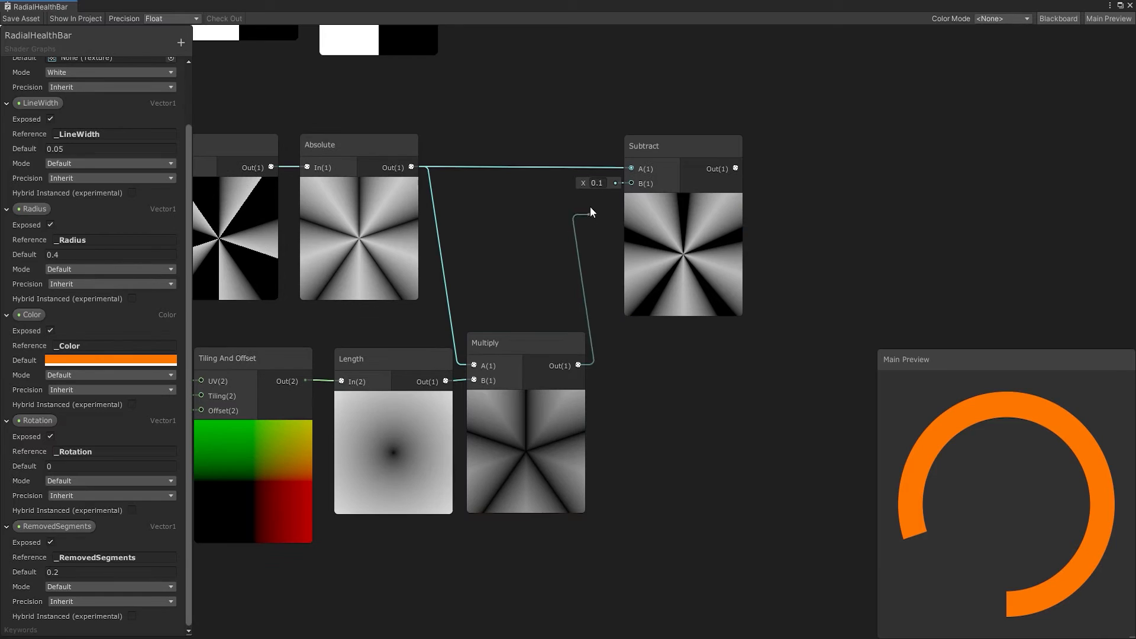
pyautogui.click(682, 144)
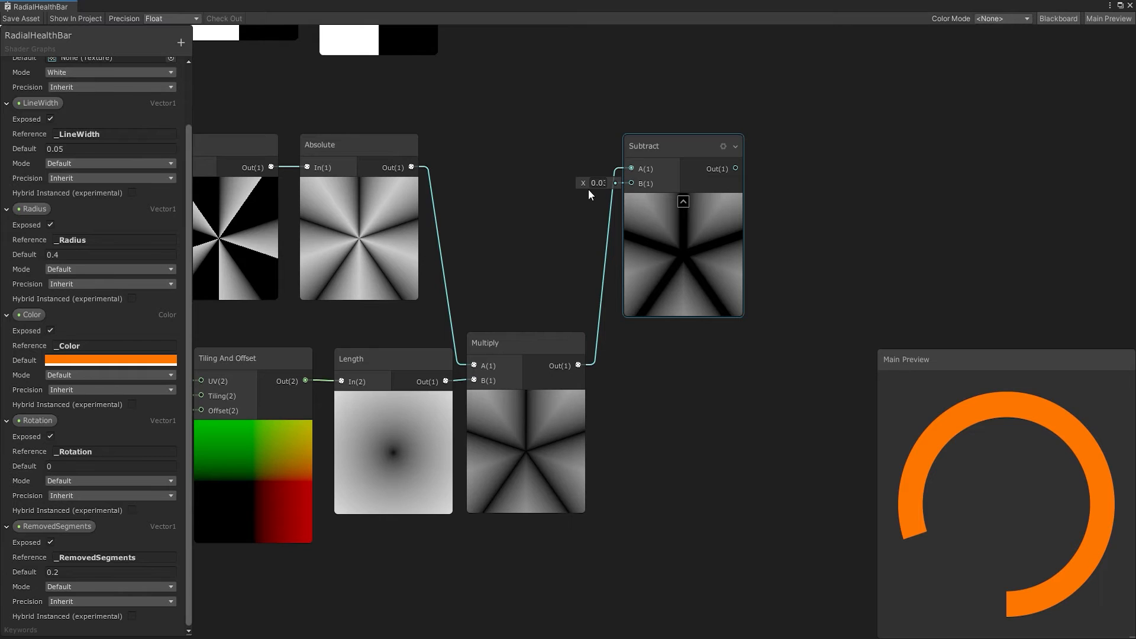
pyautogui.click(180, 43)
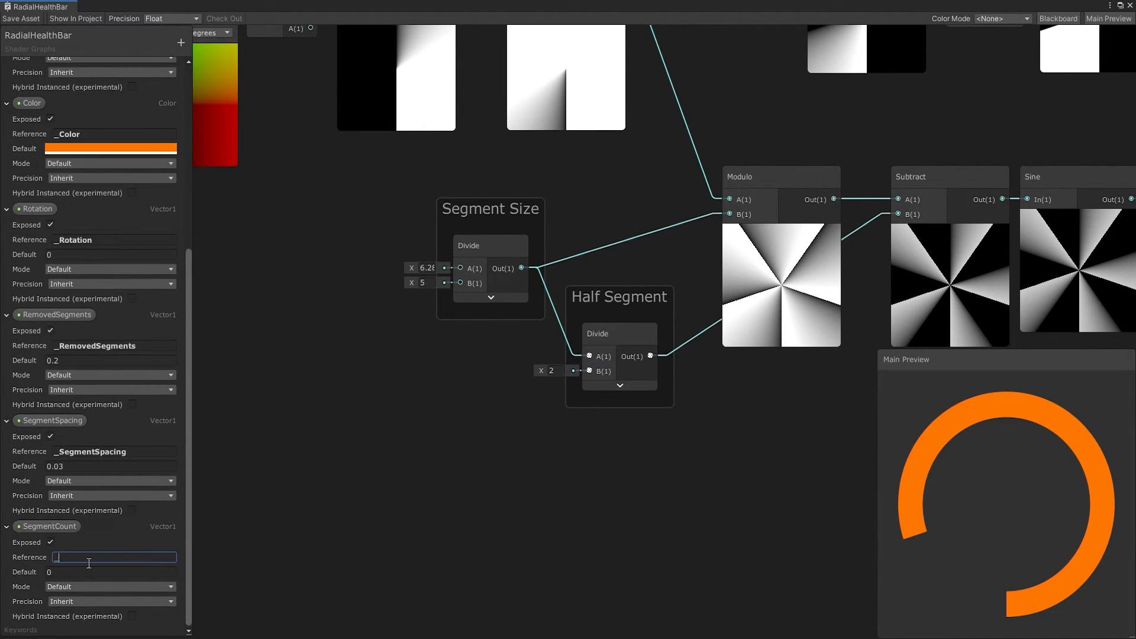
# Default SegmentCount to 5, feed SegmentSpacing into Subtract B, and route the result through DDXY
pyautogui.write('5')
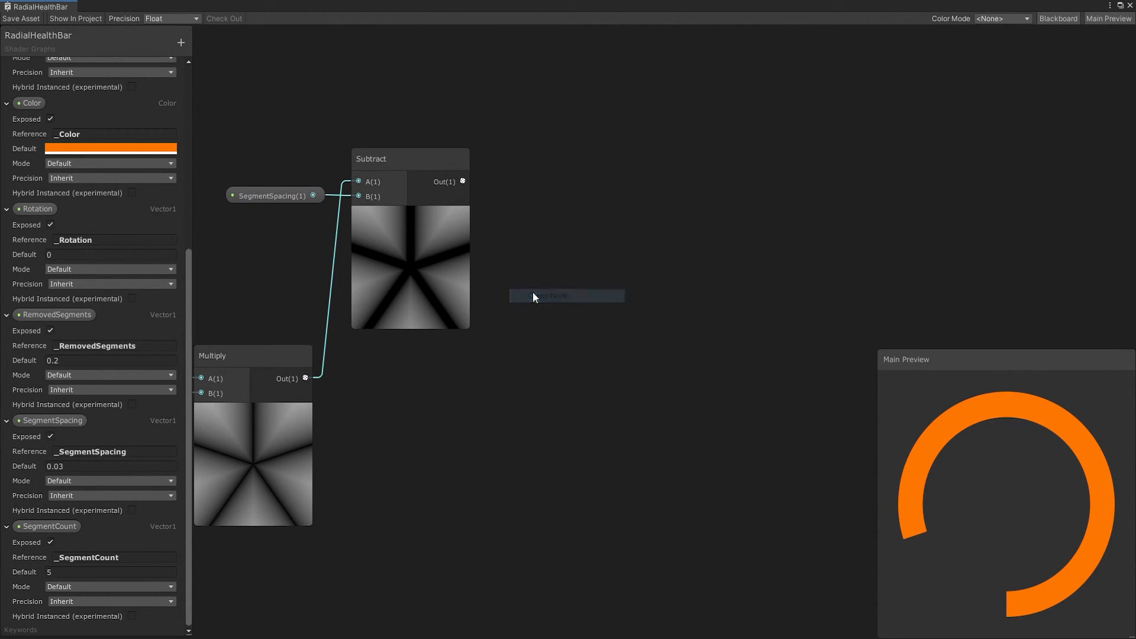
pyautogui.click(567, 296)
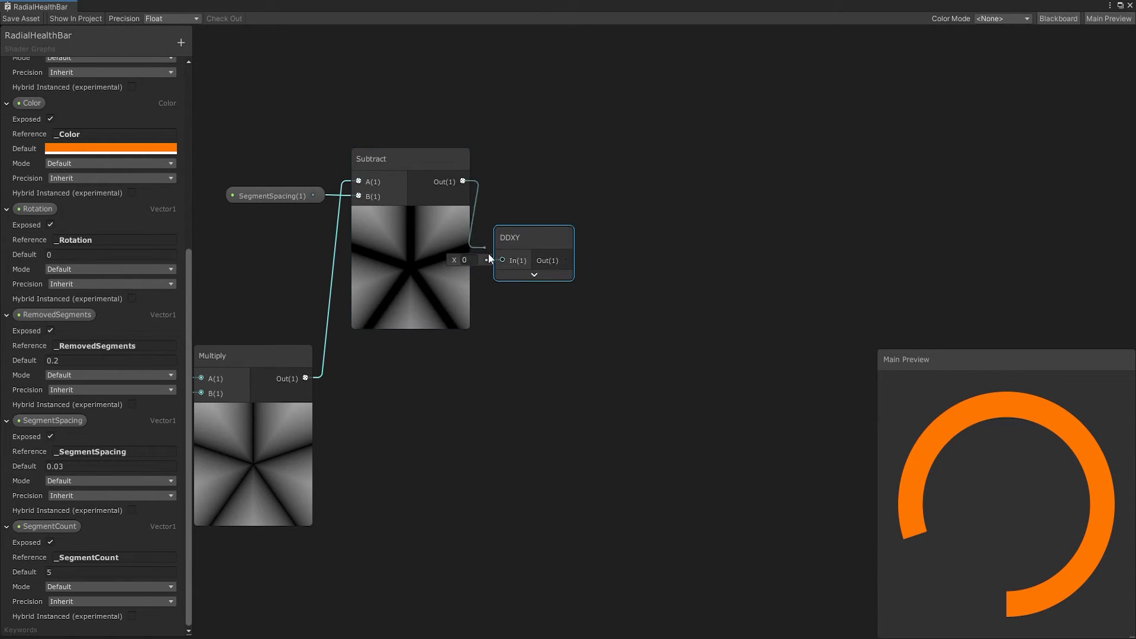
pyautogui.click(486, 259)
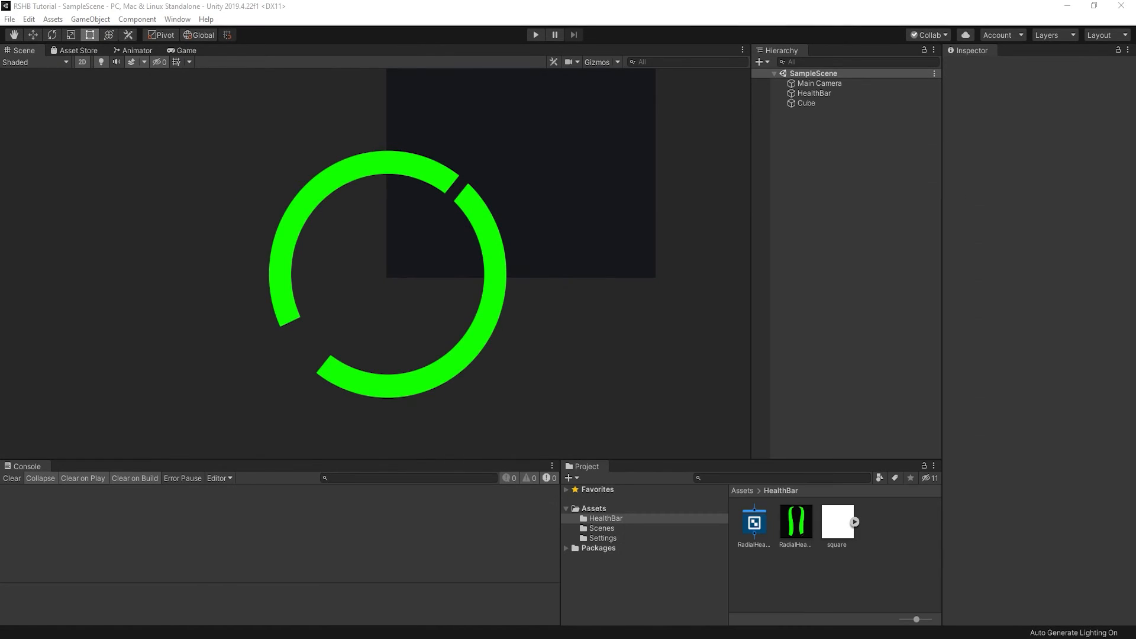
# Check the HealthBar material in the Inspector and maximize the Shader Graph window
pyautogui.click(814, 92)
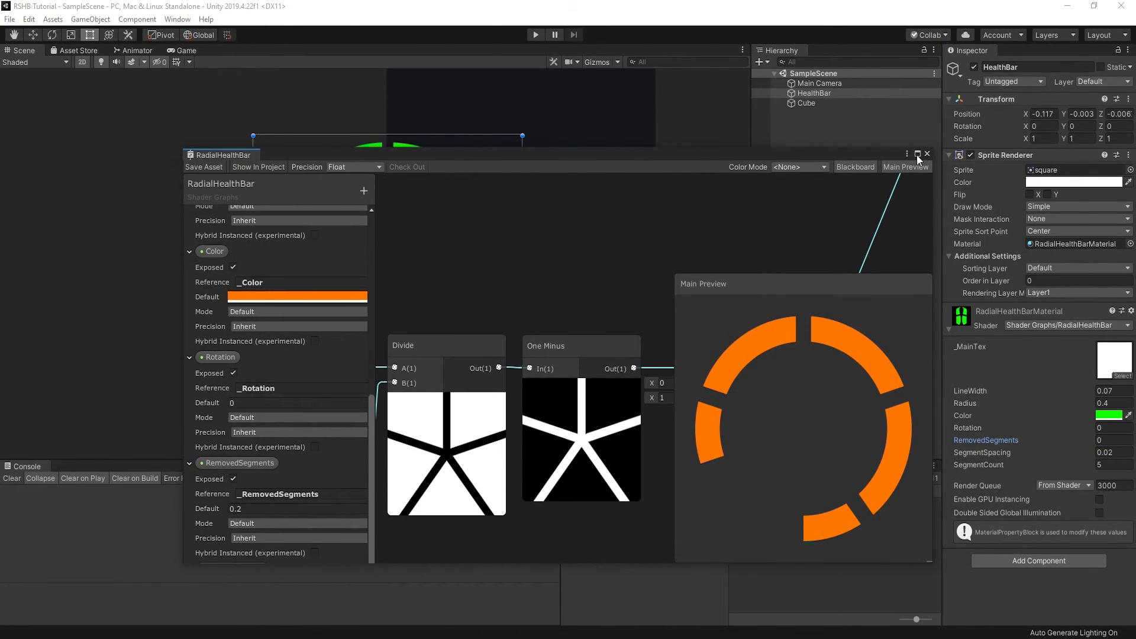
pyautogui.click(917, 154)
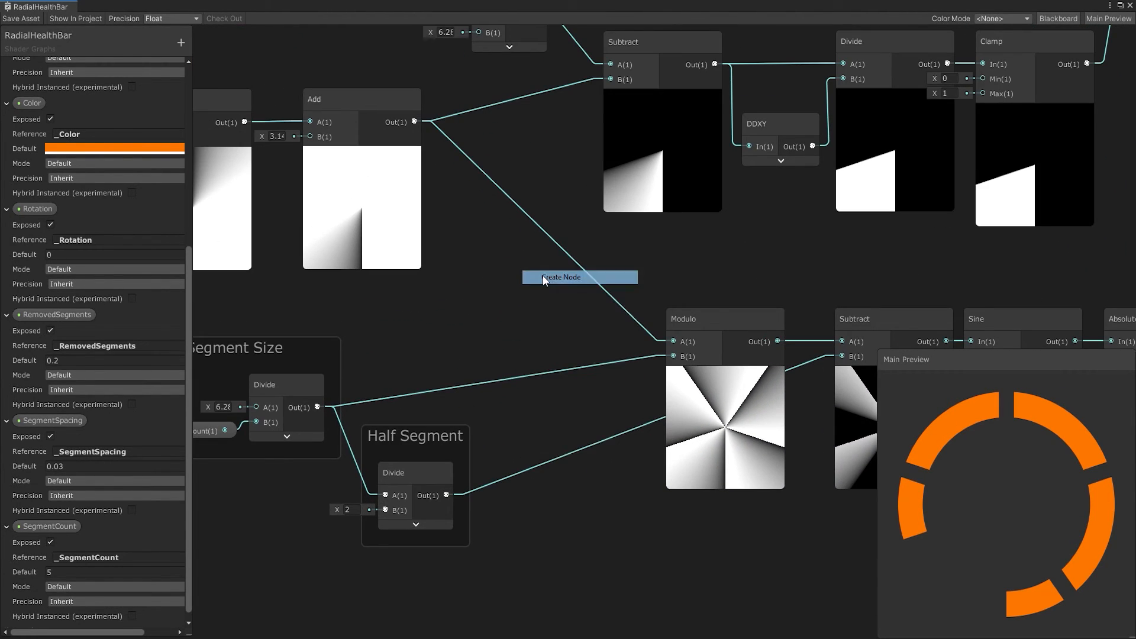
# Feed SegmentCount into Segment Size Divide B and RemovedSegments × 6.28 into Subtract, defaults 1 and 0
pyautogui.click(566, 277)
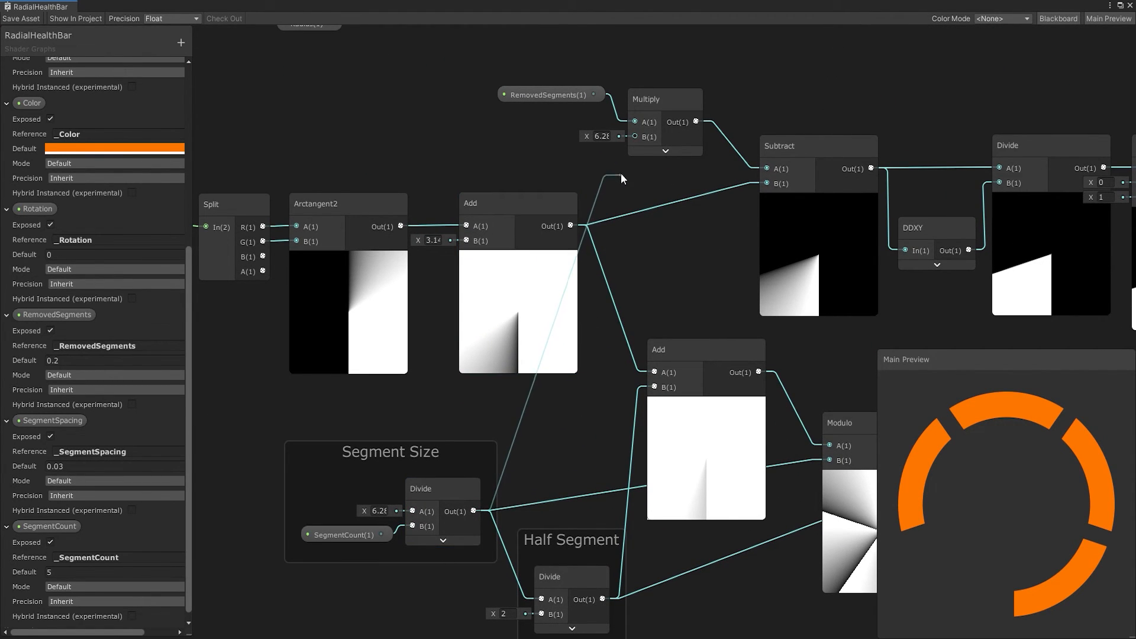
pyautogui.click(663, 99)
pyautogui.write('0')
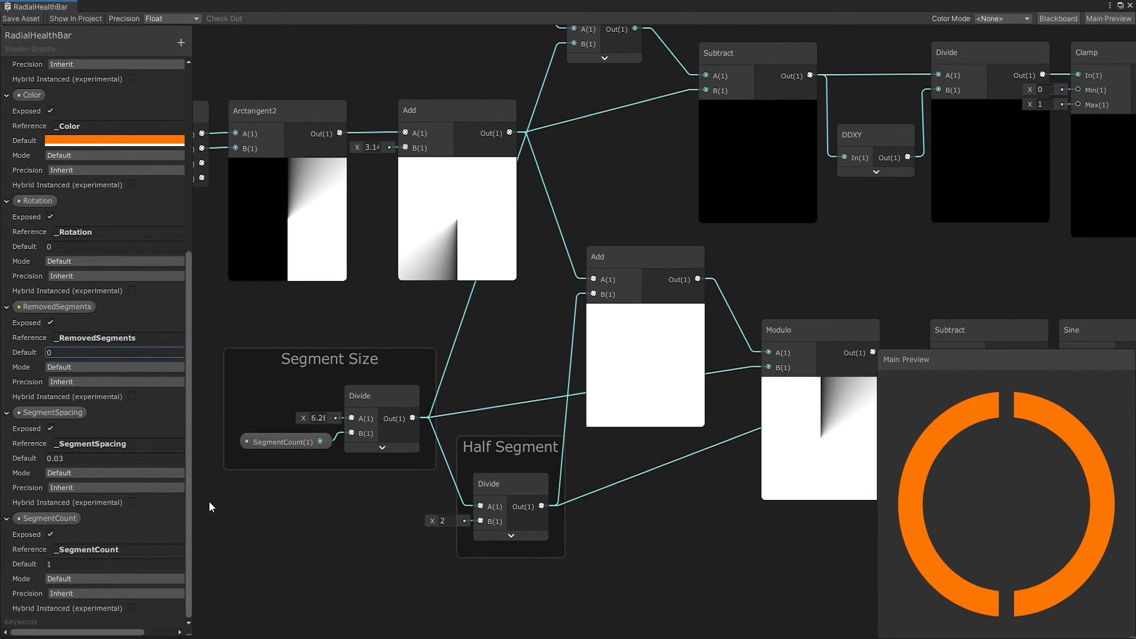
pyautogui.moveTo(901, 439)
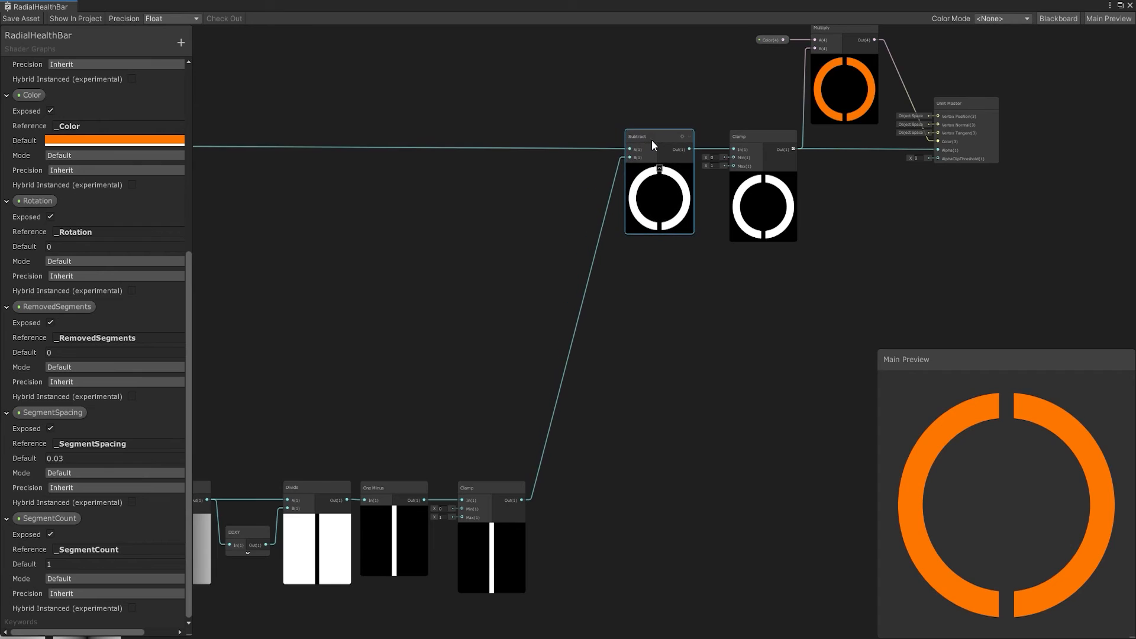
# Remap SegmentCount from In Min Max 1–2
pyautogui.rightClick(740, 308)
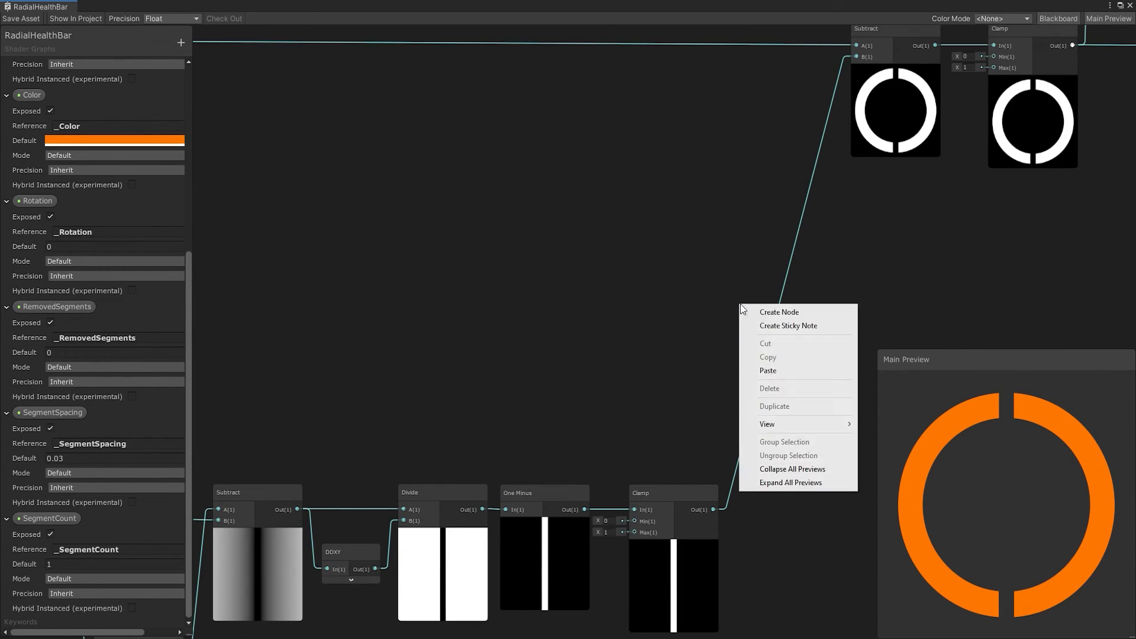
pyautogui.click(780, 312)
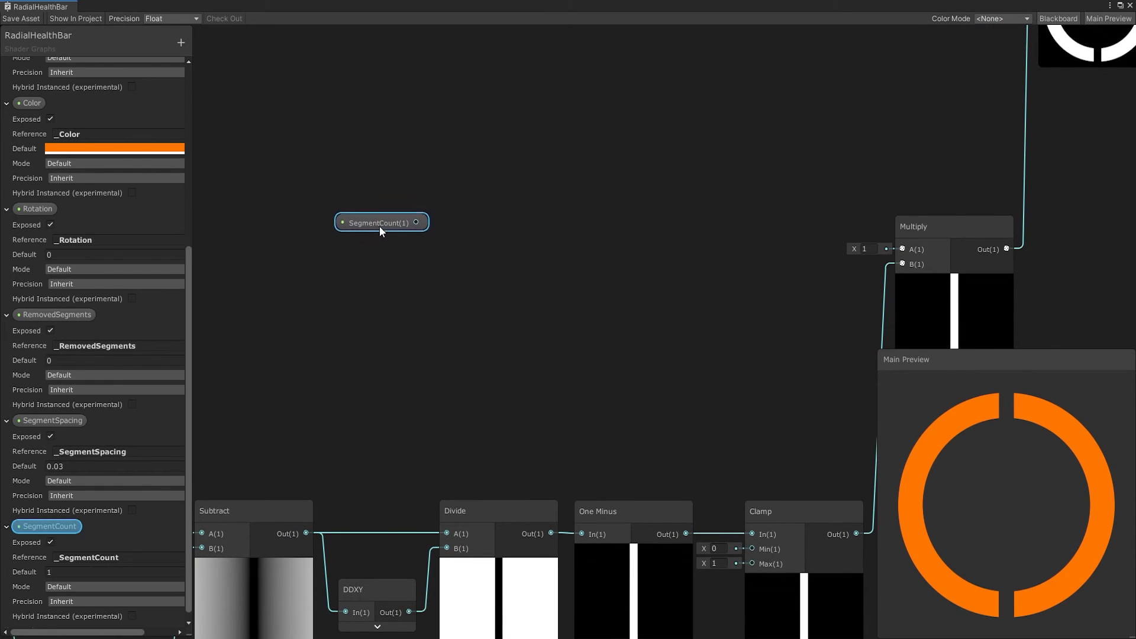
pyautogui.write('r')
pyautogui.write('0.51')
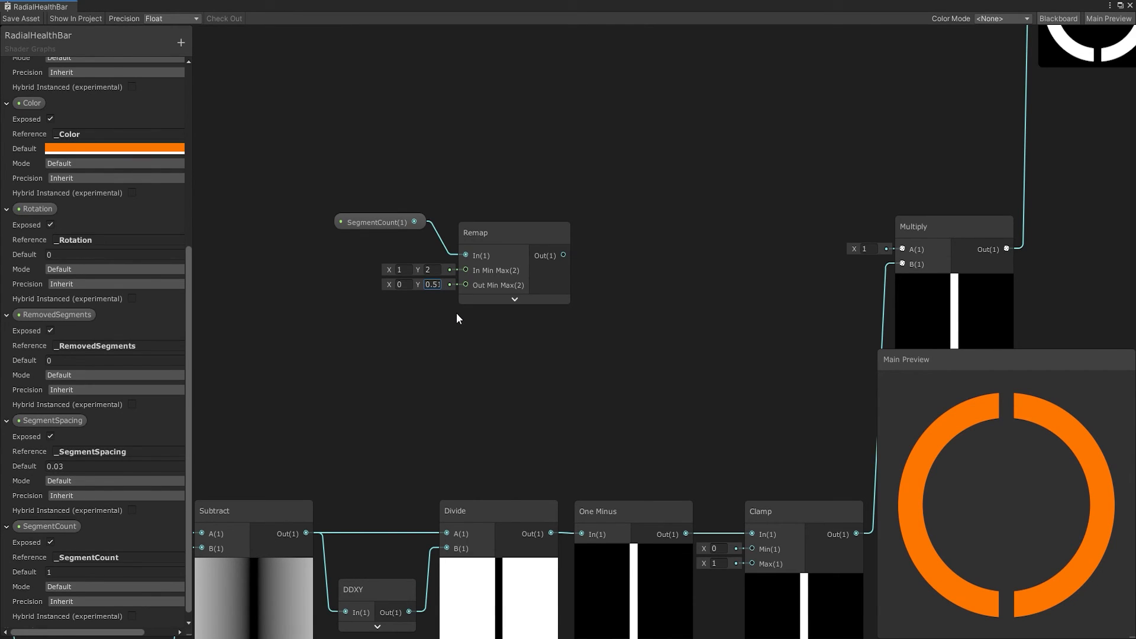
# Clamp the remapped value between 0 and 1 and feed it into a Round node
pyautogui.rightClick(457, 318)
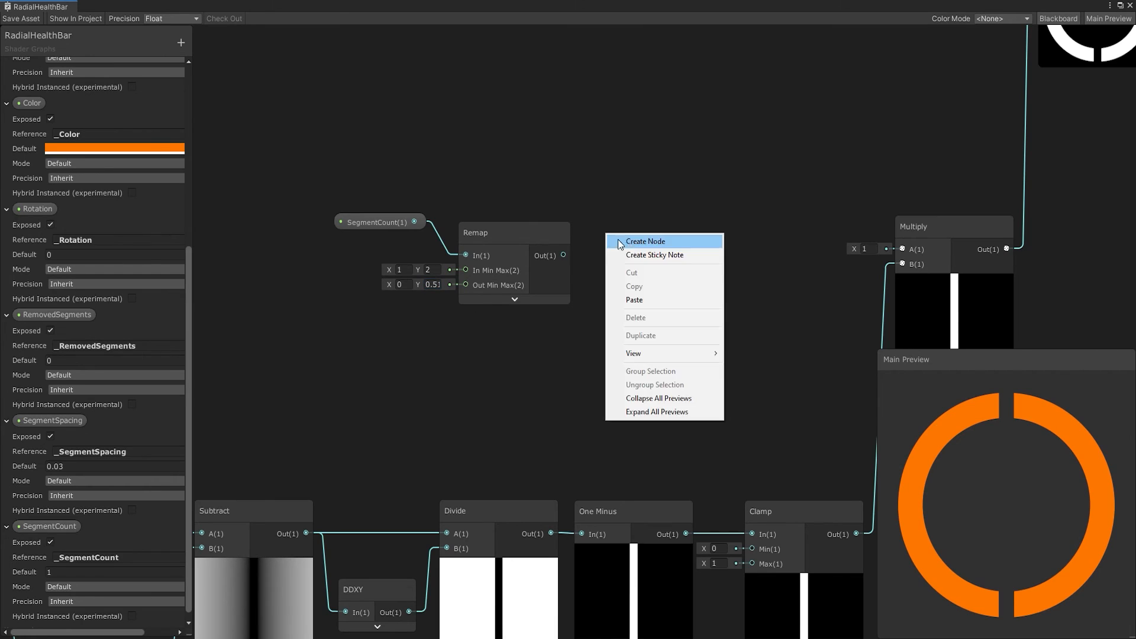
pyautogui.click(644, 242)
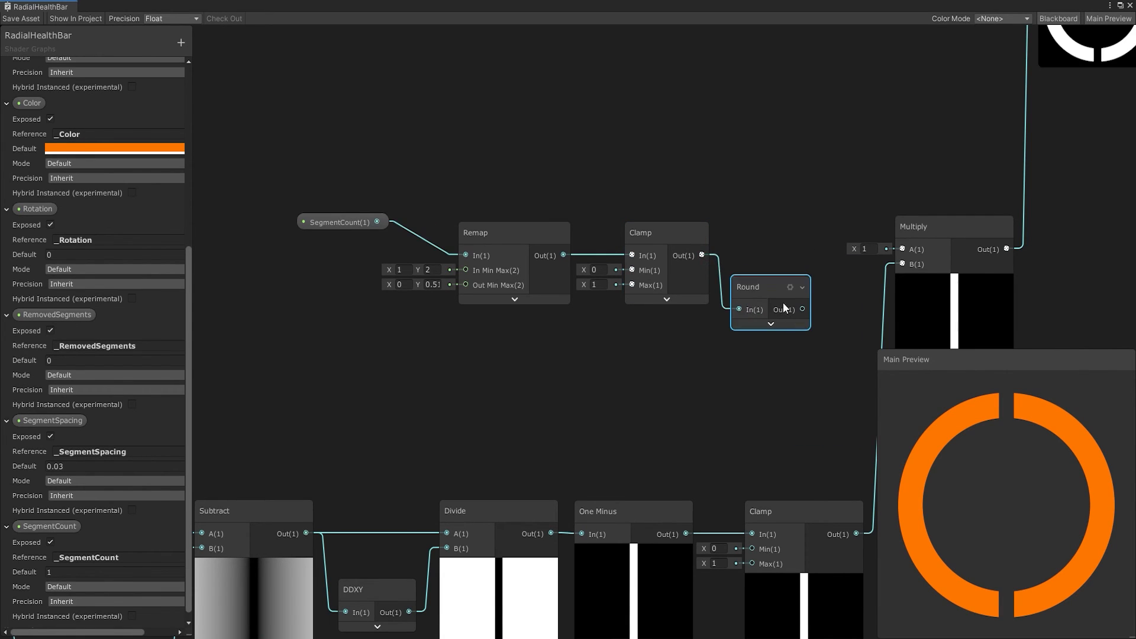
pyautogui.moveTo(769, 286); pyautogui.dragTo(762, 232)
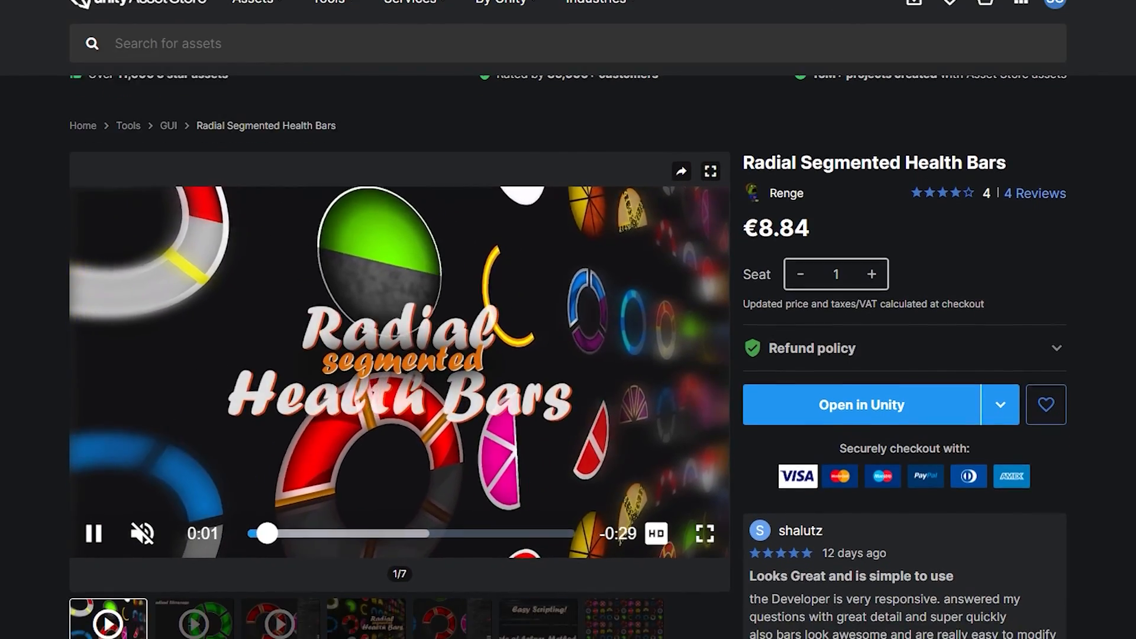
# Scroll through the Radial Segmented Health Bars Asset Store page
pyautogui.scroll(-3)
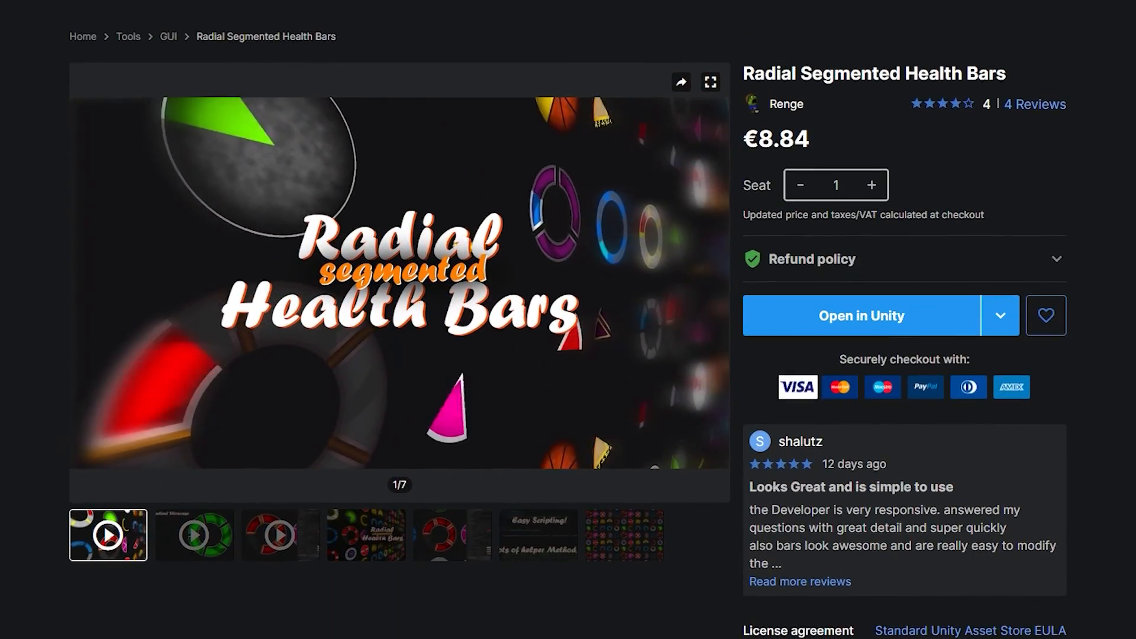
pyautogui.scroll(-3)
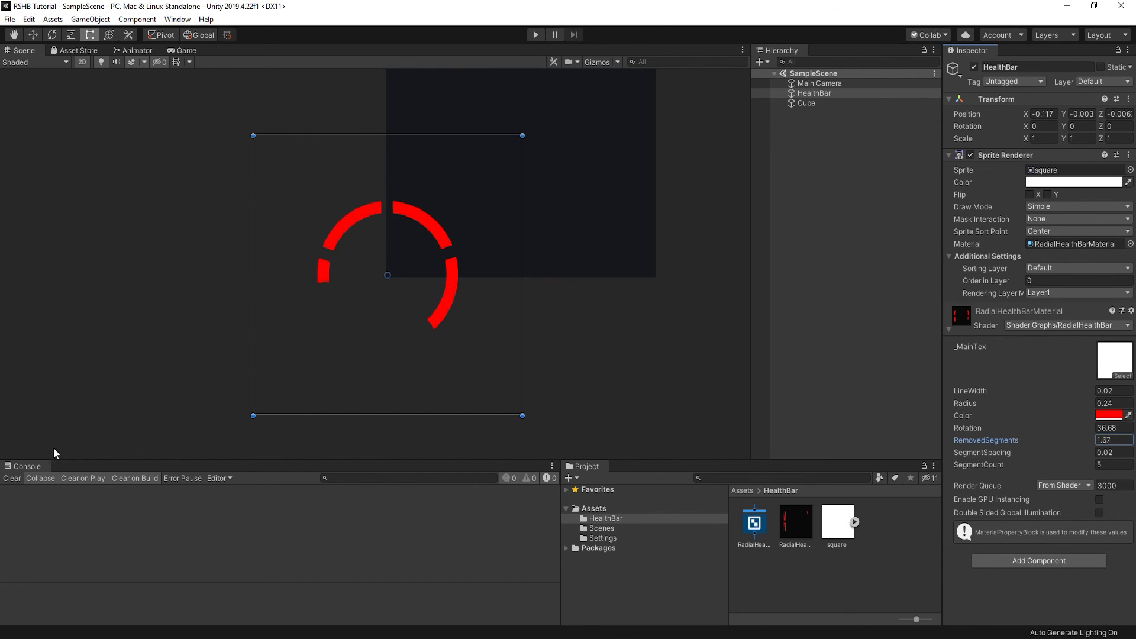
# Set RadialHealthBarMaterial's RemovedSegments to 1 so one red segment is missing
pyautogui.write('1')
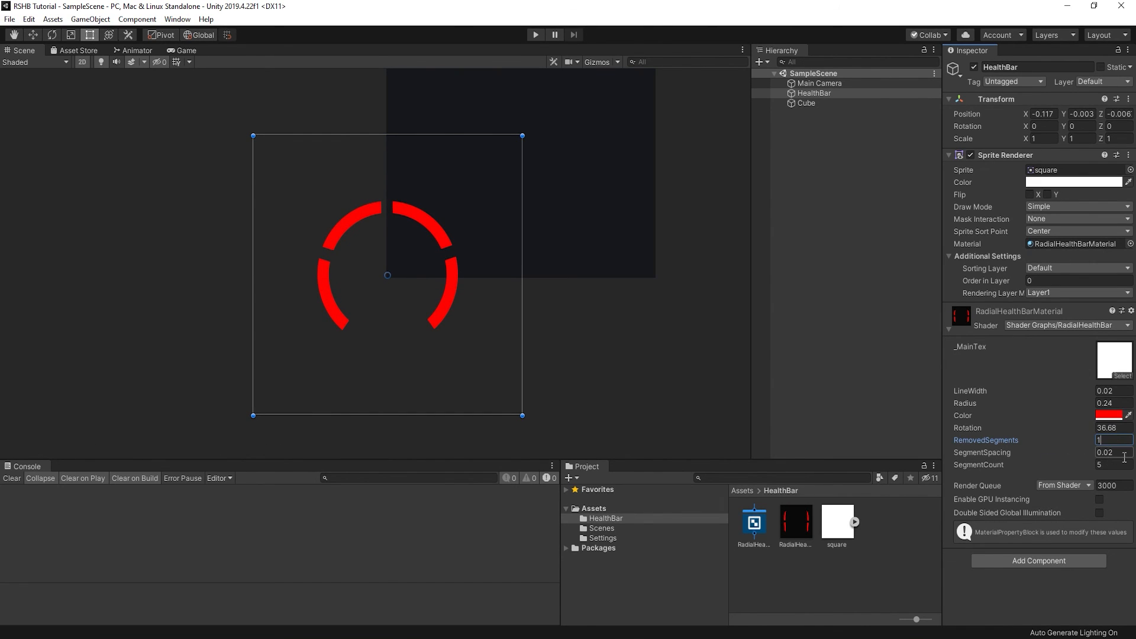